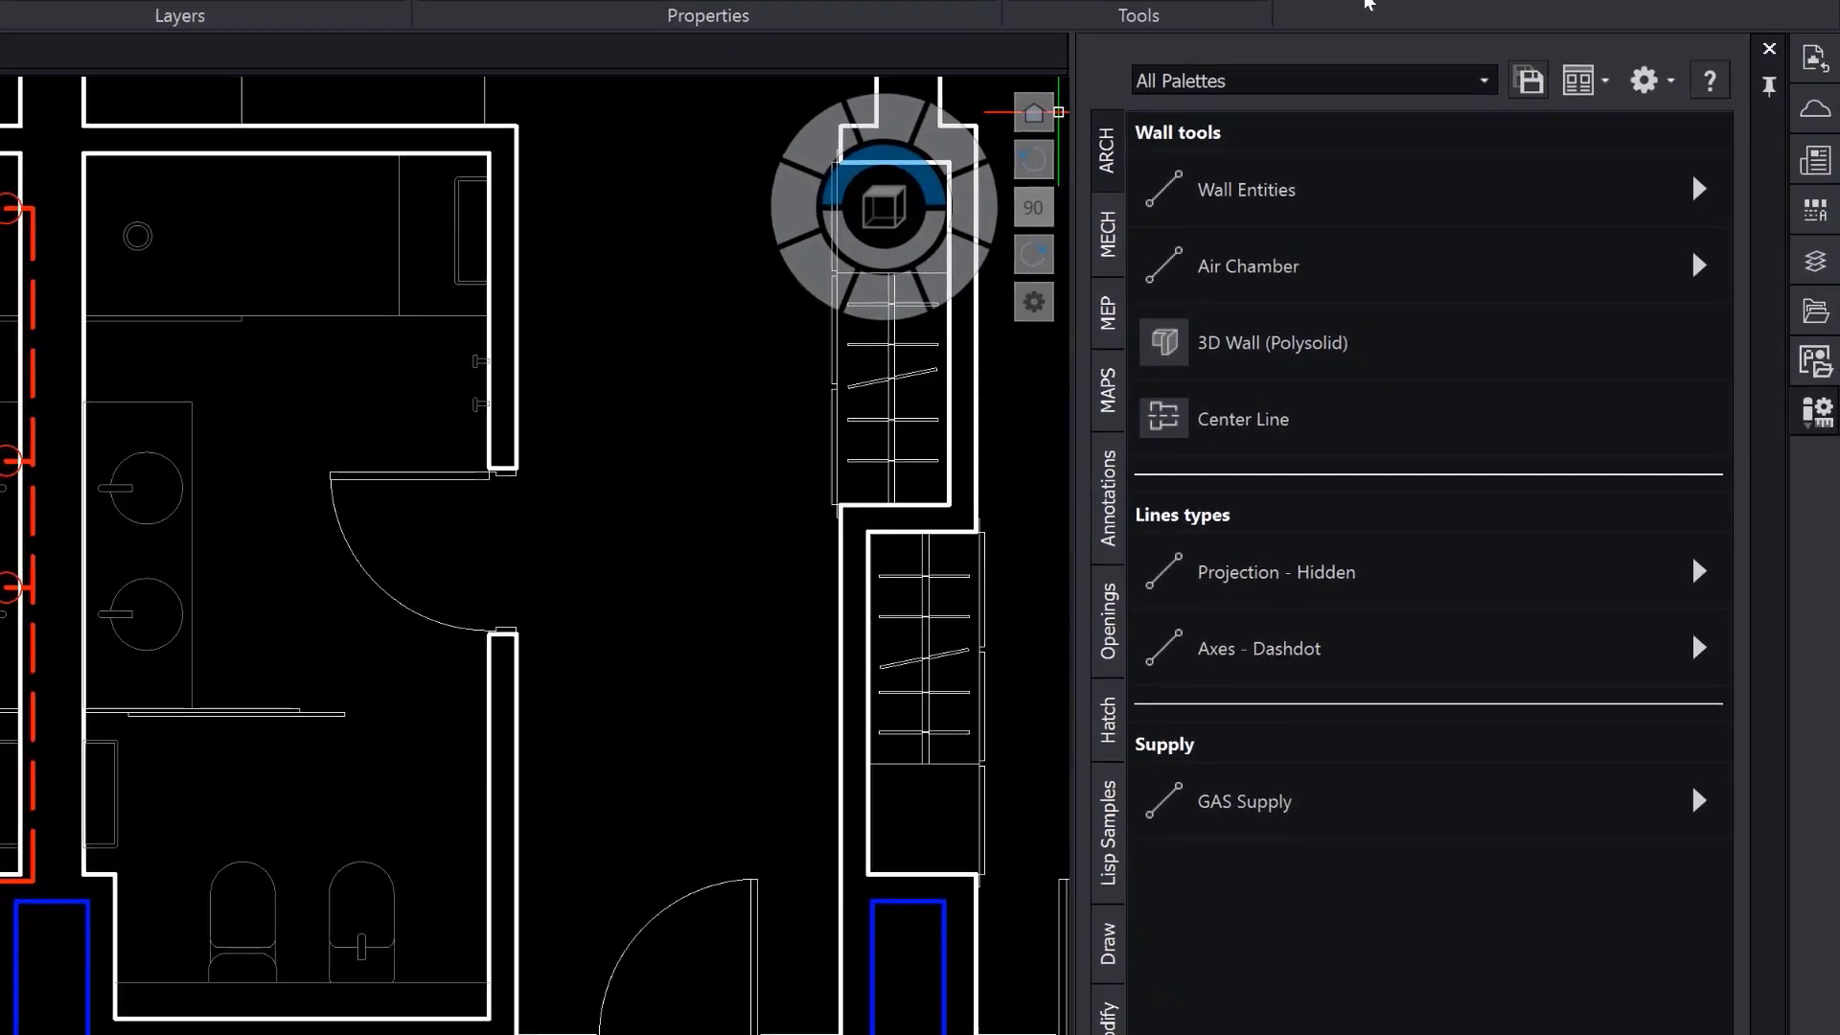
Browse the mechanical, sanitary and hatch palettes, then filter AEC and MECHANICAL groups before showing all.
{"action": "left_click", "coordinate": [1104, 230]}
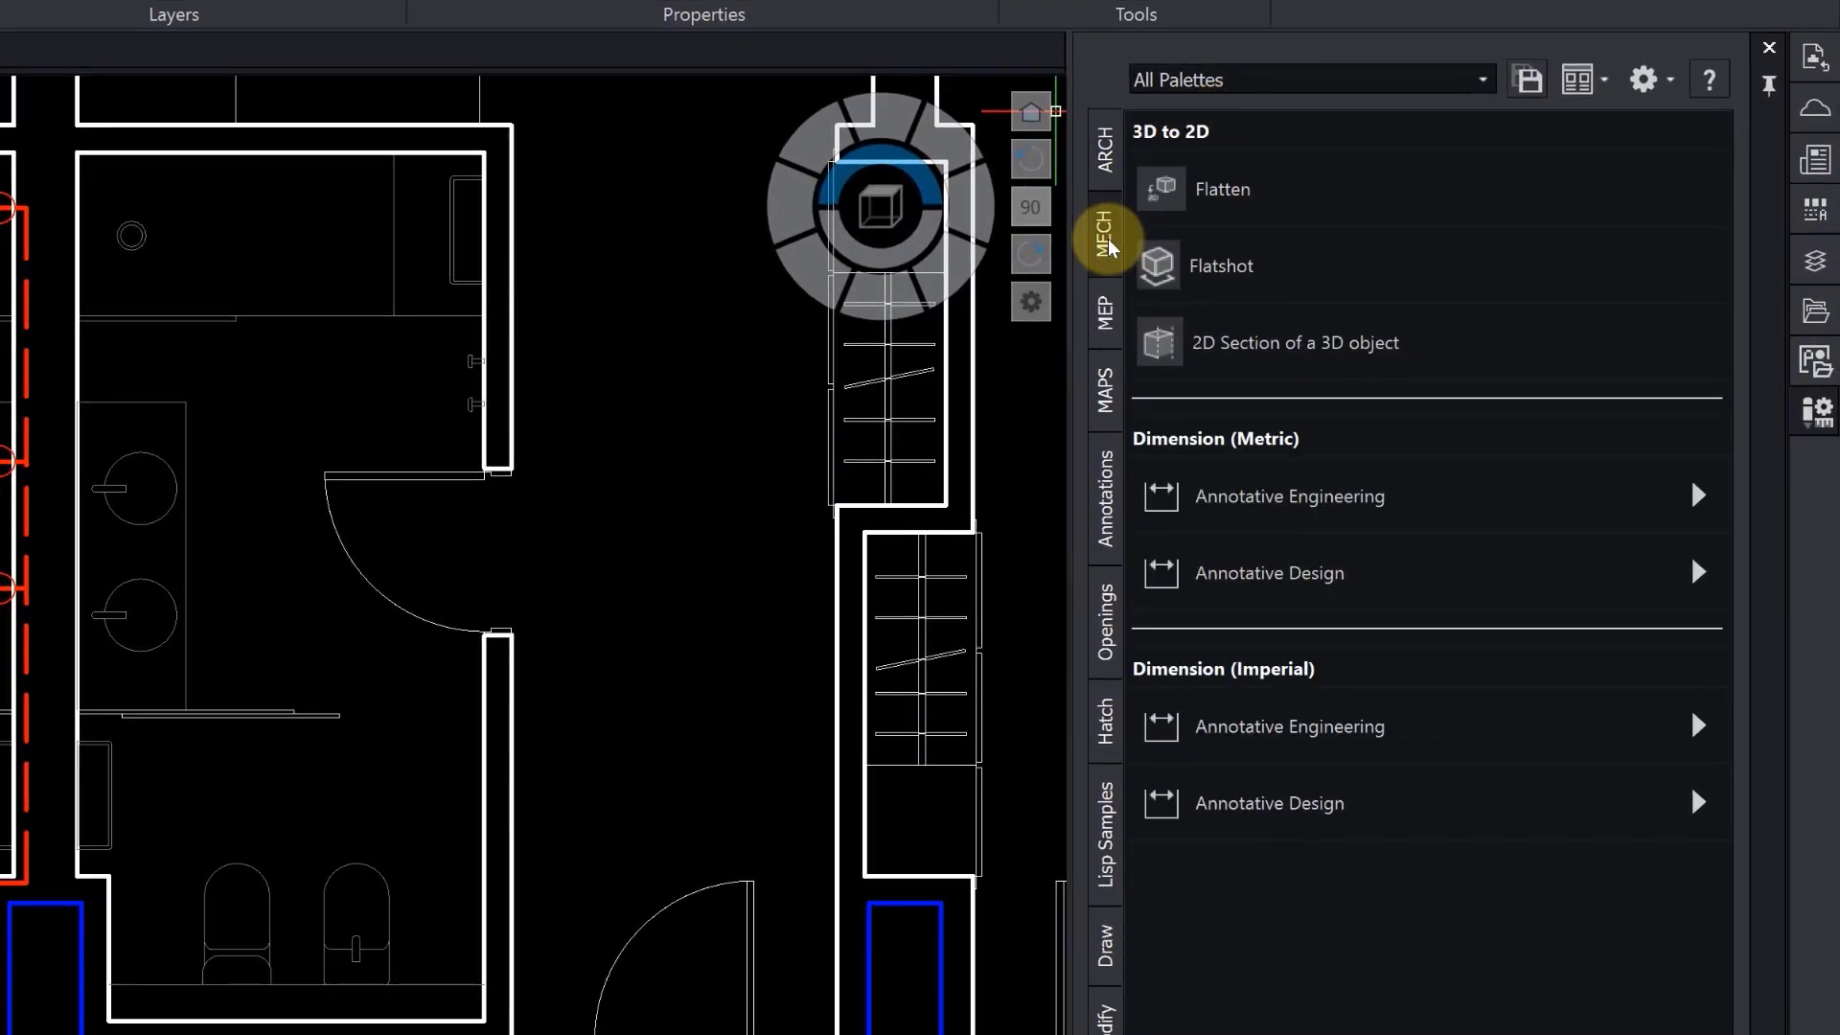
{"action": "left_click", "coordinate": [1103, 311]}
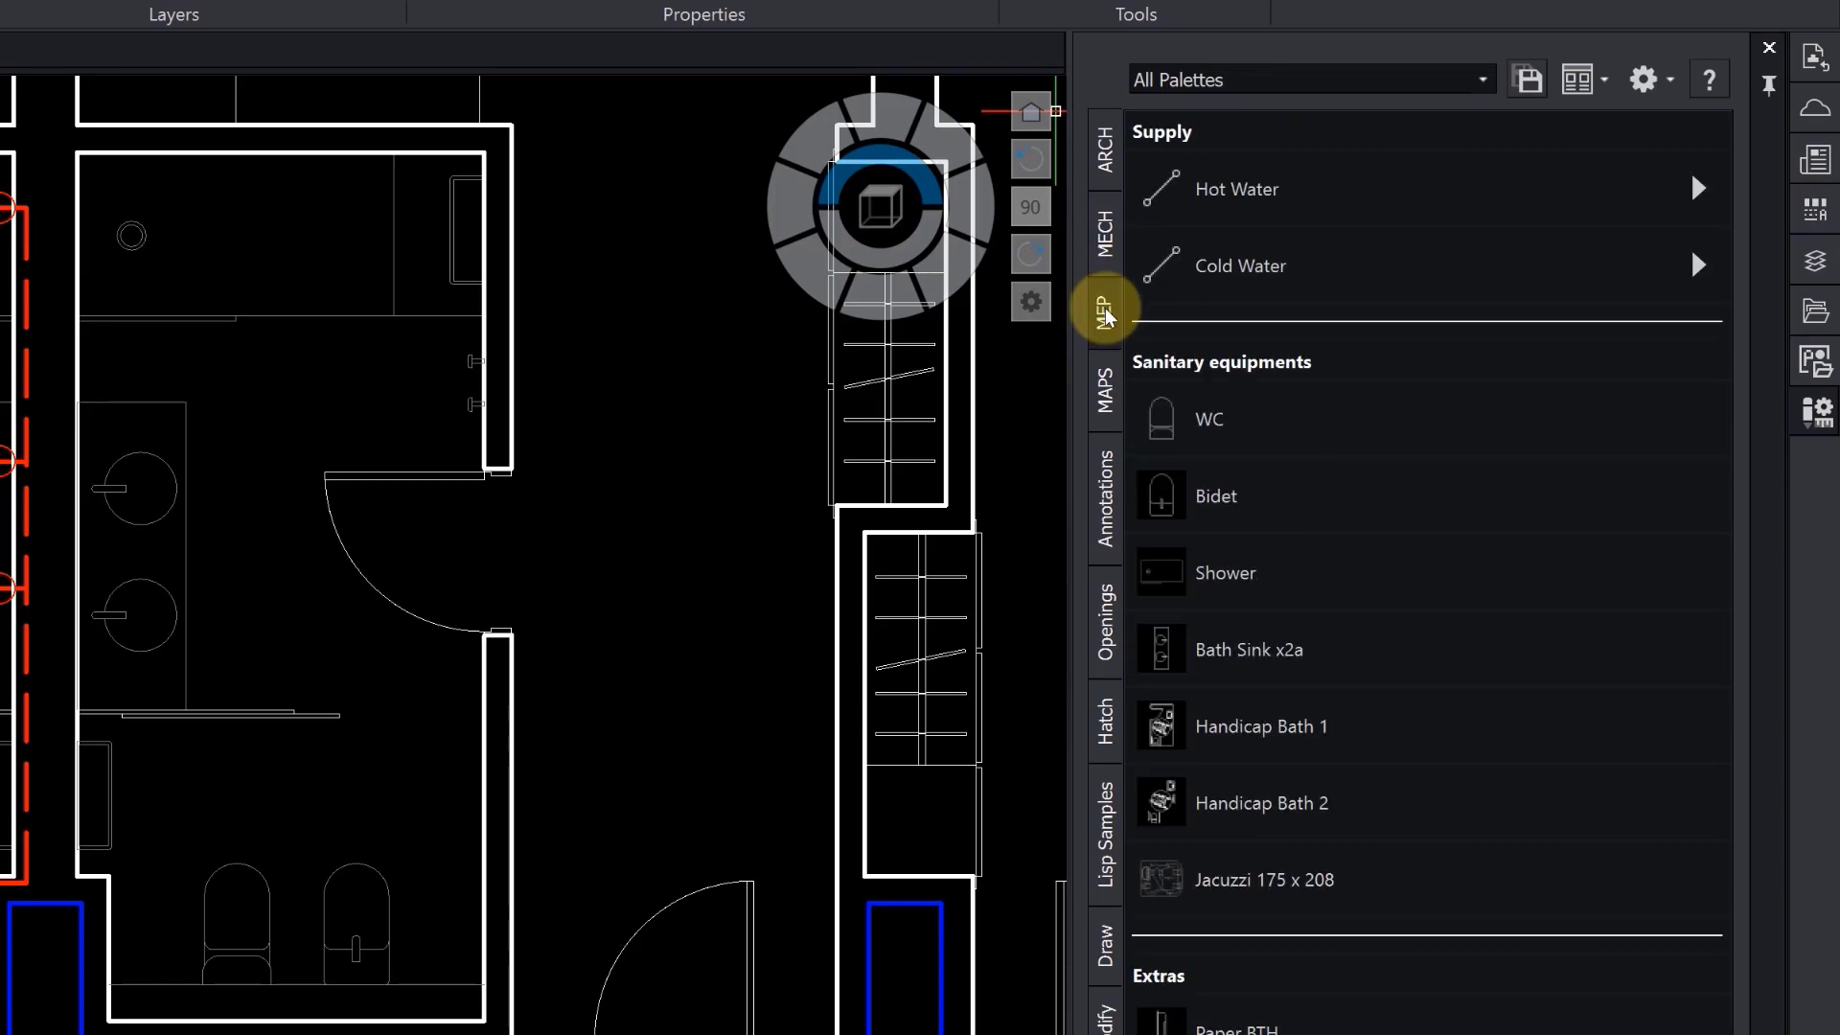
{"action": "mouse_move", "coordinate": [1103, 486]}
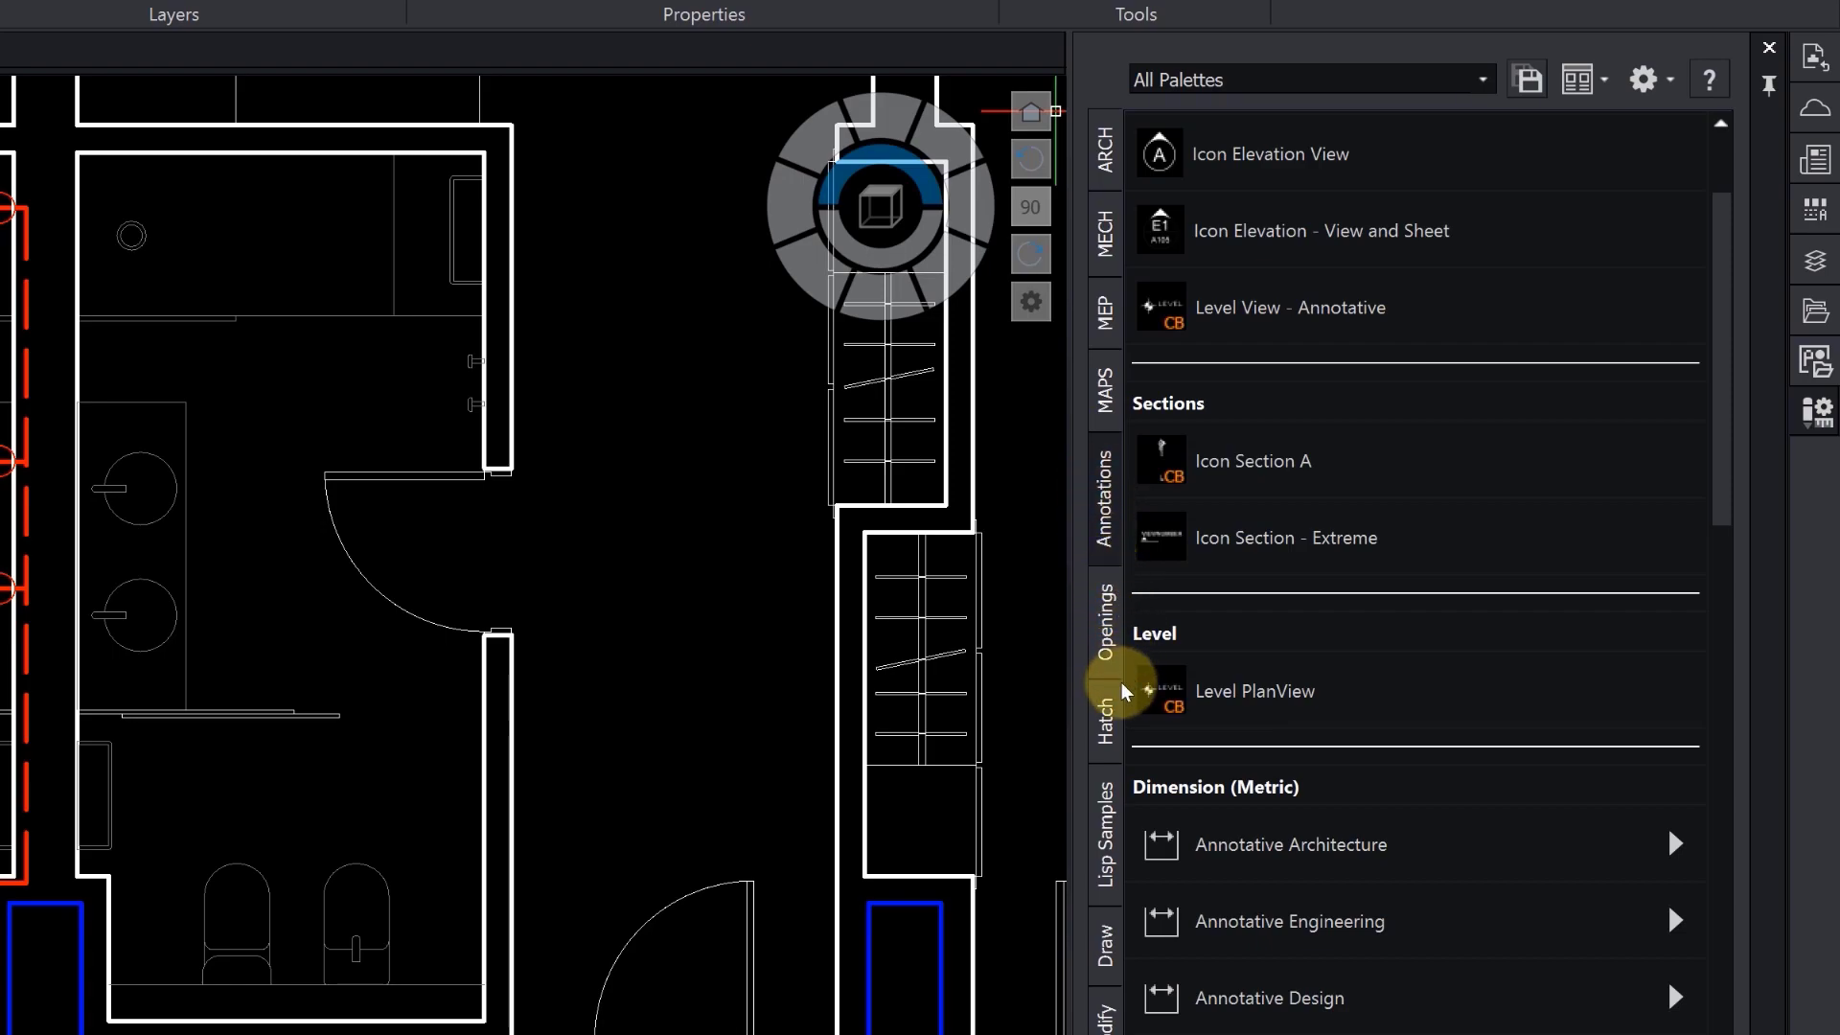
{"action": "left_click", "coordinate": [1103, 716]}
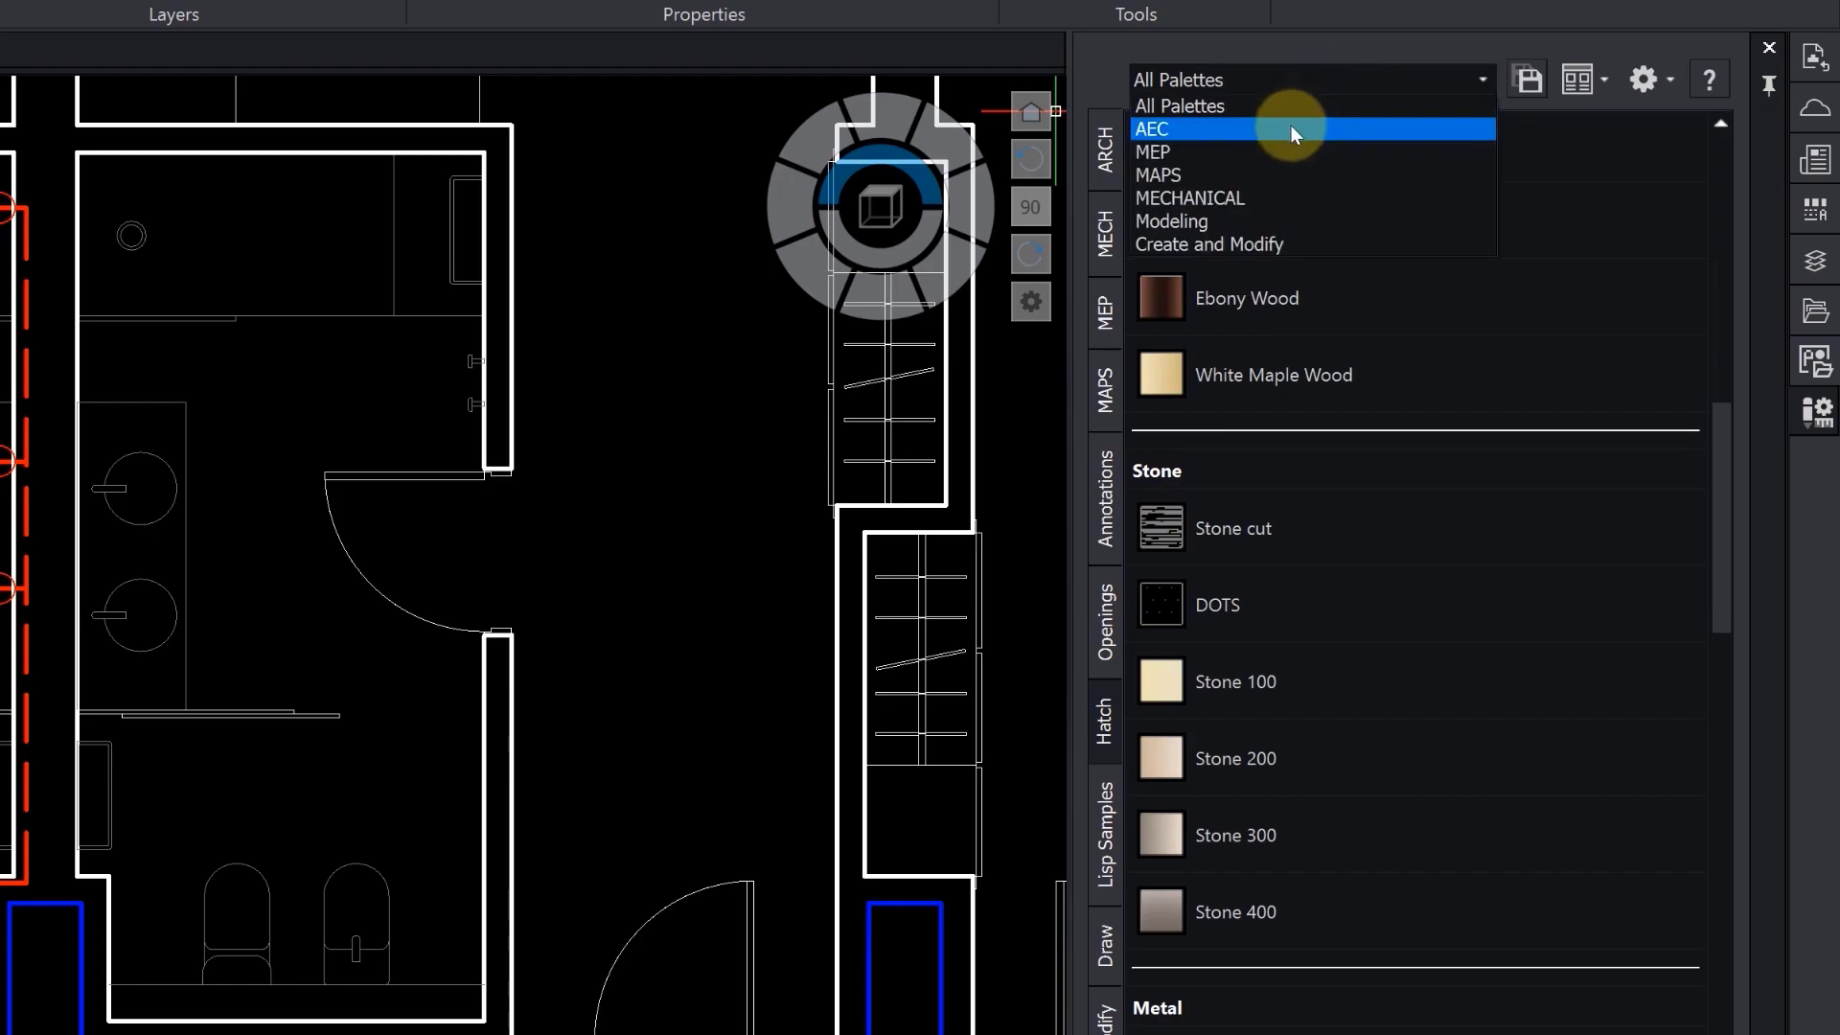
{"action": "left_click", "coordinate": [1151, 129]}
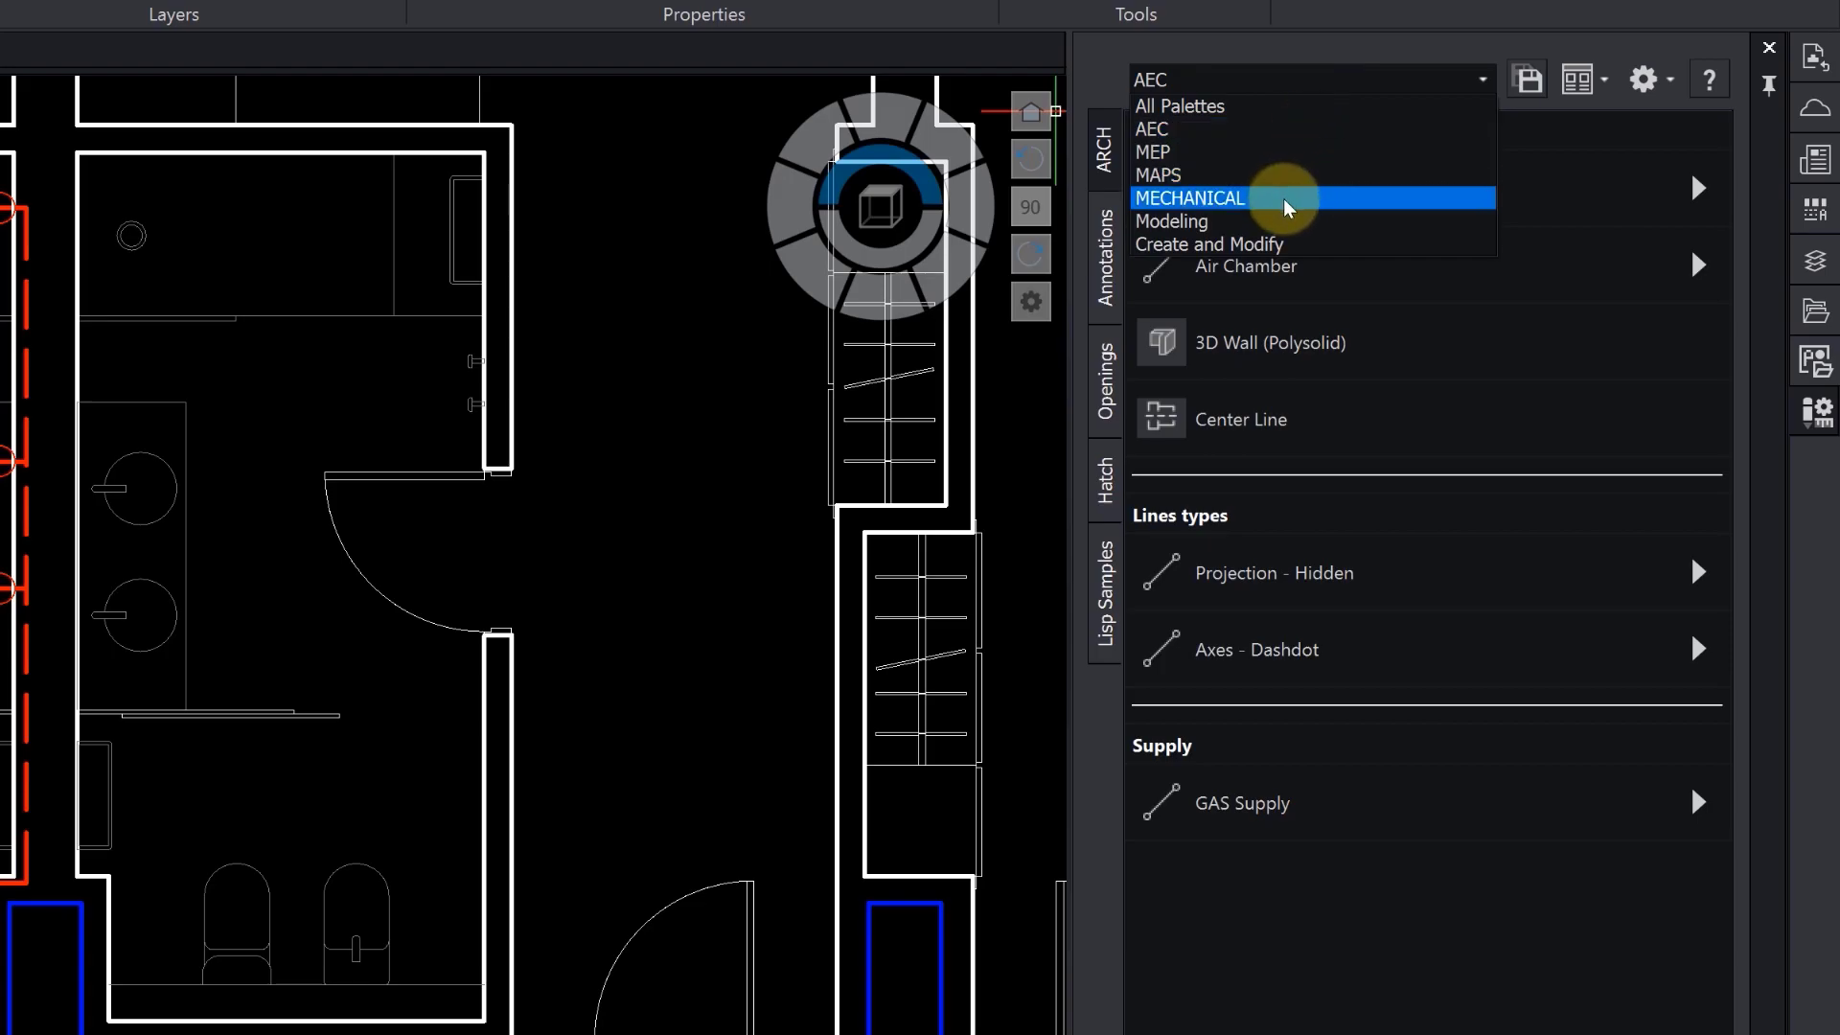
{"action": "left_click", "coordinate": [1190, 198]}
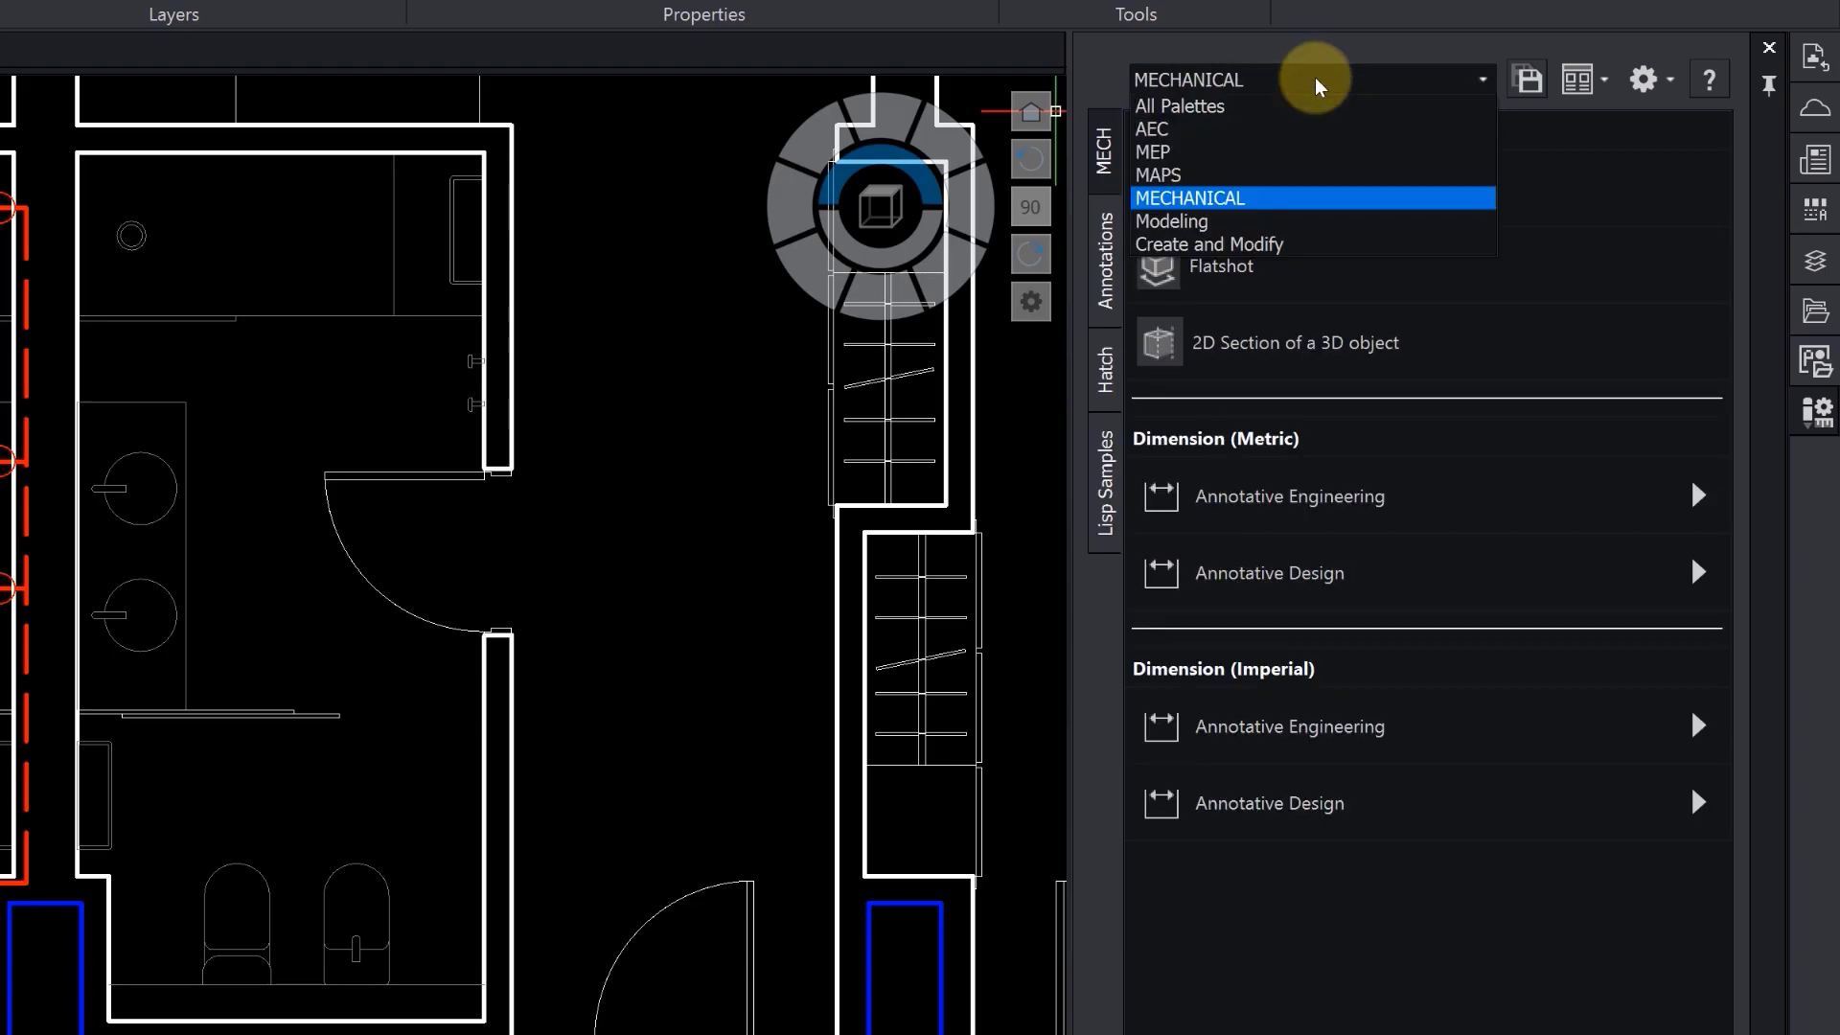
{"action": "left_click", "coordinate": [1179, 105]}
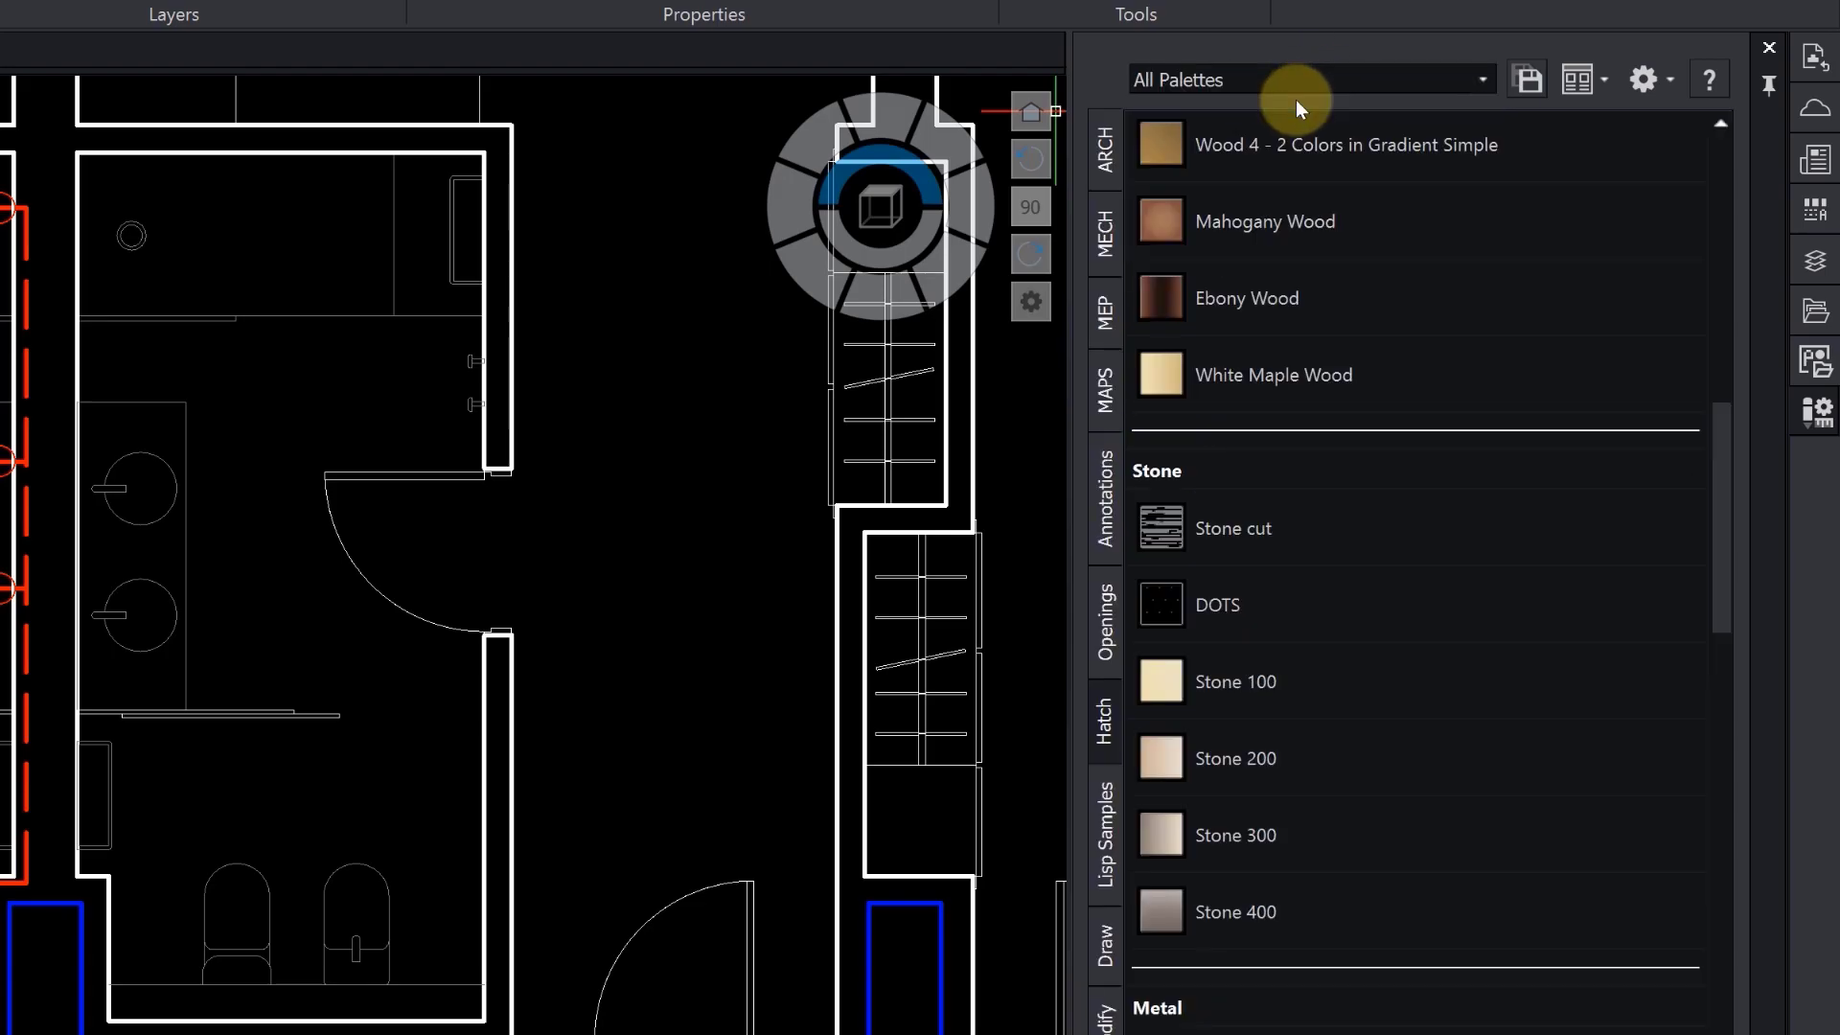
Import Hotel Furniture.xtp through the settings menu's Import Palette option.
{"action": "left_click", "coordinate": [1643, 79]}
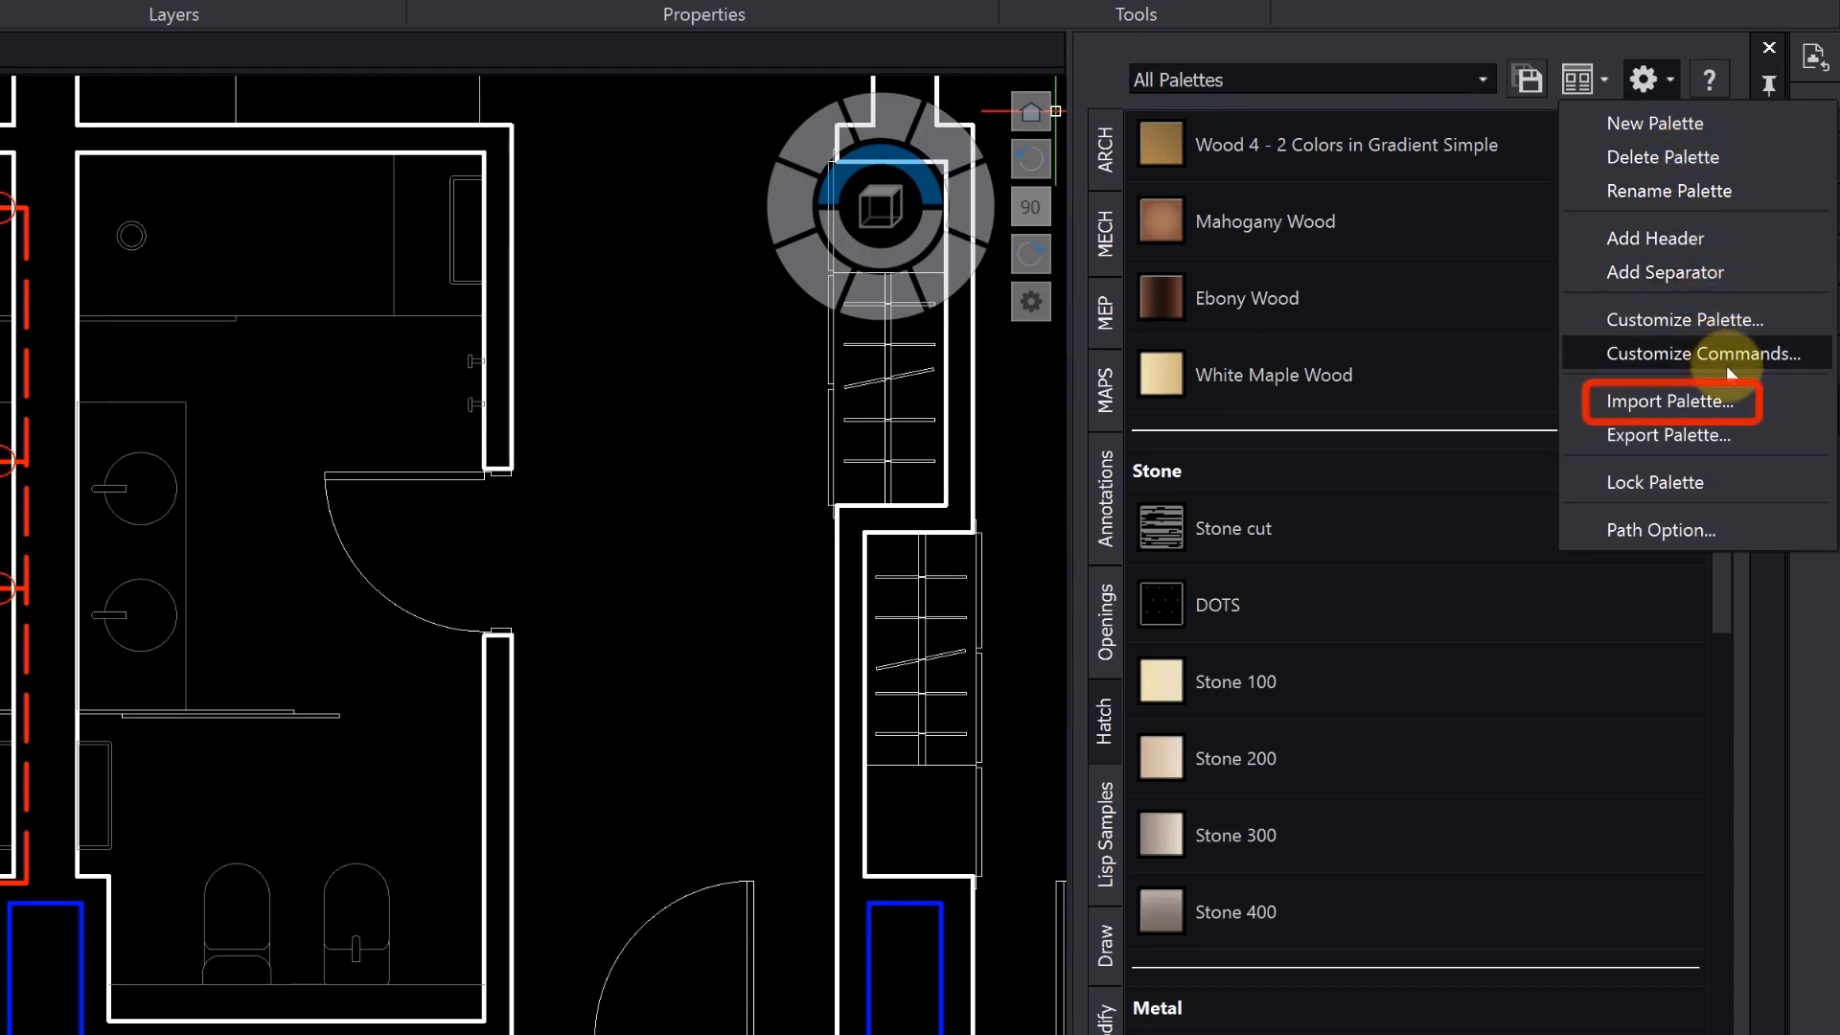
{"action": "left_click", "coordinate": [1667, 400]}
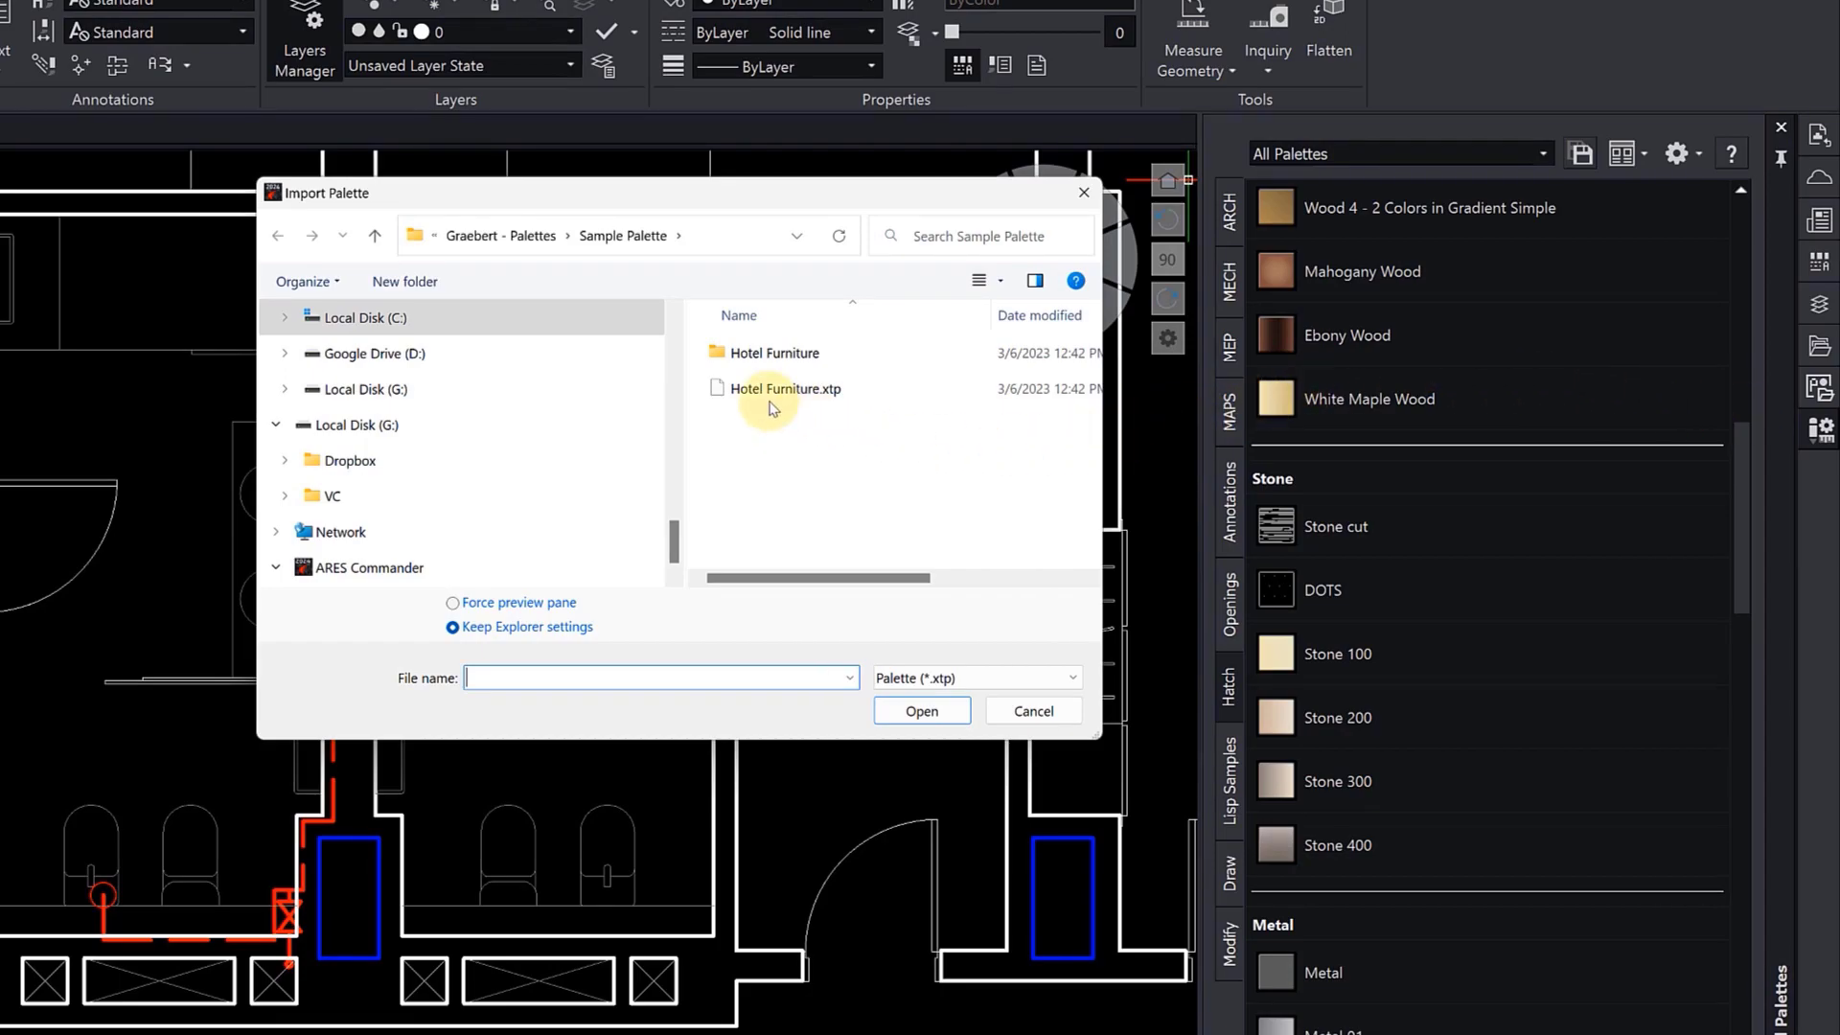
{"action": "left_click", "coordinate": [784, 388]}
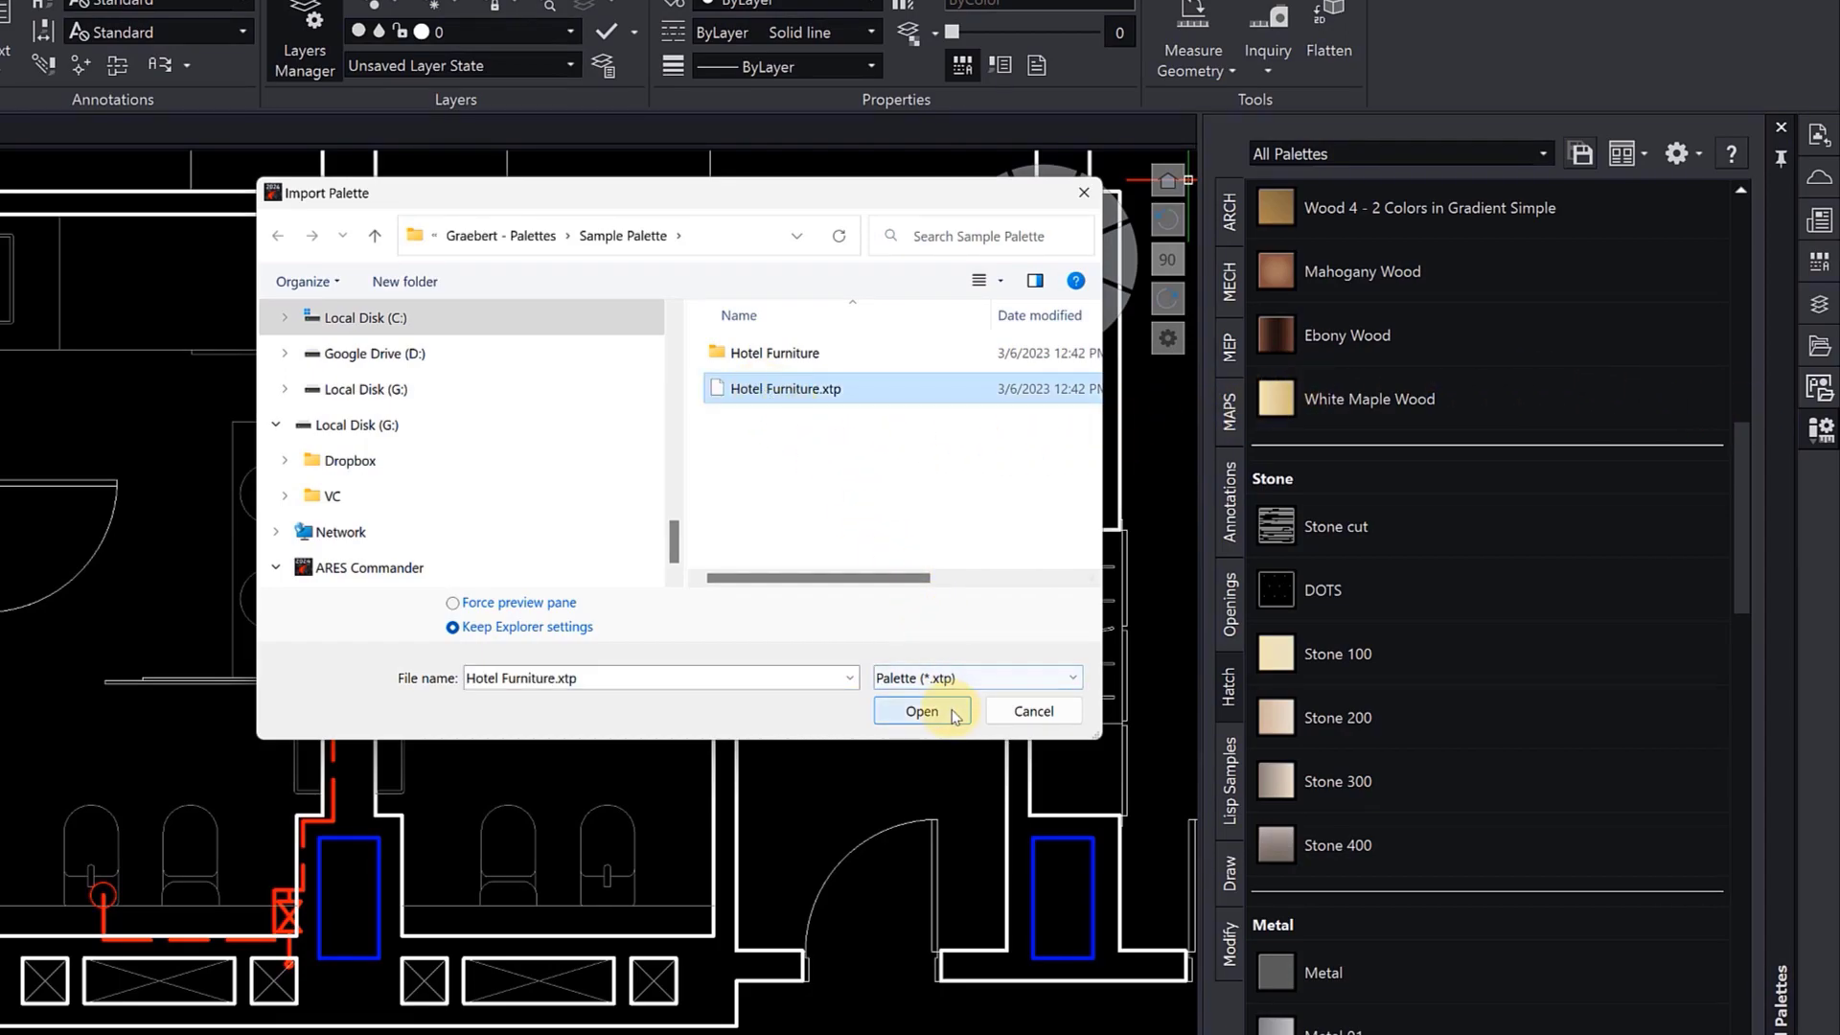
{"action": "left_click", "coordinate": [922, 711]}
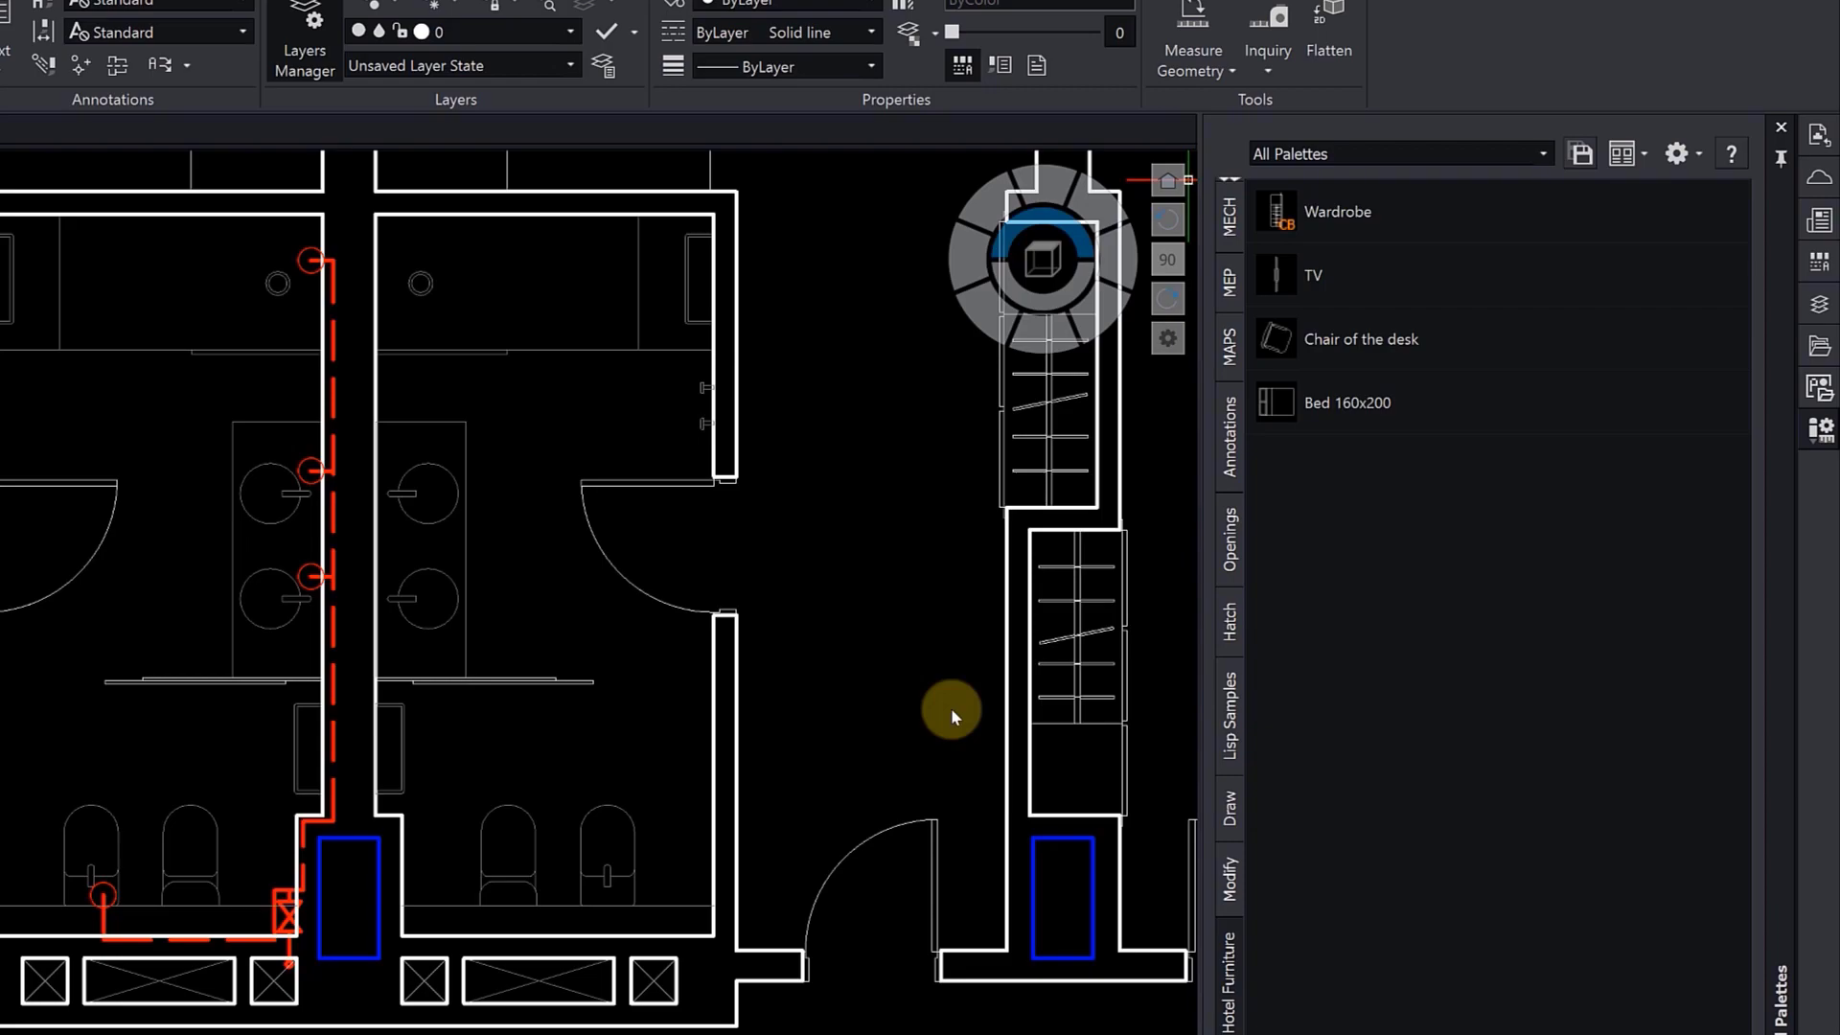
{"action": "mouse_move", "coordinate": [953, 717]}
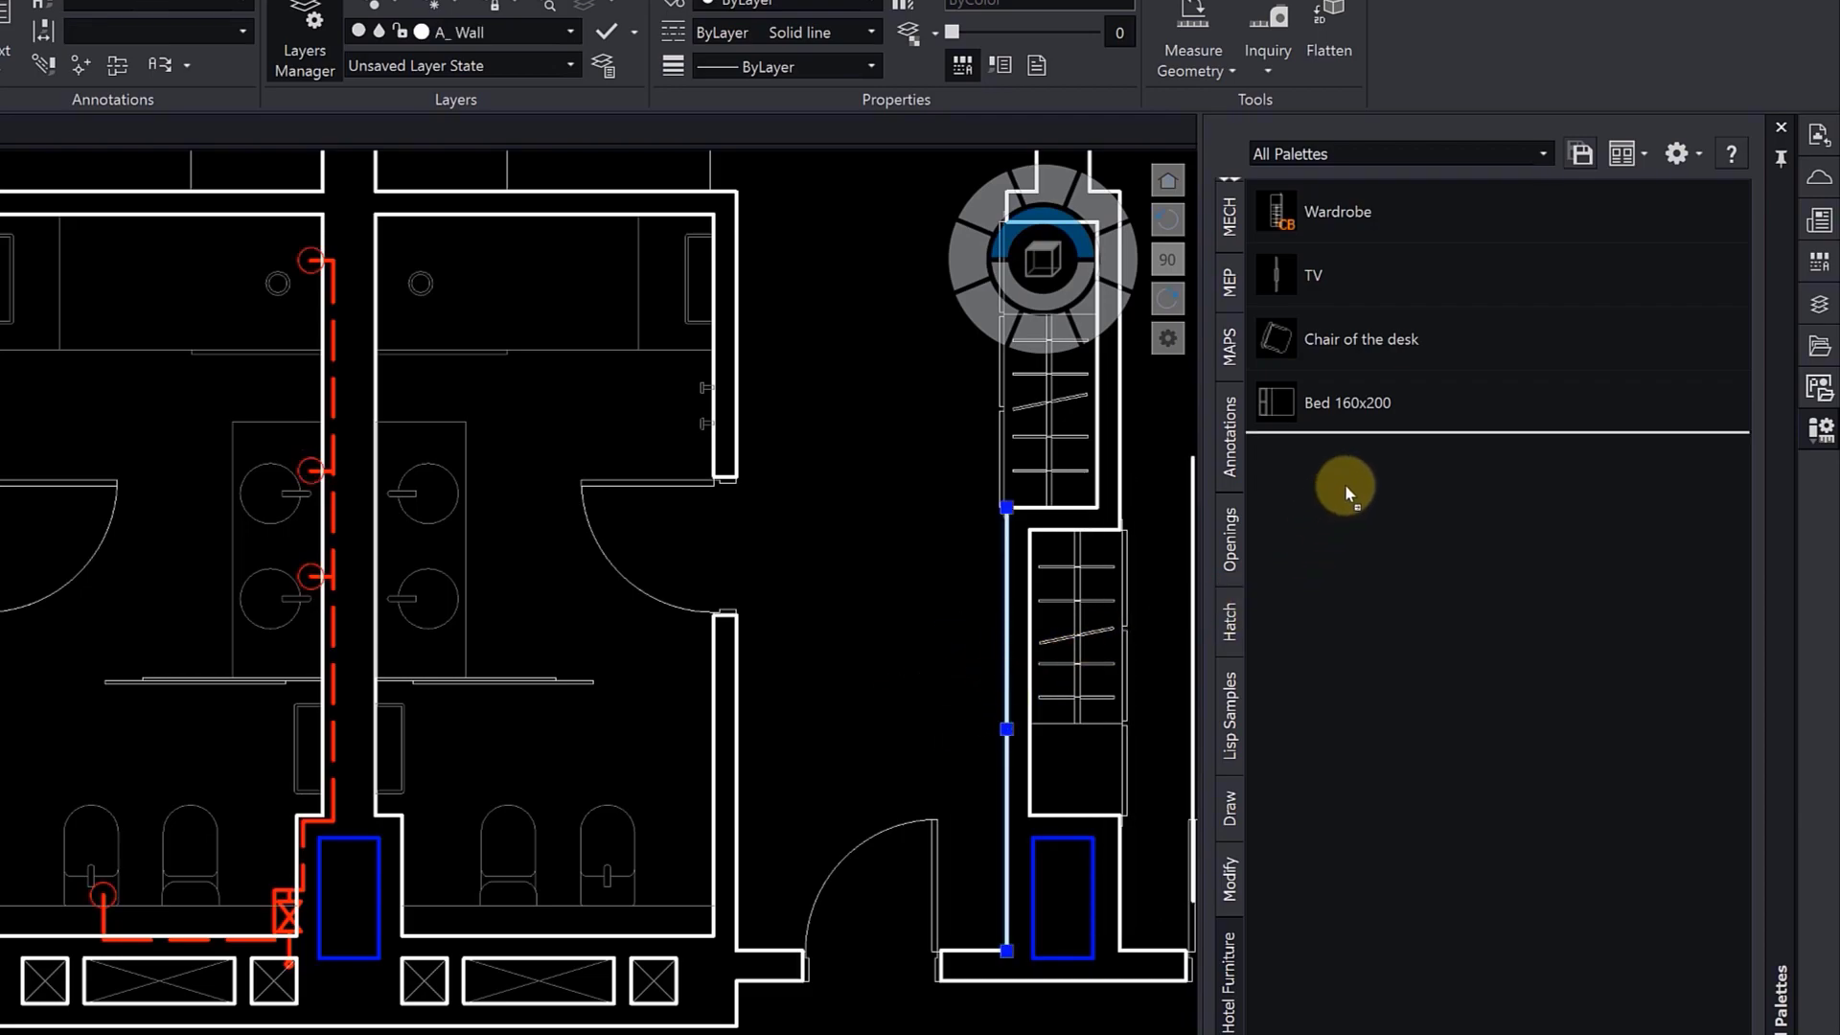
Bring up the new Line tool's options on the Hotel Furniture palette and choose an entry.
{"action": "right_click", "coordinate": [1346, 485]}
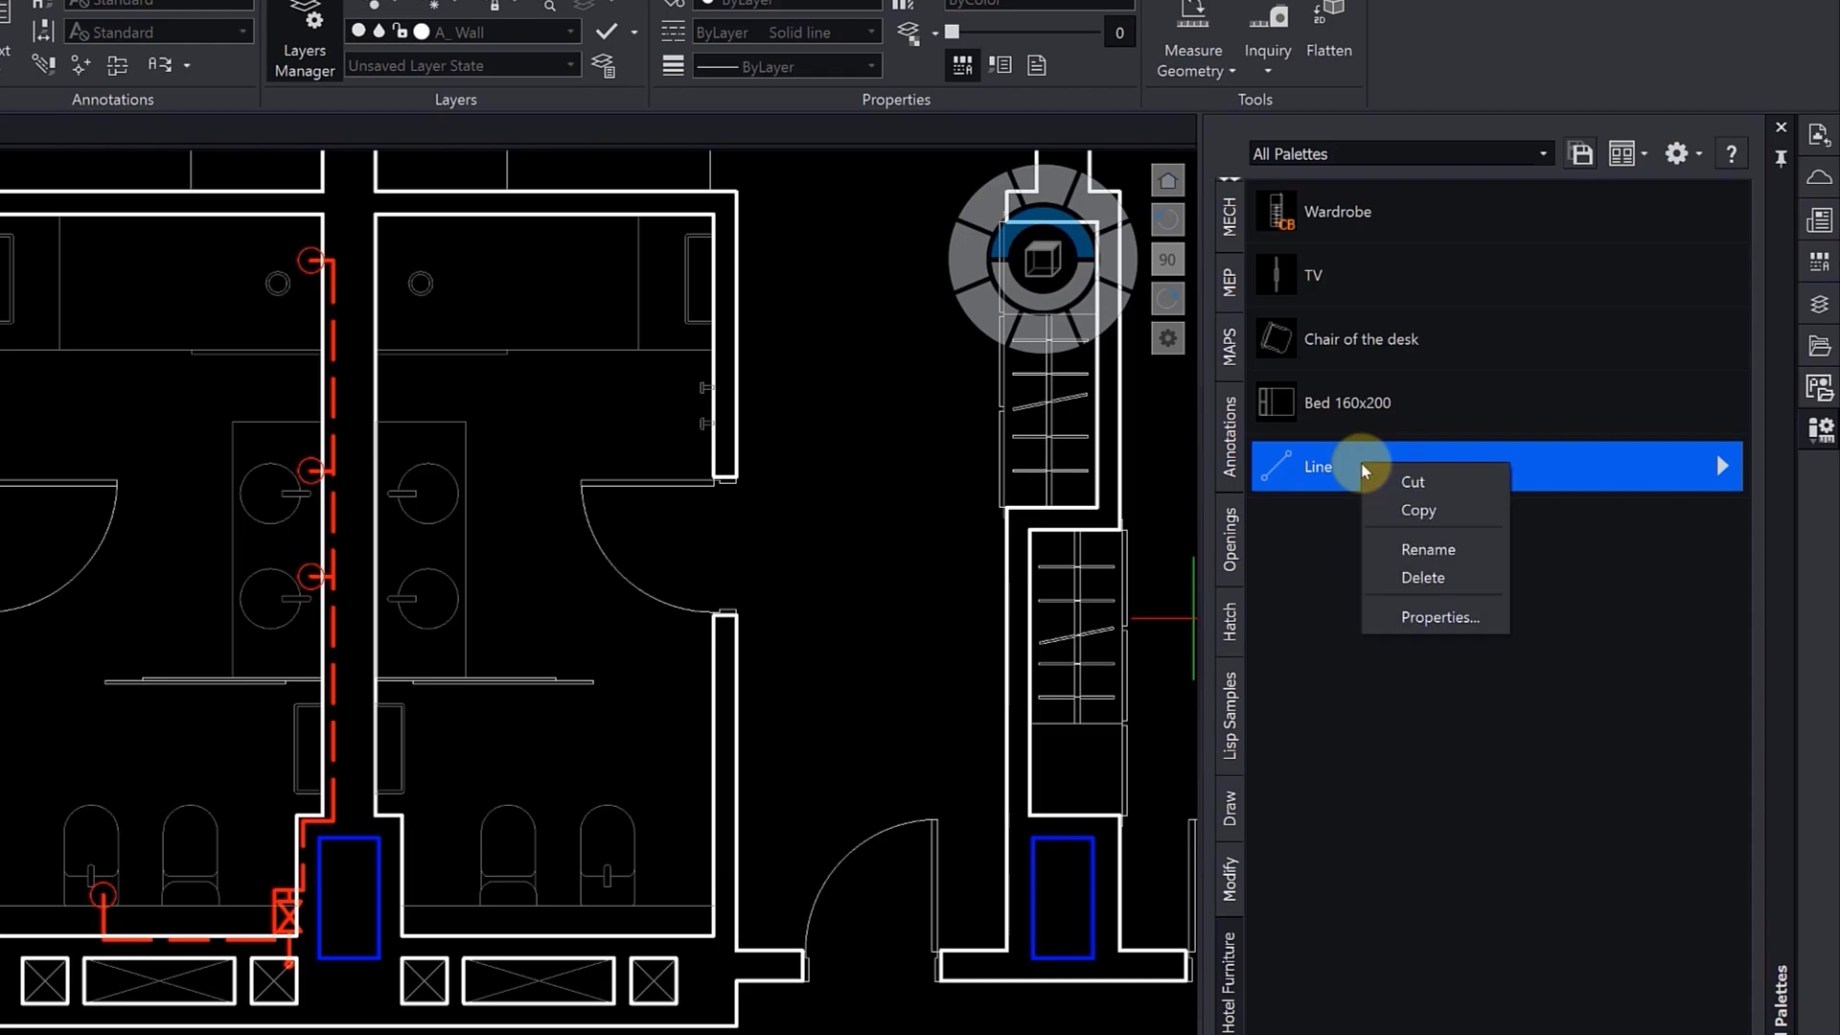
{"action": "left_click", "coordinate": [1437, 616]}
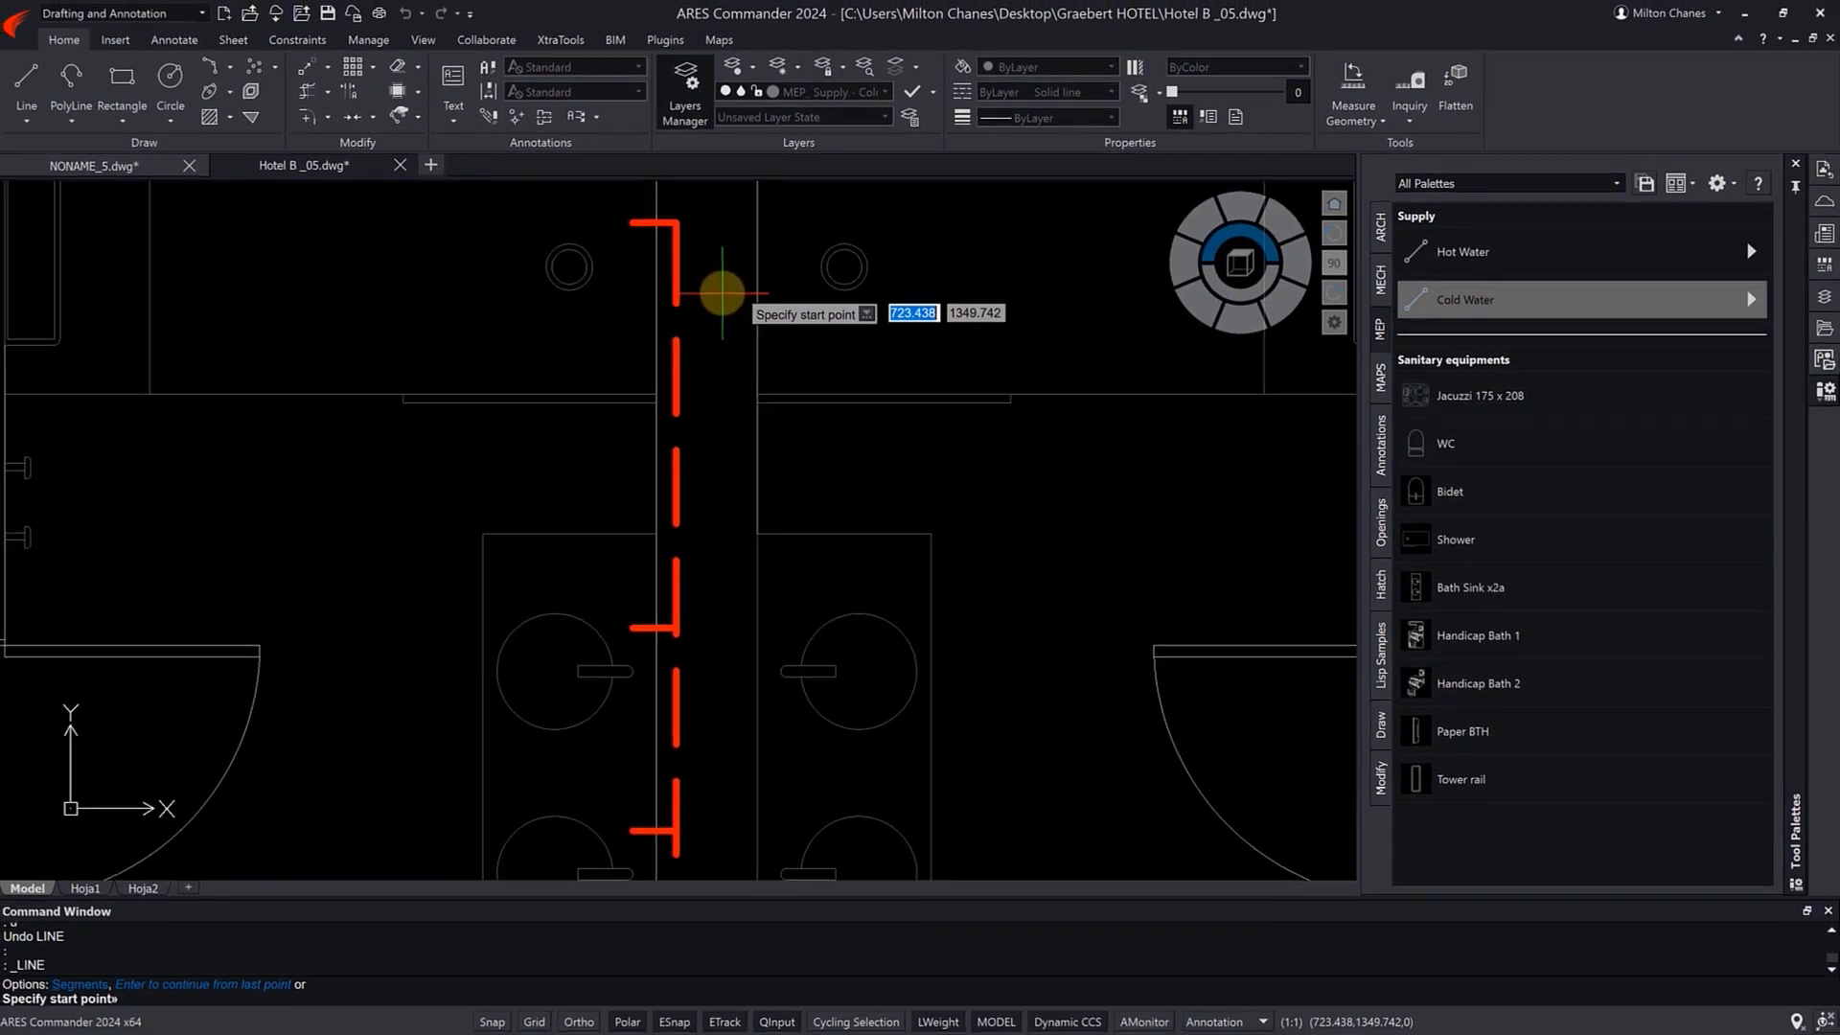
Start the cold water supply line, then pick the Paper BTH block for insertion.
{"action": "left_click", "coordinate": [722, 290]}
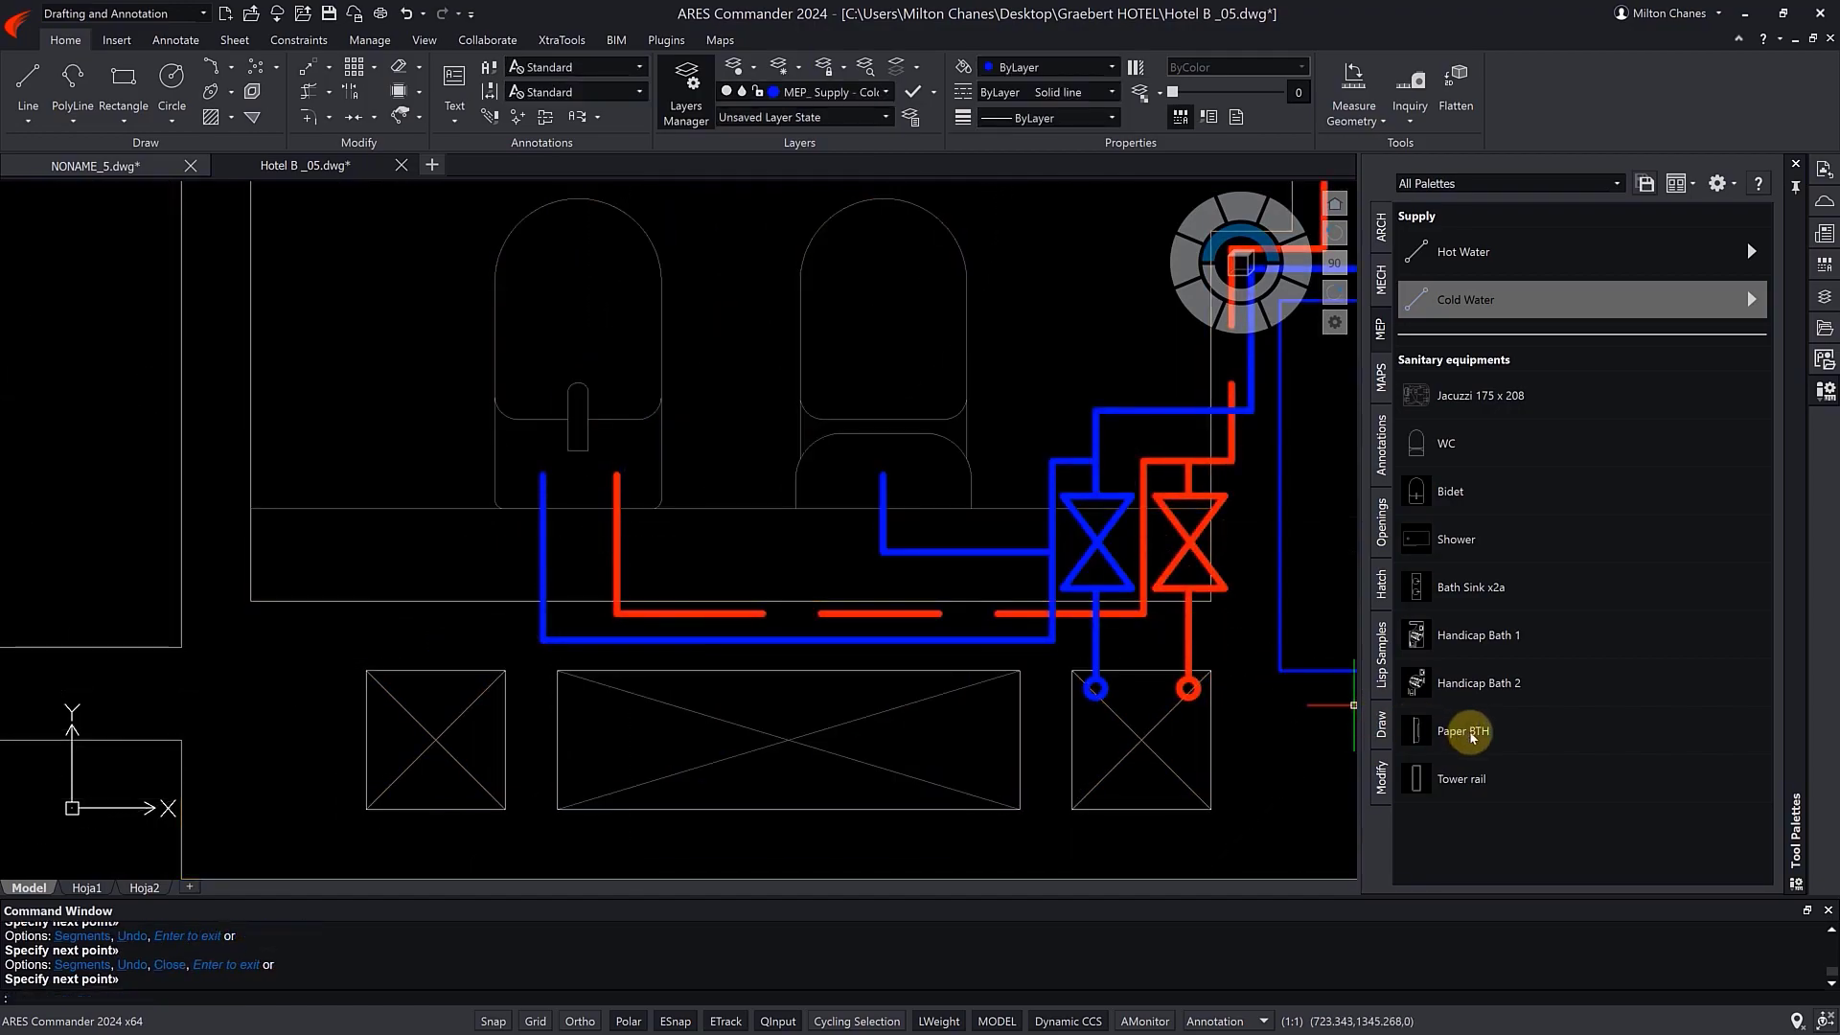
{"action": "left_click", "coordinate": [1464, 730]}
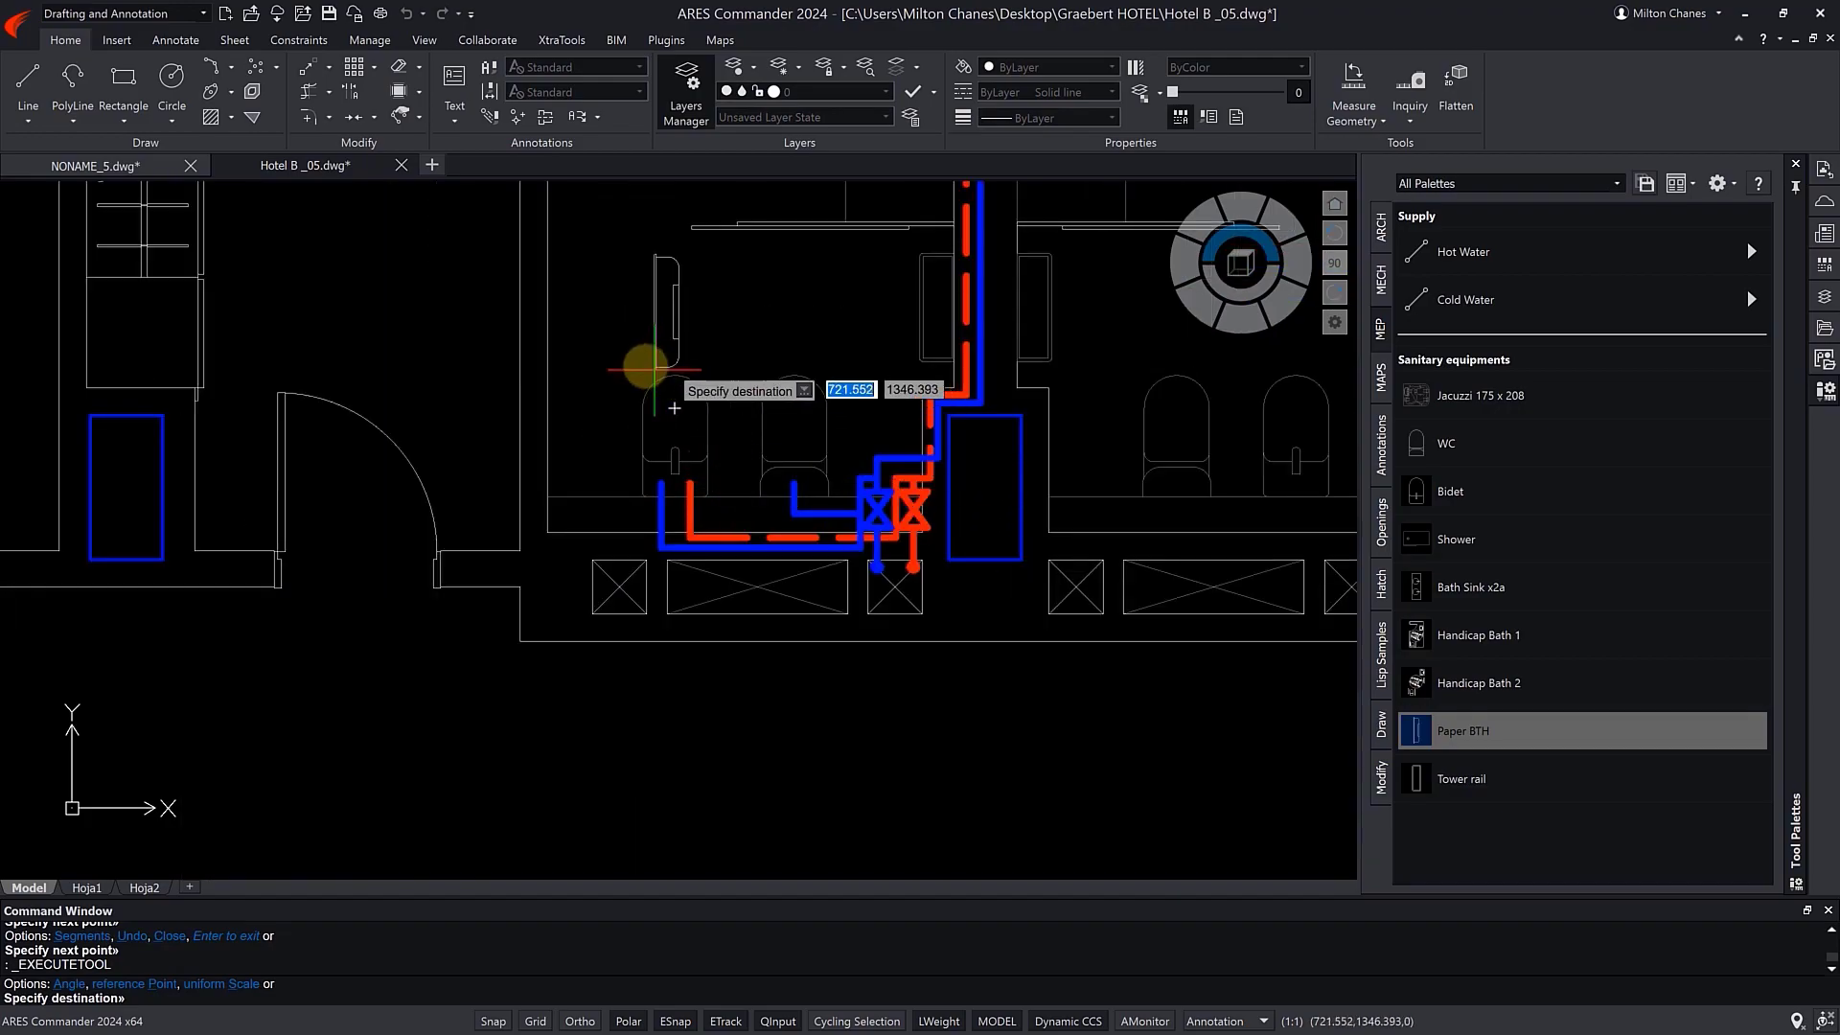
{"action": "right_click", "coordinate": [639, 358]}
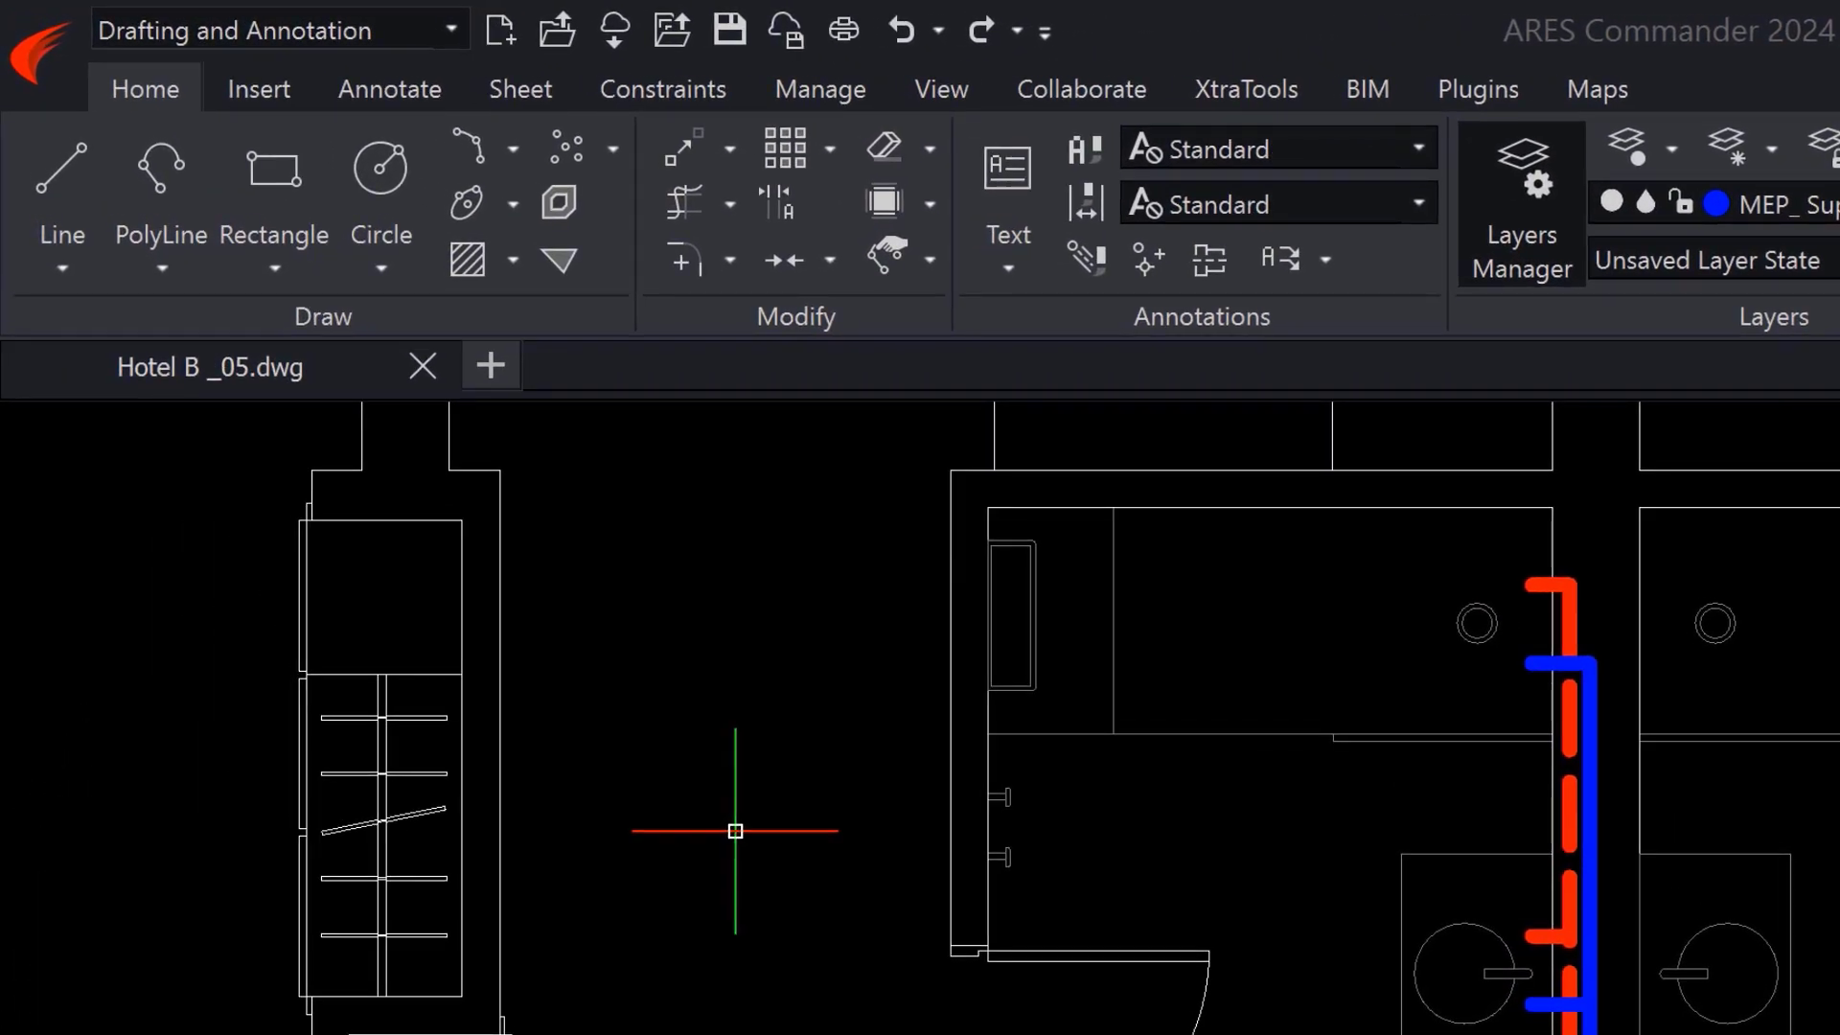
Reopen the tool palettes panel using the Insert tab, TOOLPALETTES command and Ctrl+3.
{"action": "left_click", "coordinate": [258, 89]}
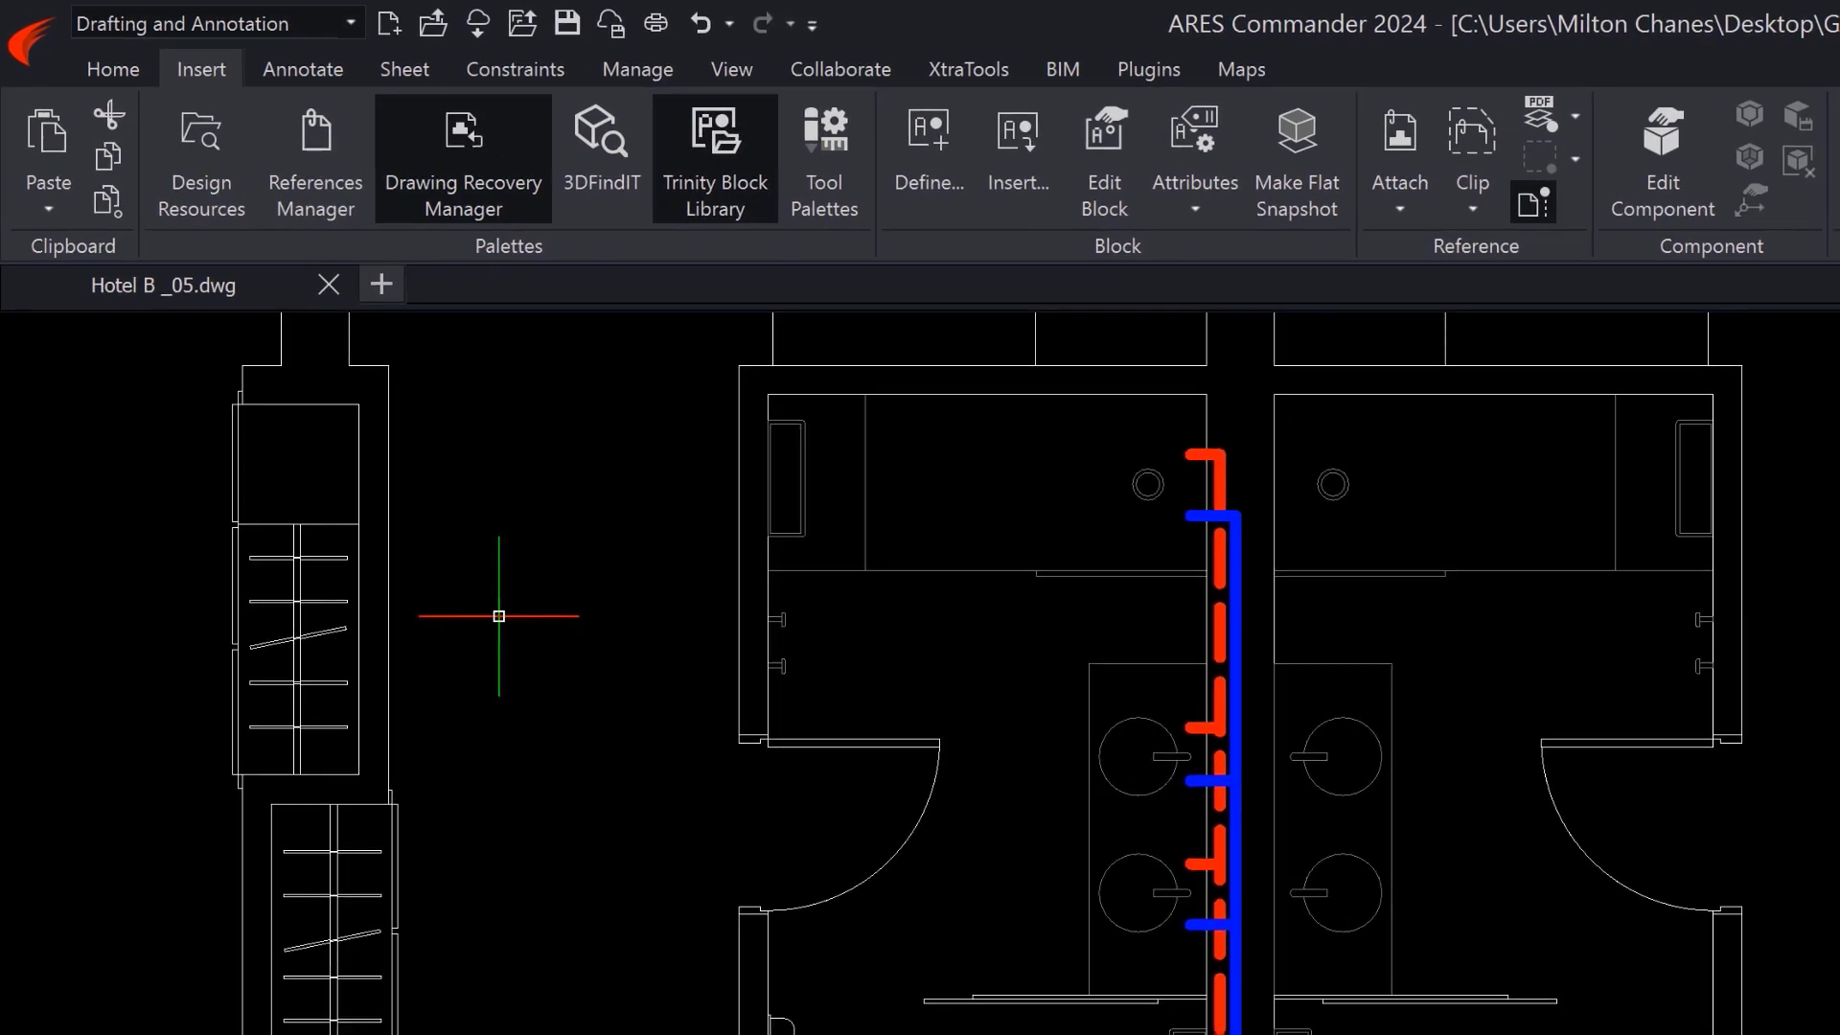
{"action": "type", "text": "TOOLPALETTES"}
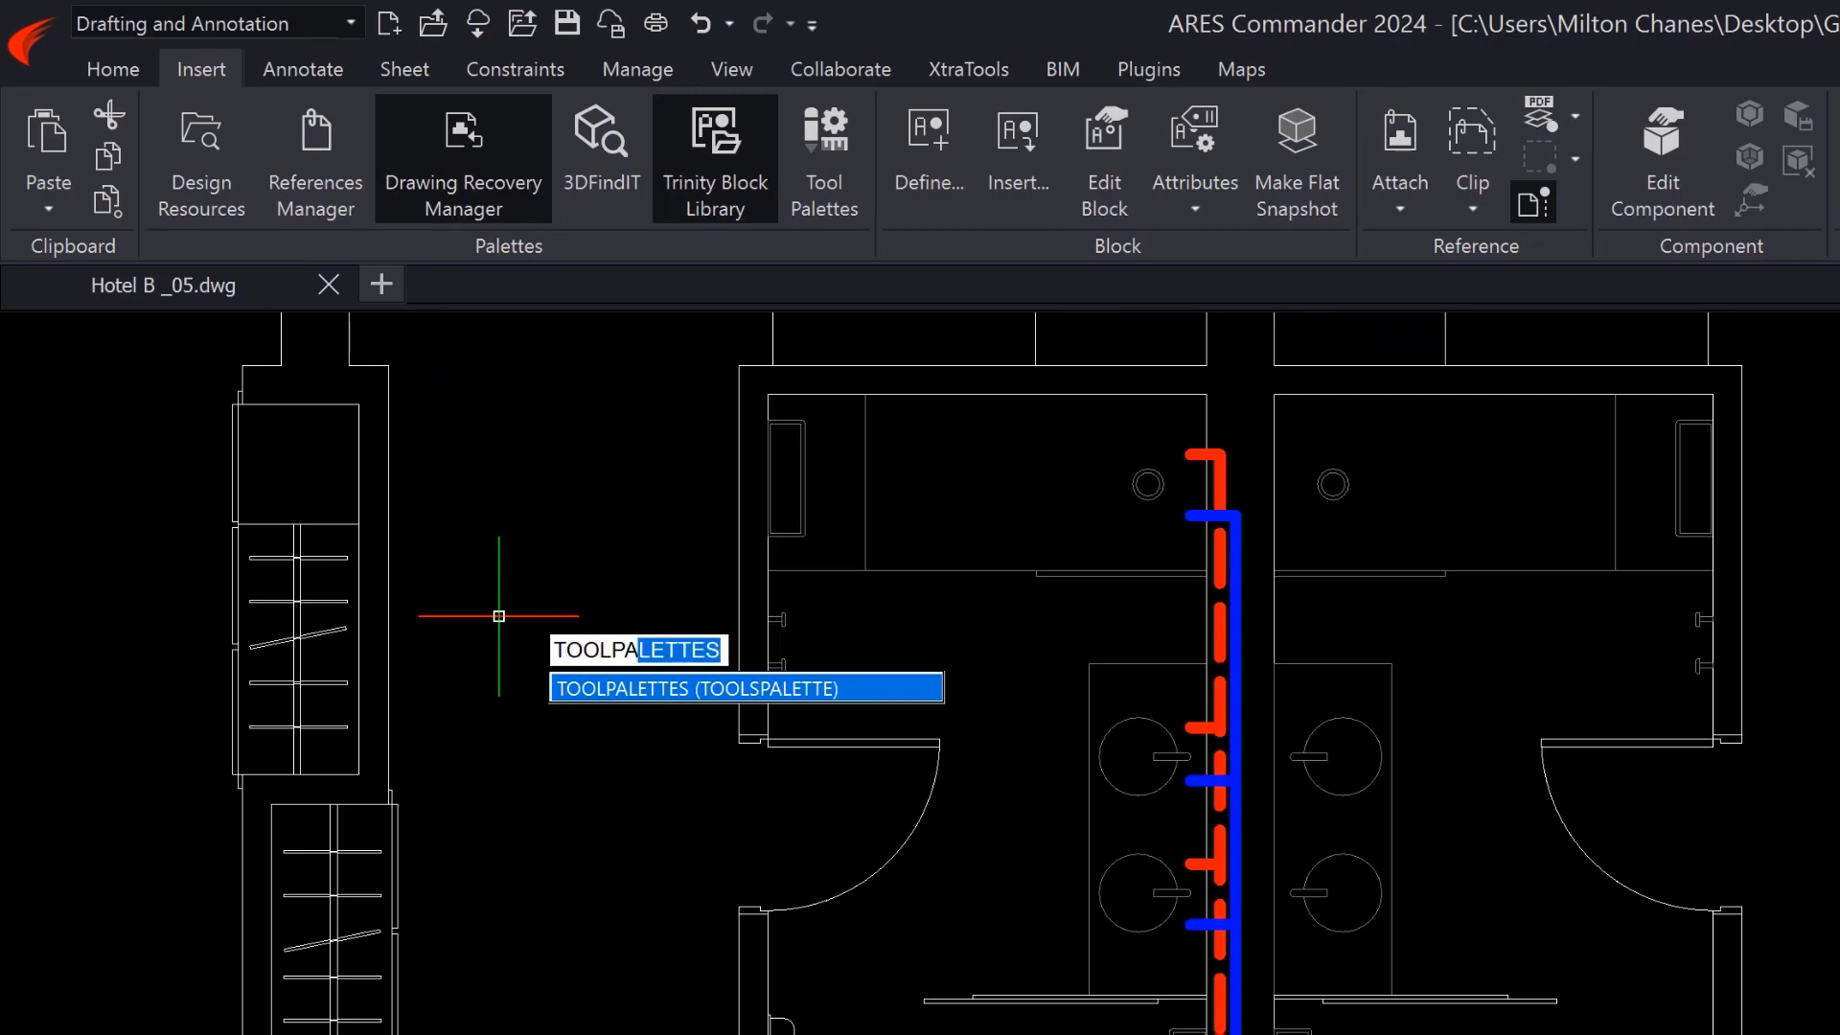
{"action": "type", "text": "TP"}
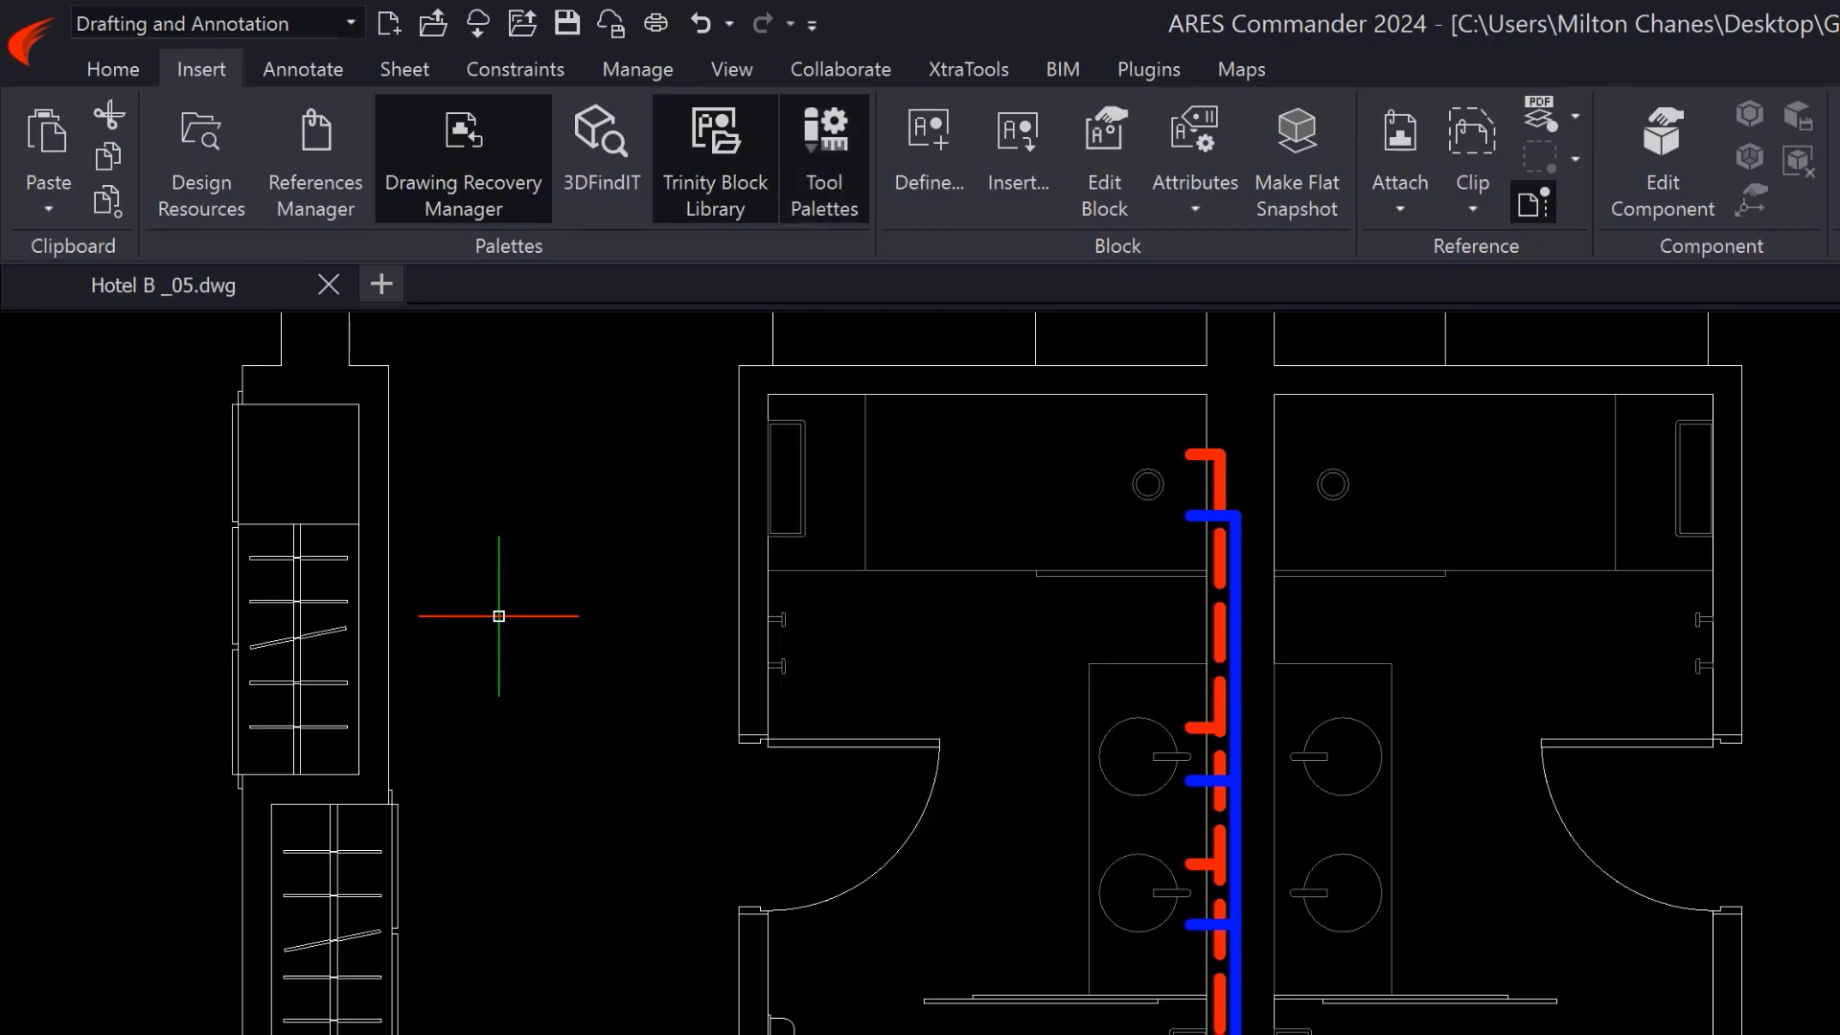
{"action": "key", "text": "ctrl+3"}
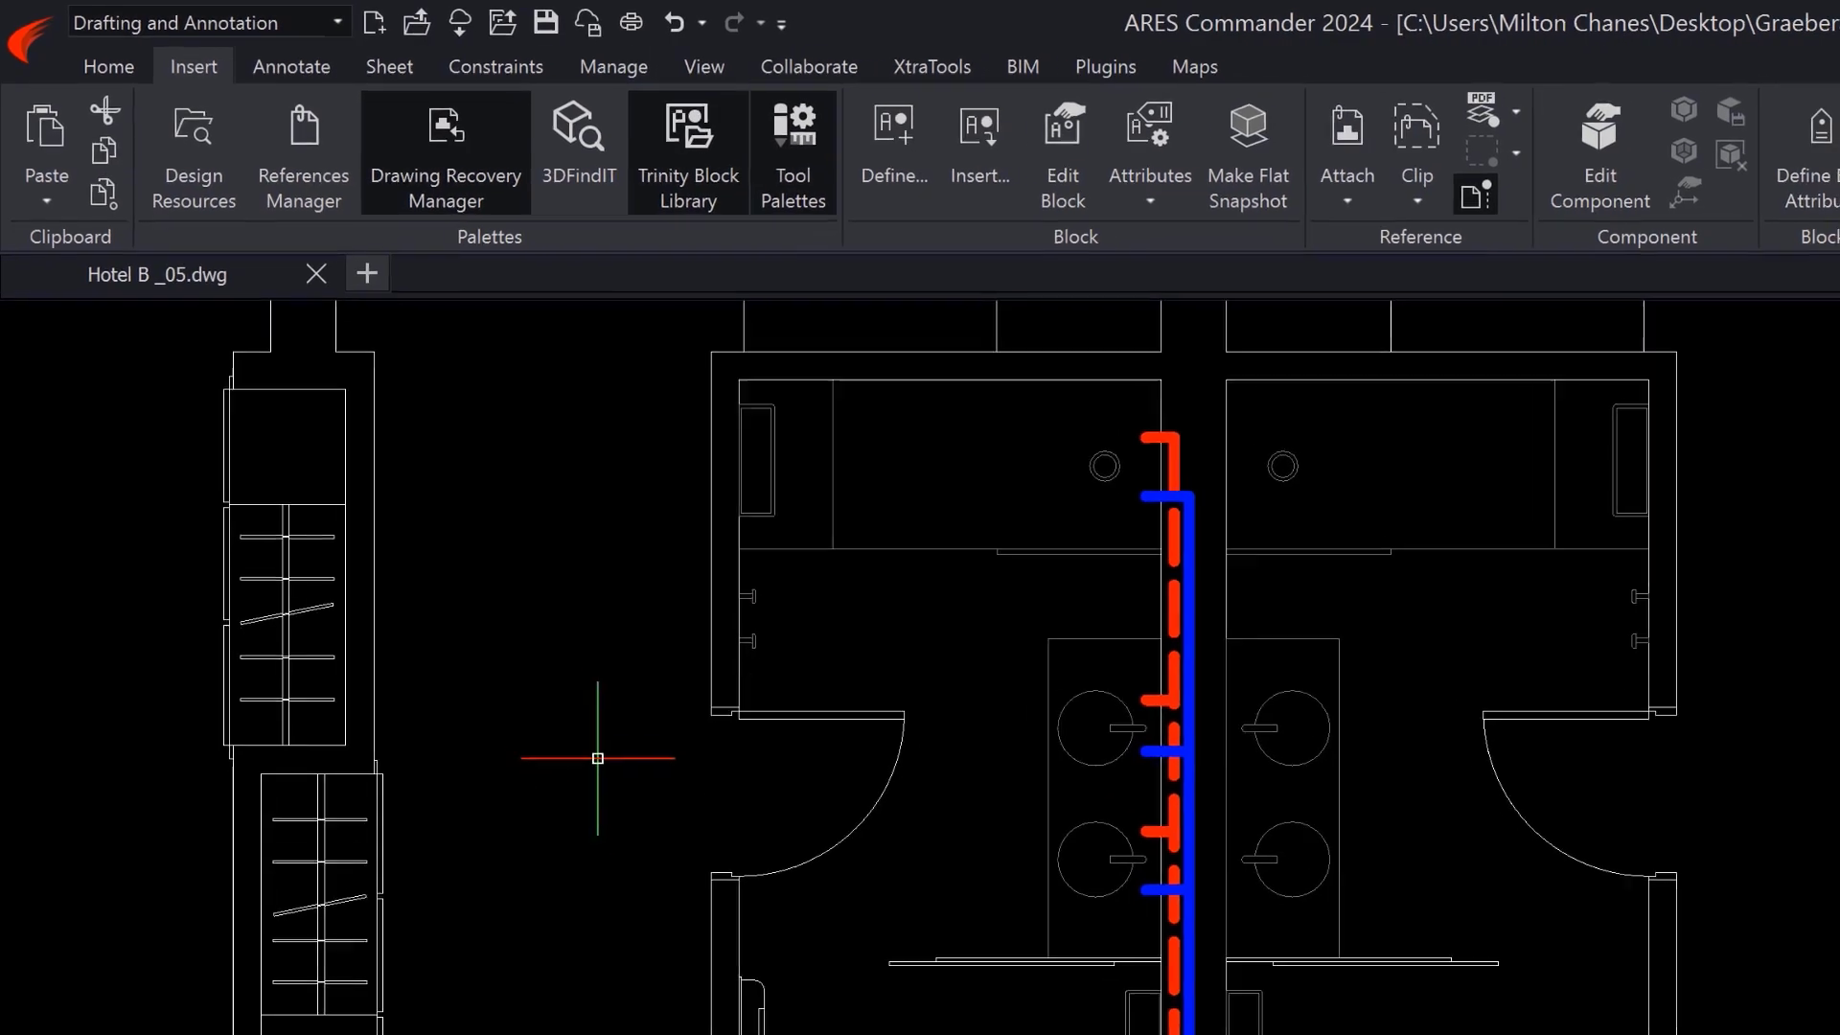
{"action": "left_click", "coordinate": [791, 152]}
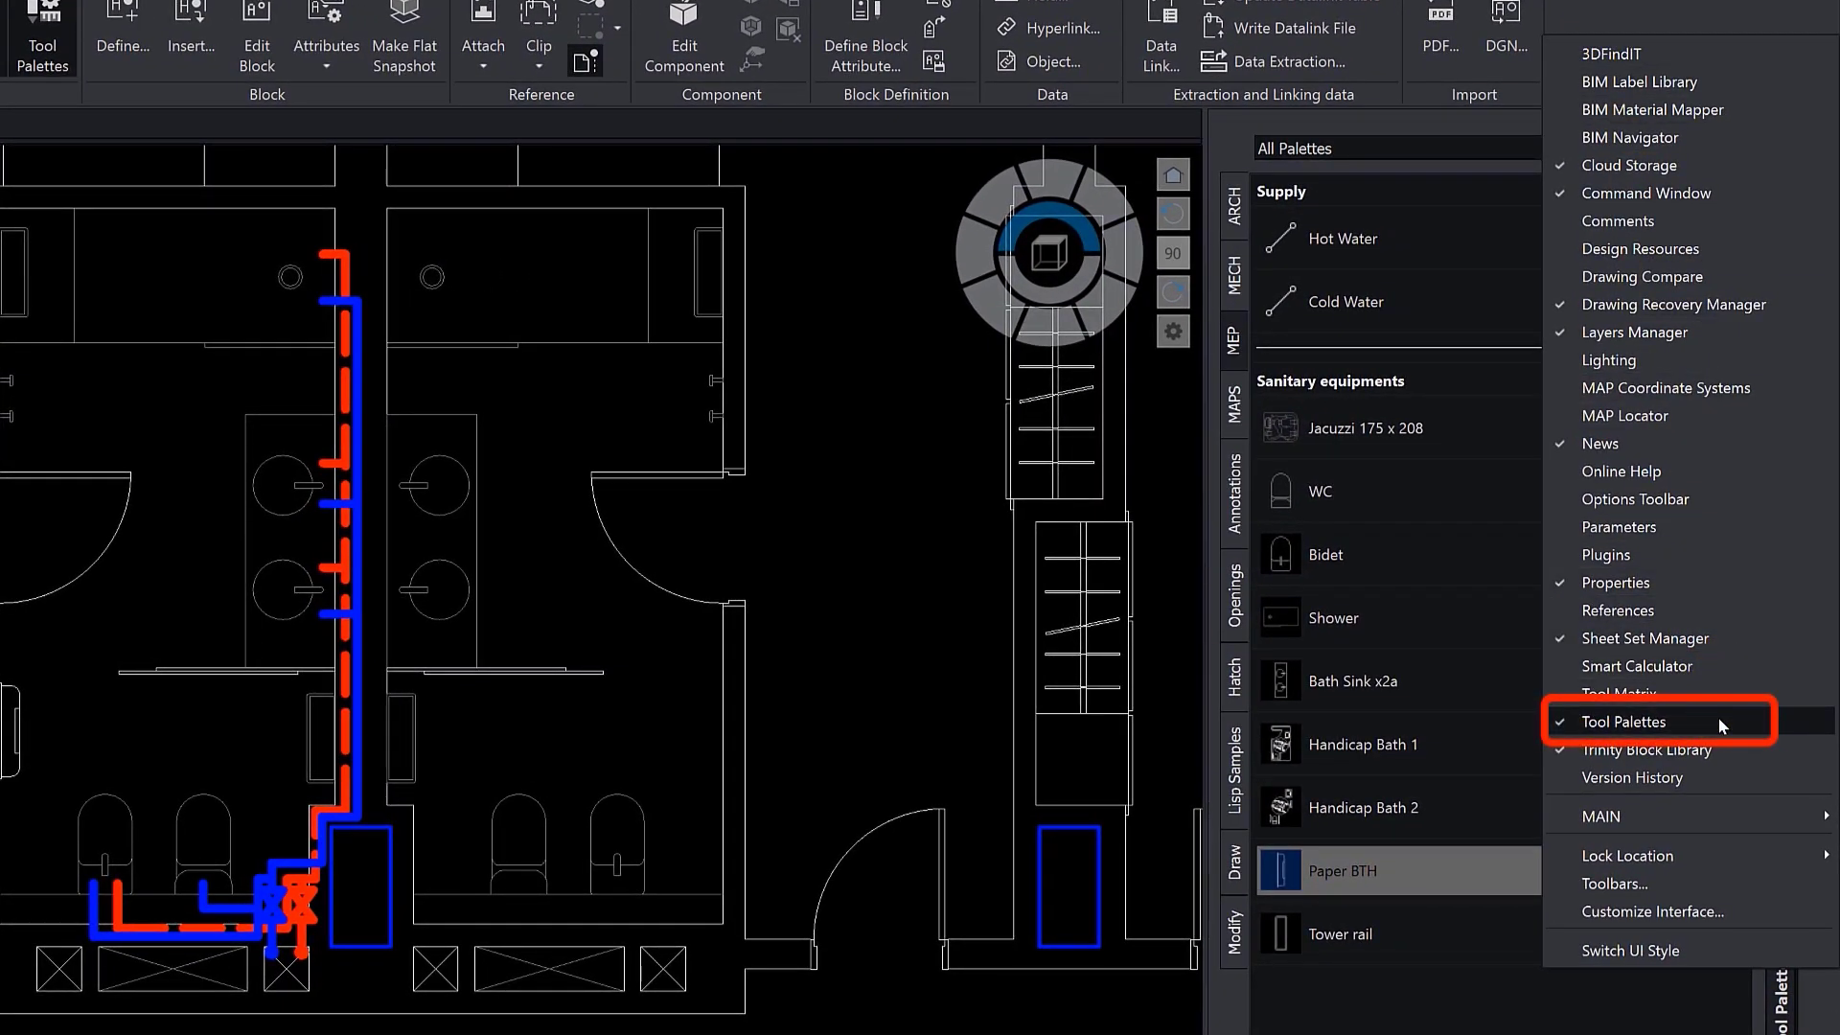
Rename MEP to PLUMBING and add an Extras header above Paper BTH and Tower rail.
{"action": "left_click", "coordinate": [1627, 722]}
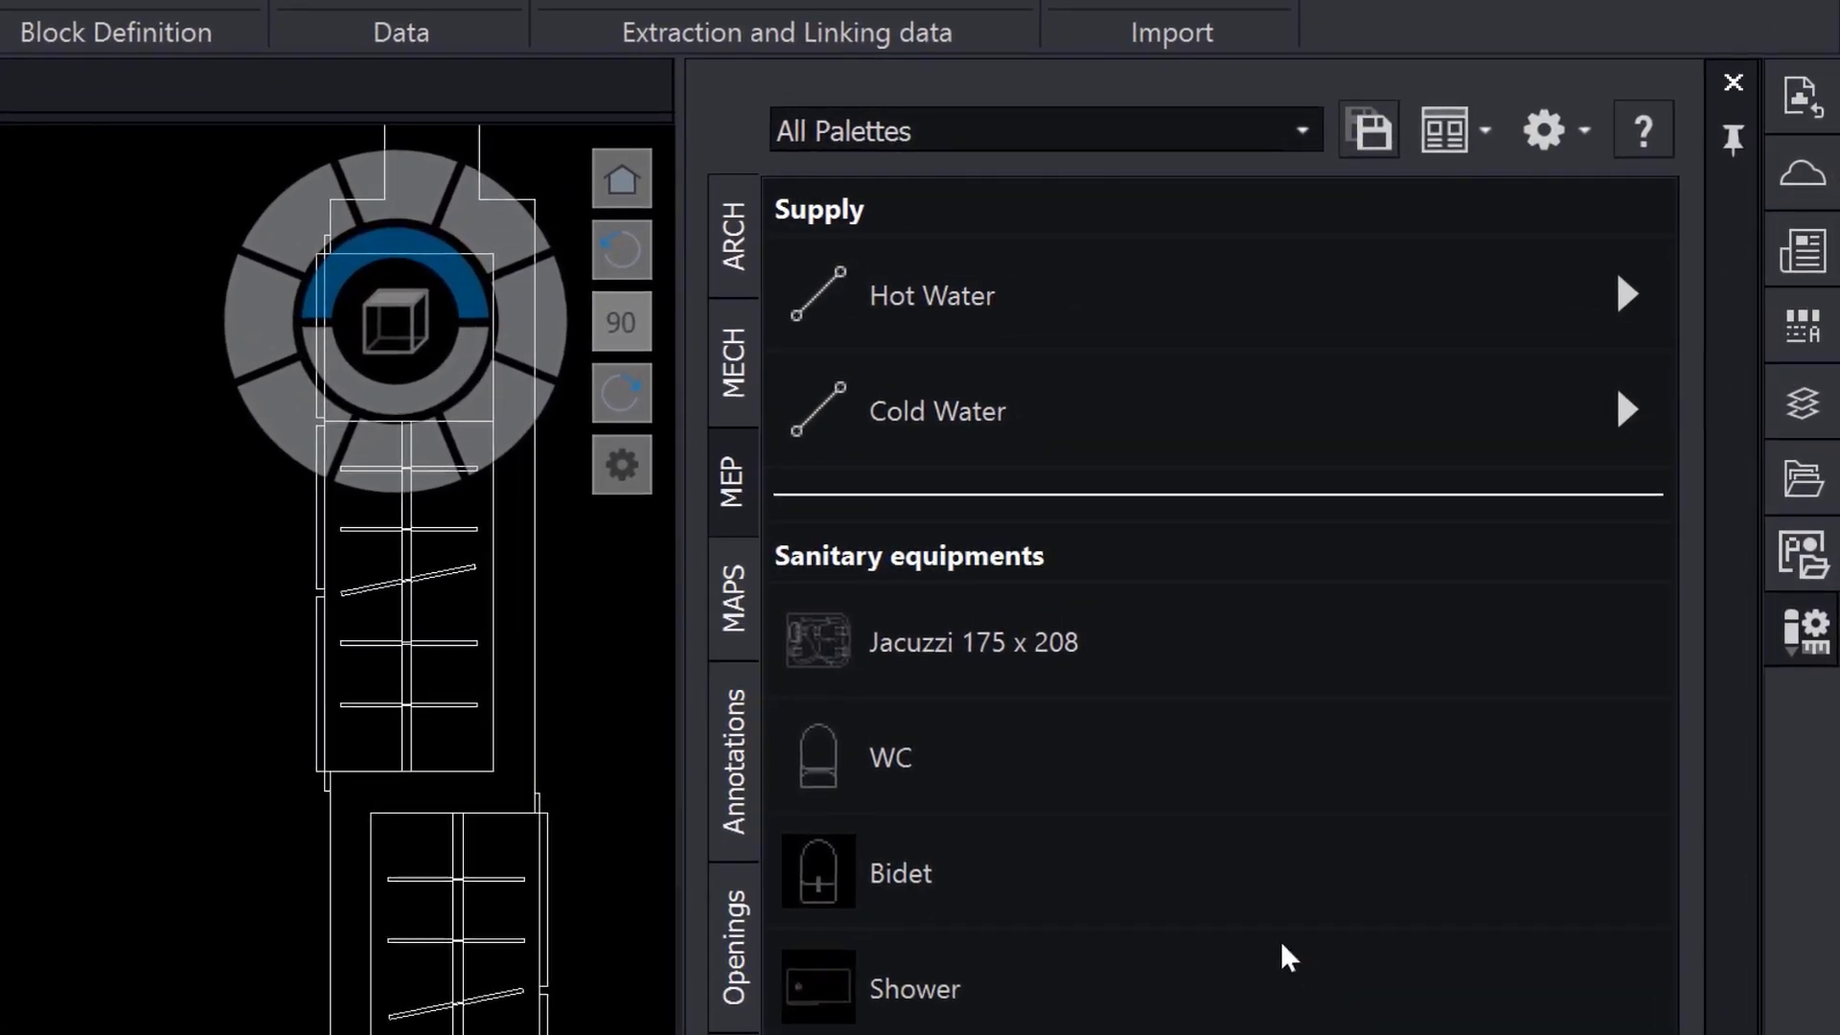
{"action": "right_click", "coordinate": [731, 481]}
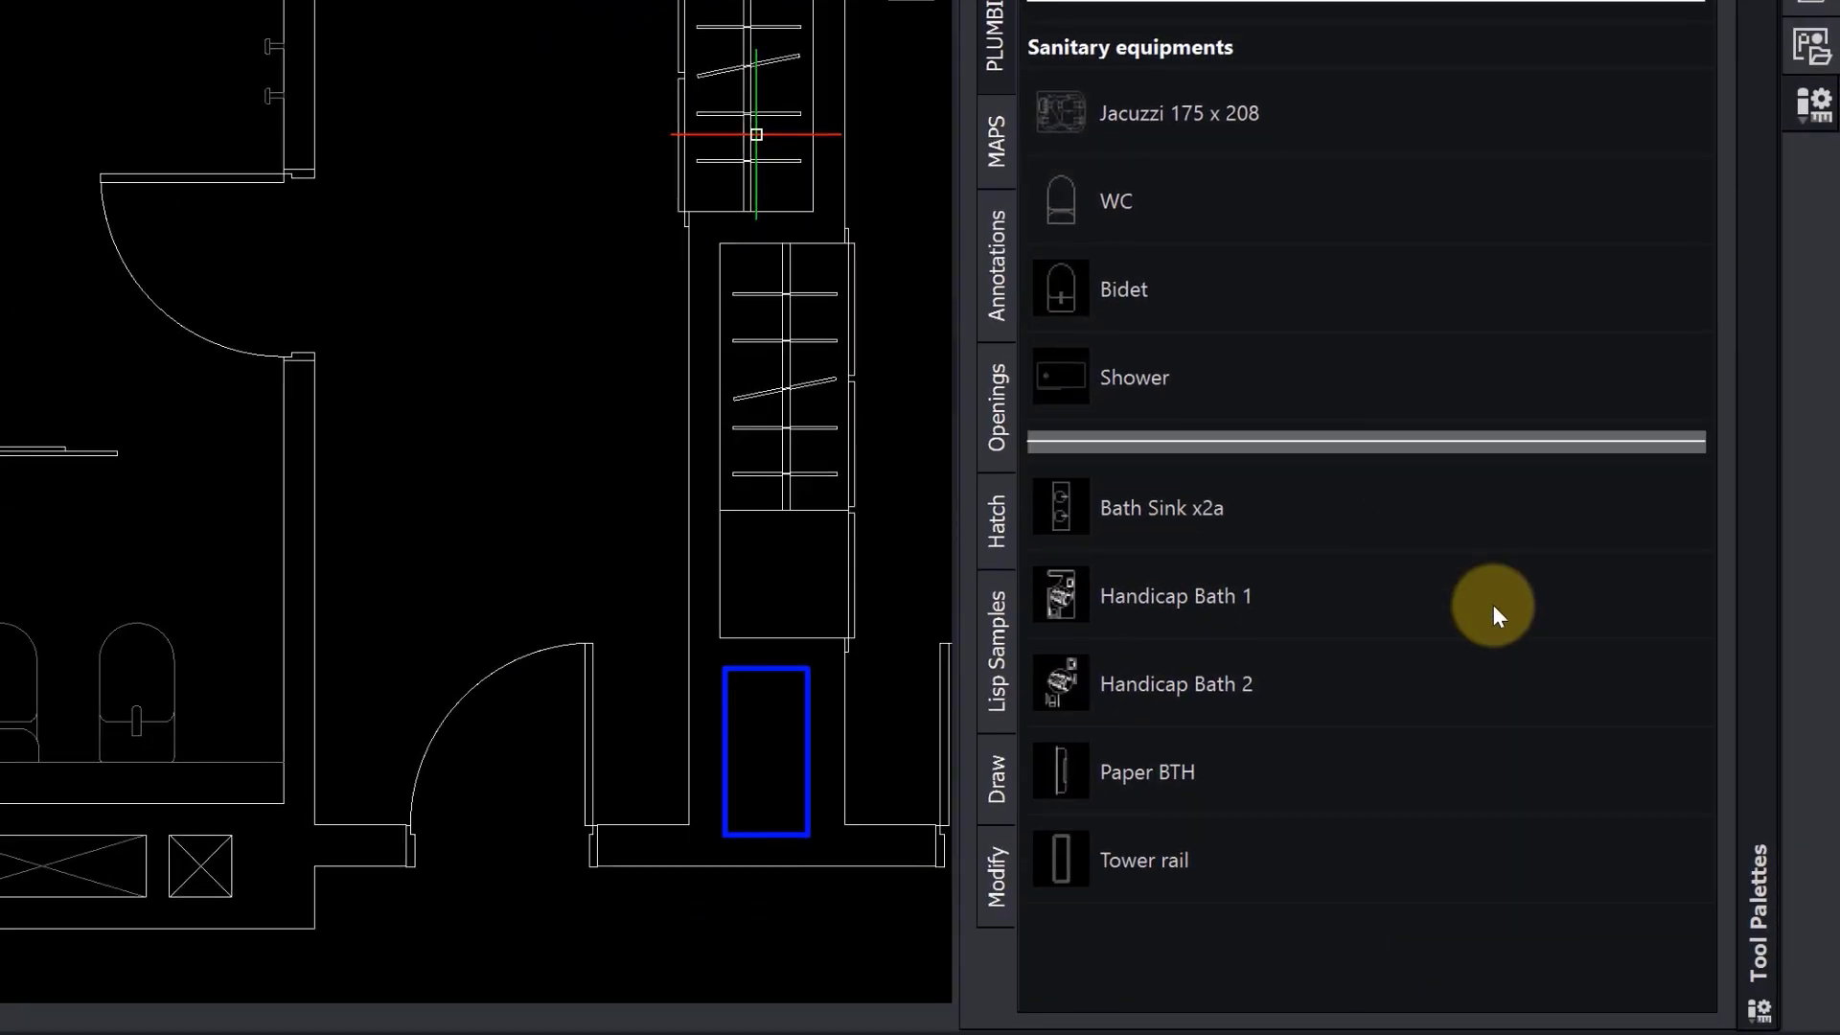
{"action": "right_click", "coordinate": [1493, 607]}
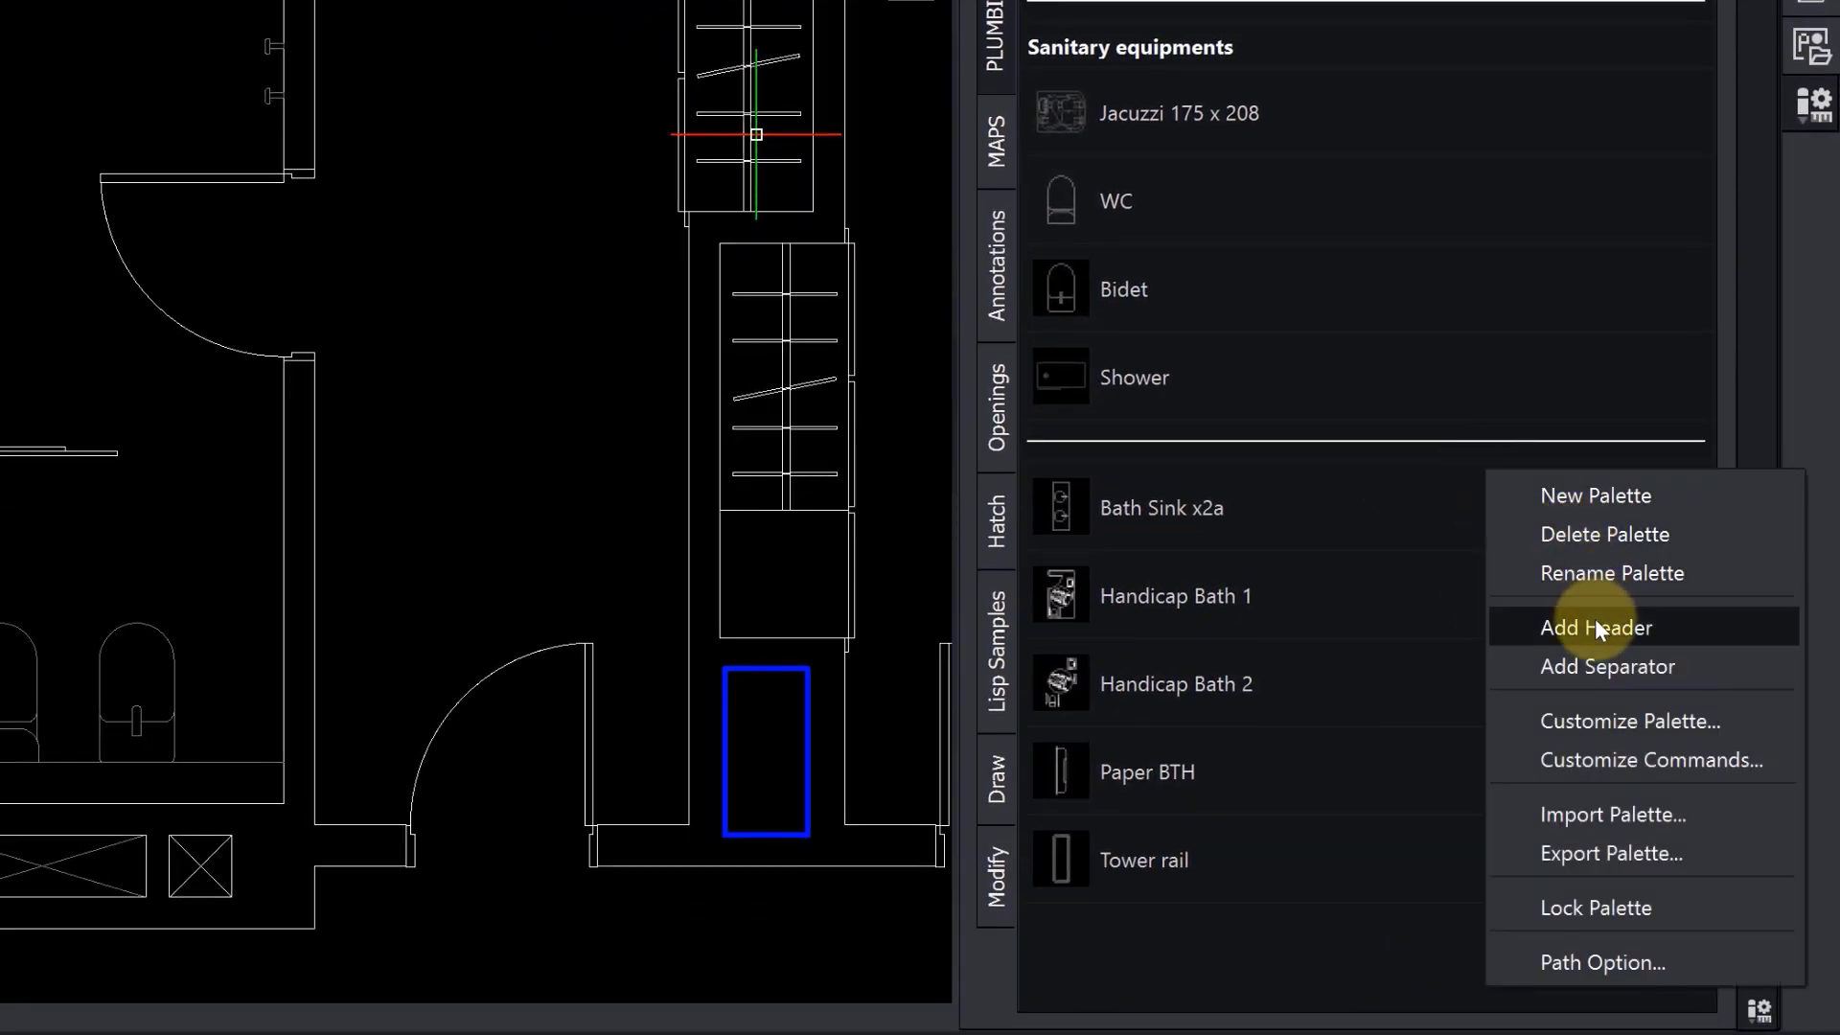
{"action": "left_click", "coordinate": [1596, 627]}
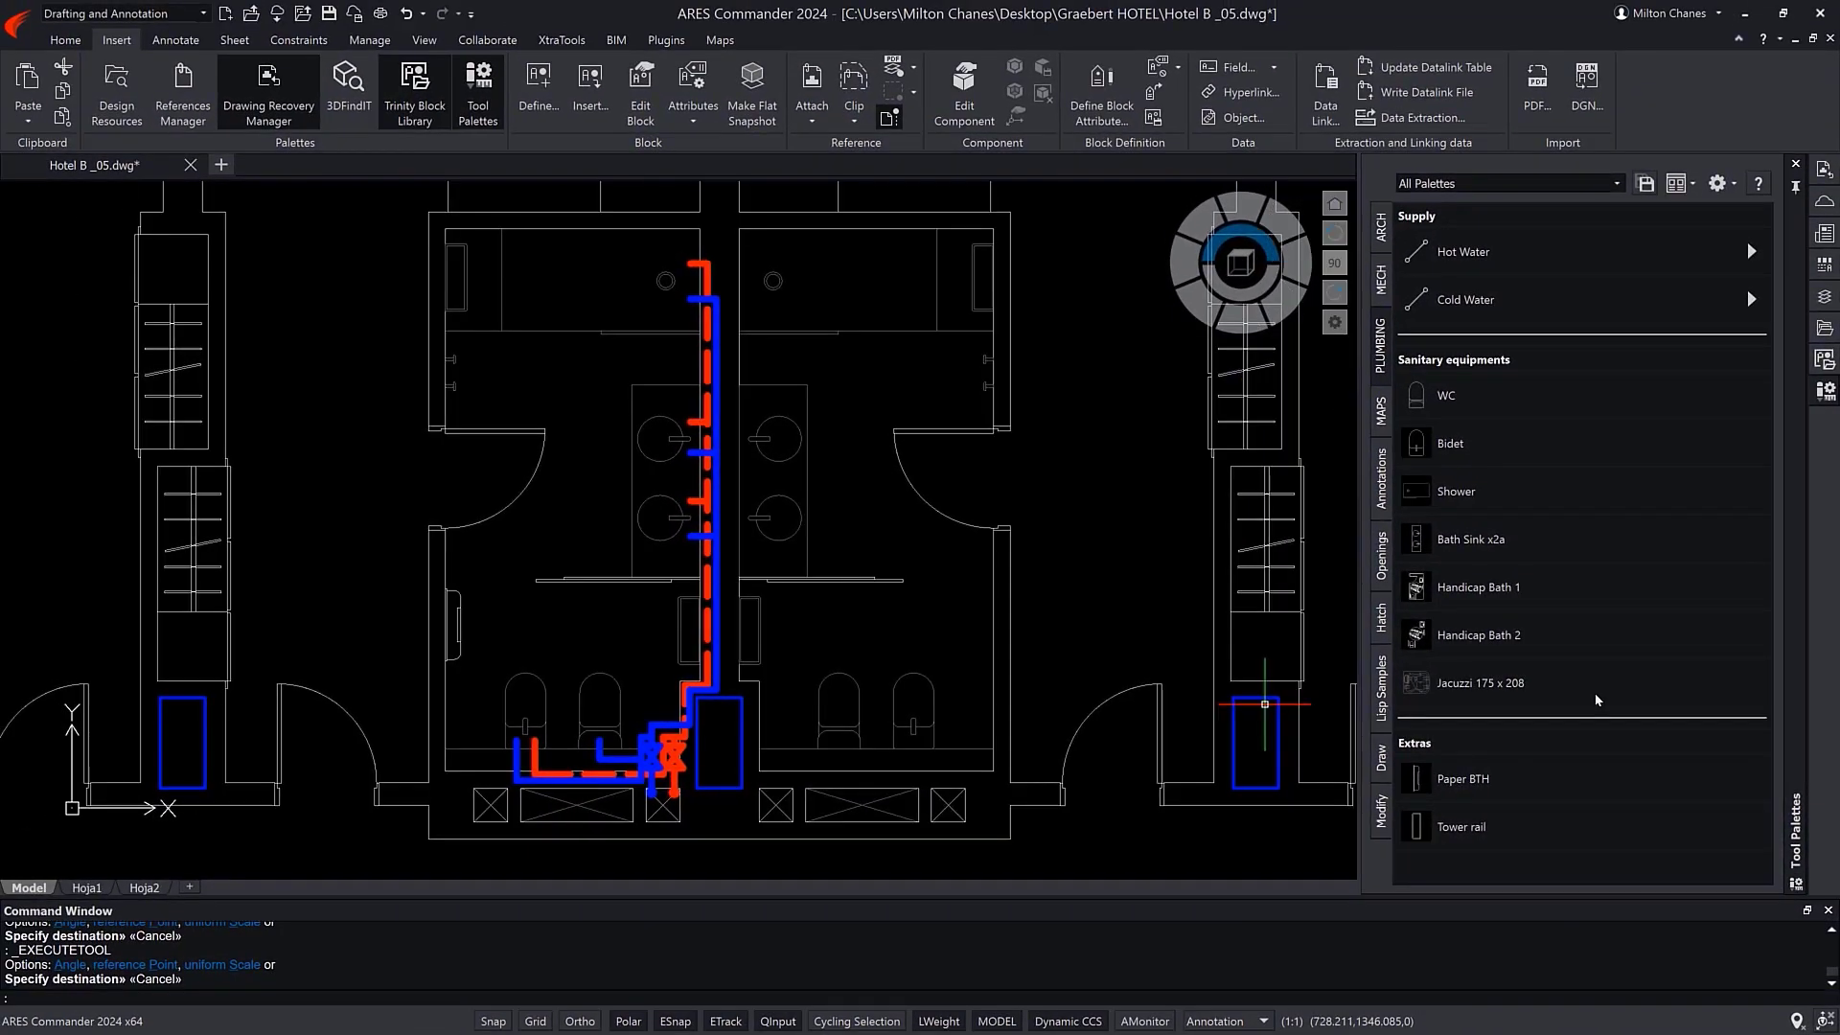
{"action": "left_click", "coordinate": [1646, 183]}
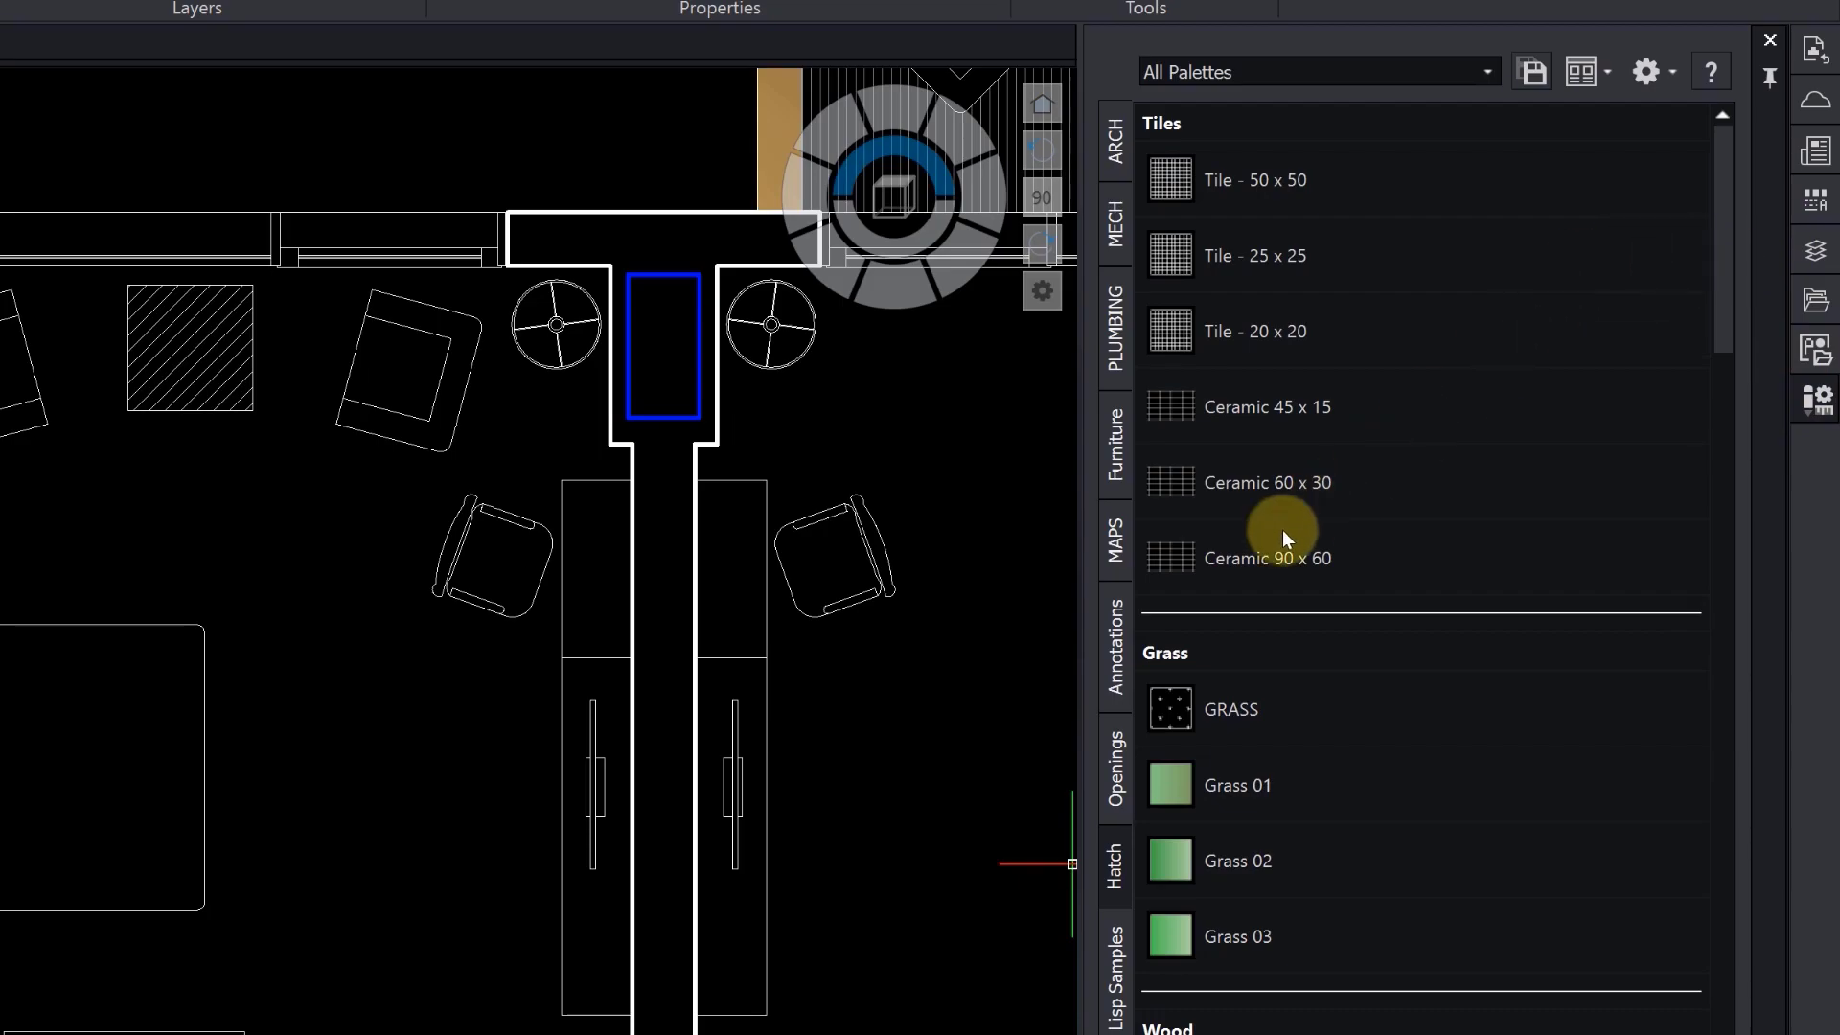
Pick extension line points in Middle.dwg with the Annotations palette's Annotative Architecture dimension.
{"action": "left_click", "coordinate": [1113, 649]}
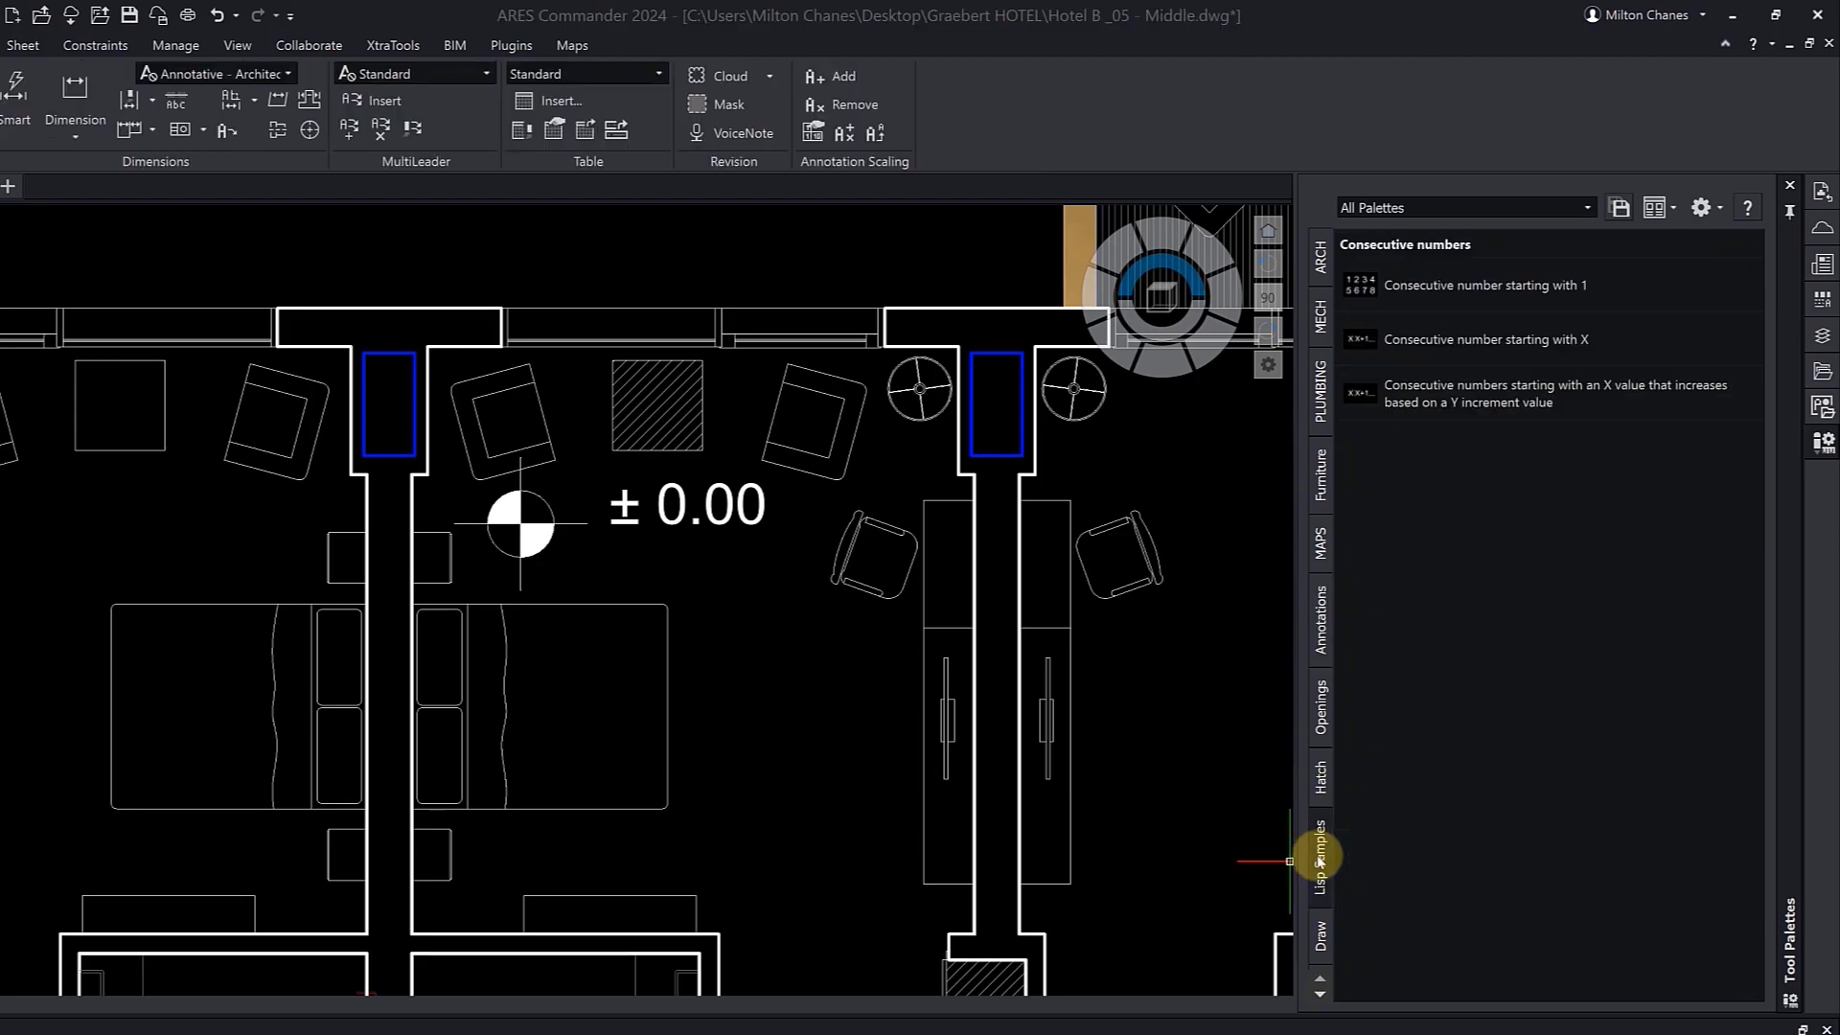
{"action": "left_click", "coordinate": [1317, 620]}
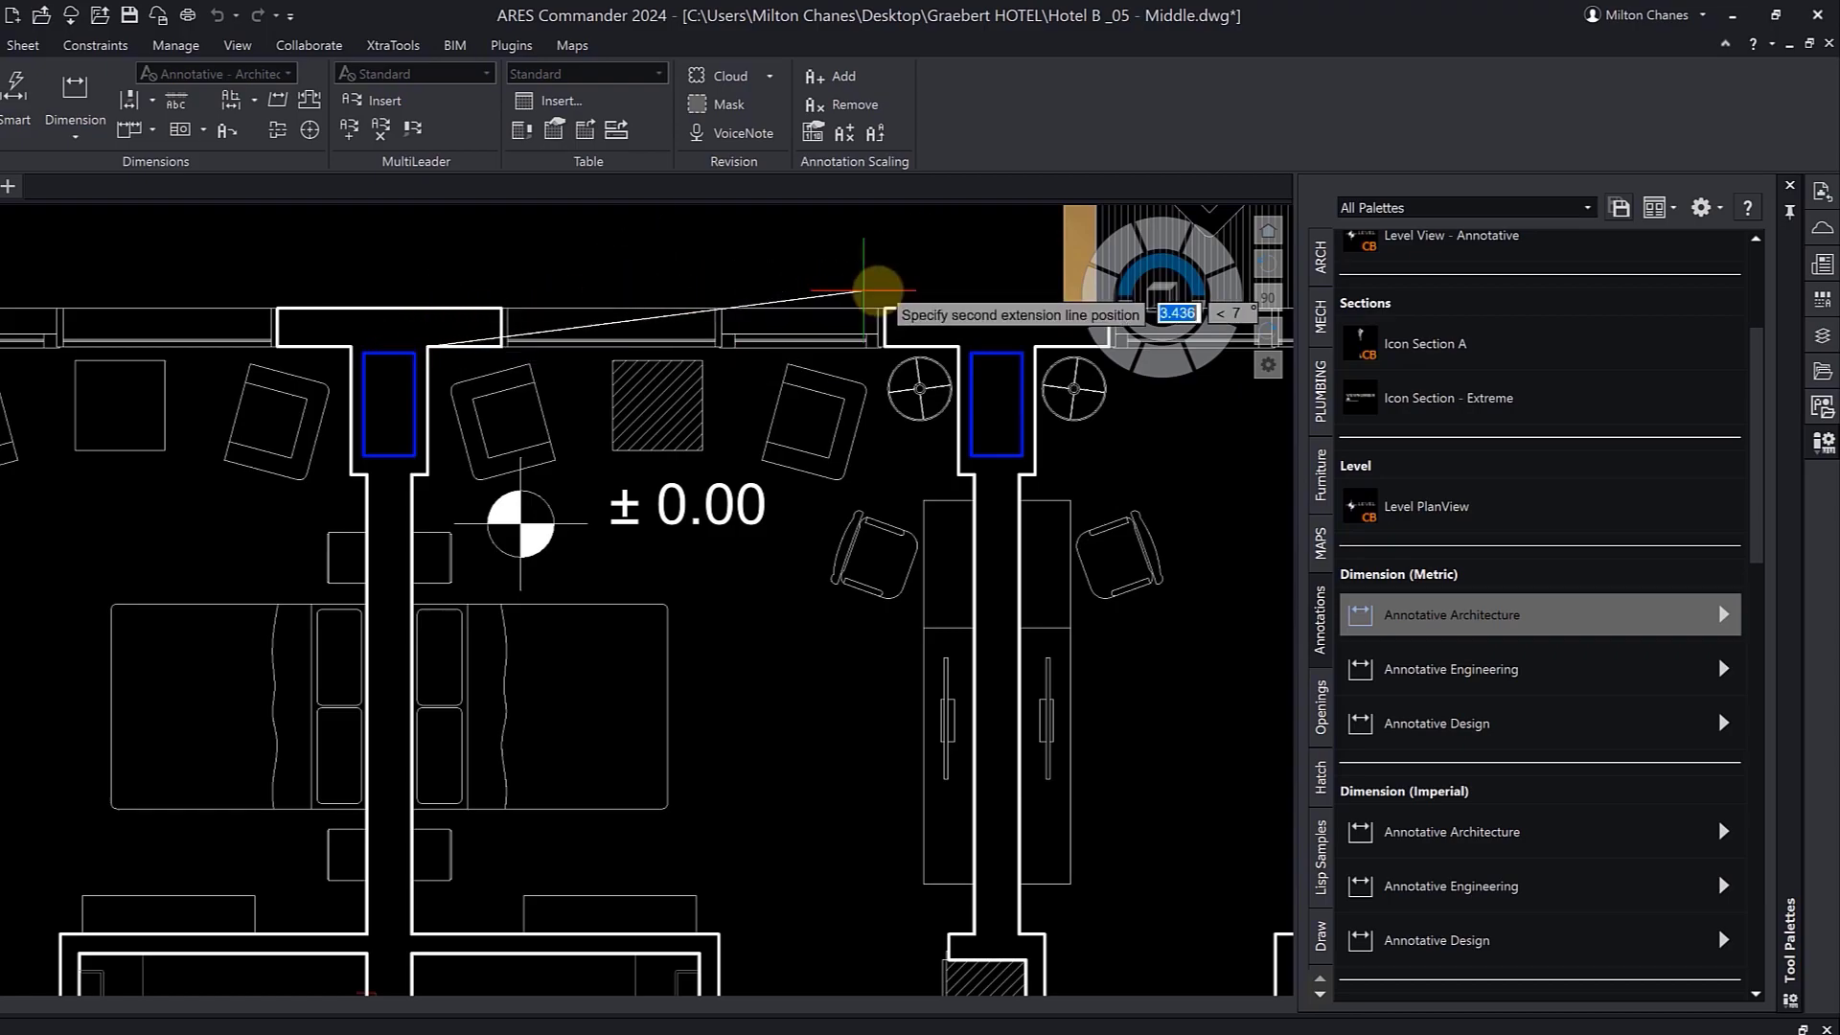
{"action": "left_click", "coordinate": [868, 288]}
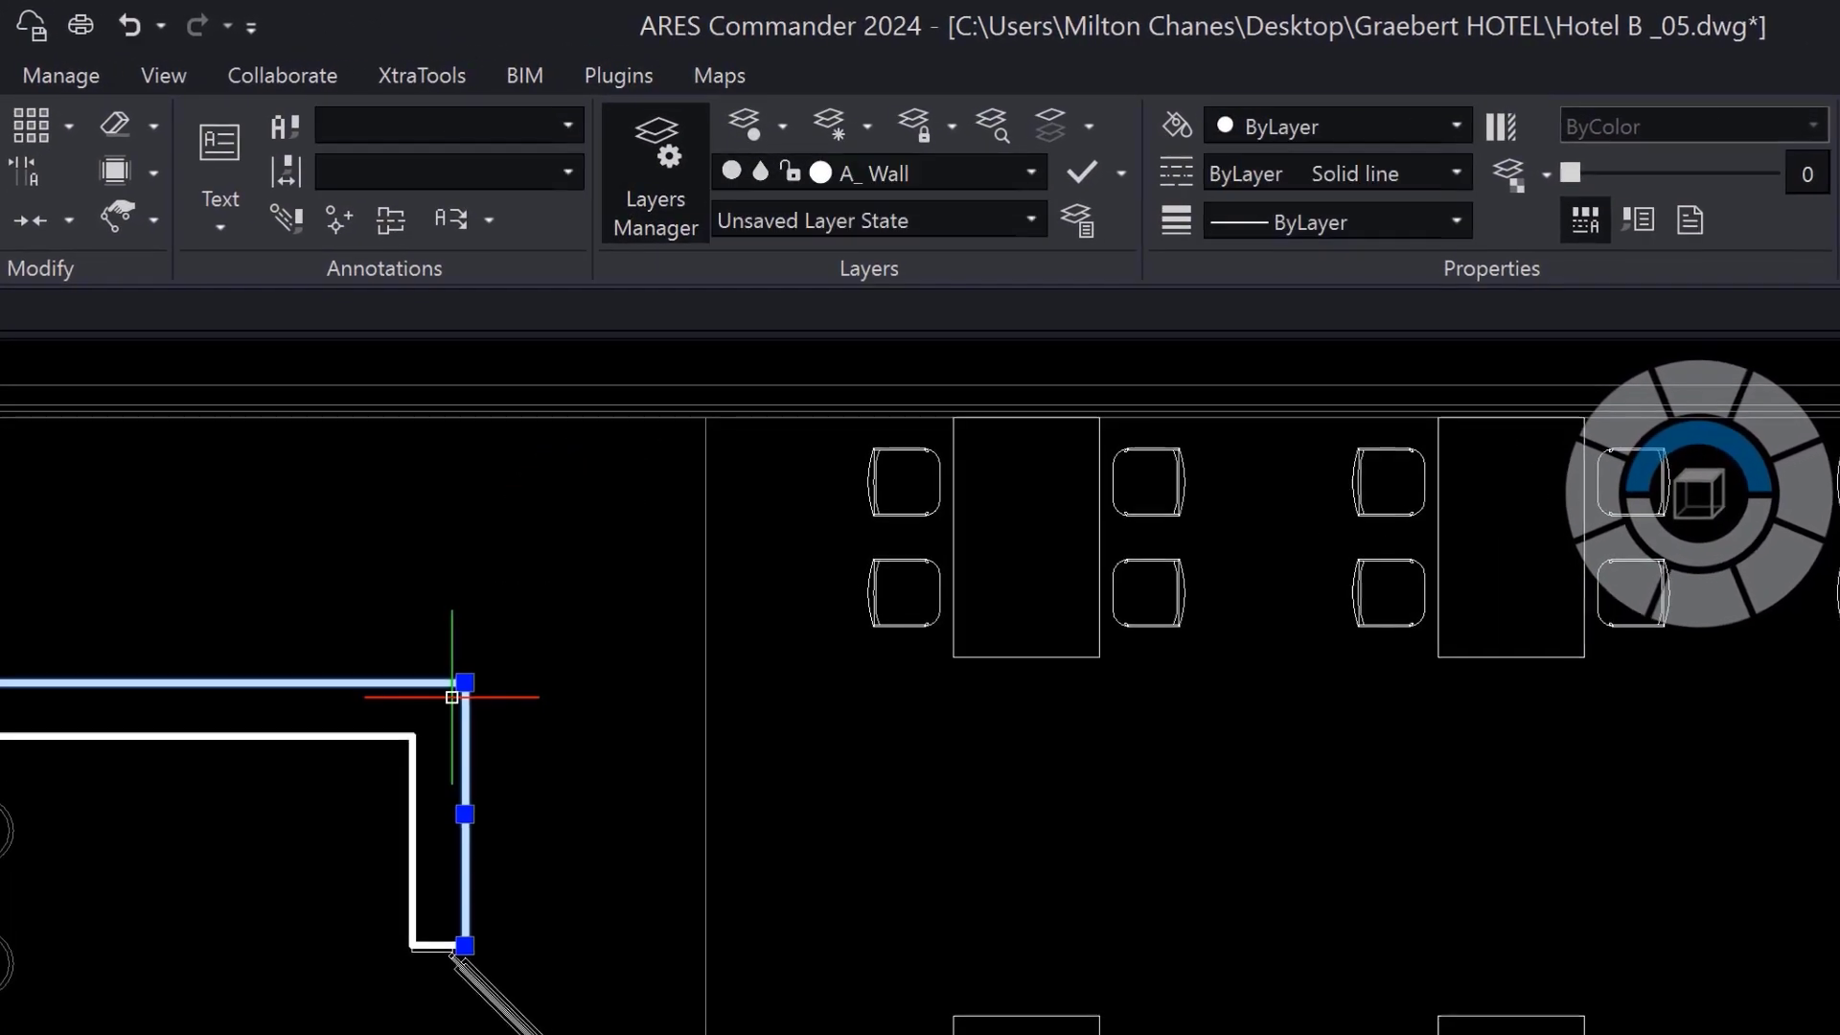
Switch to Hotel B_05.dwg and bring up the Hotel Furniture Line tool's options.
{"action": "left_click", "coordinate": [874, 173]}
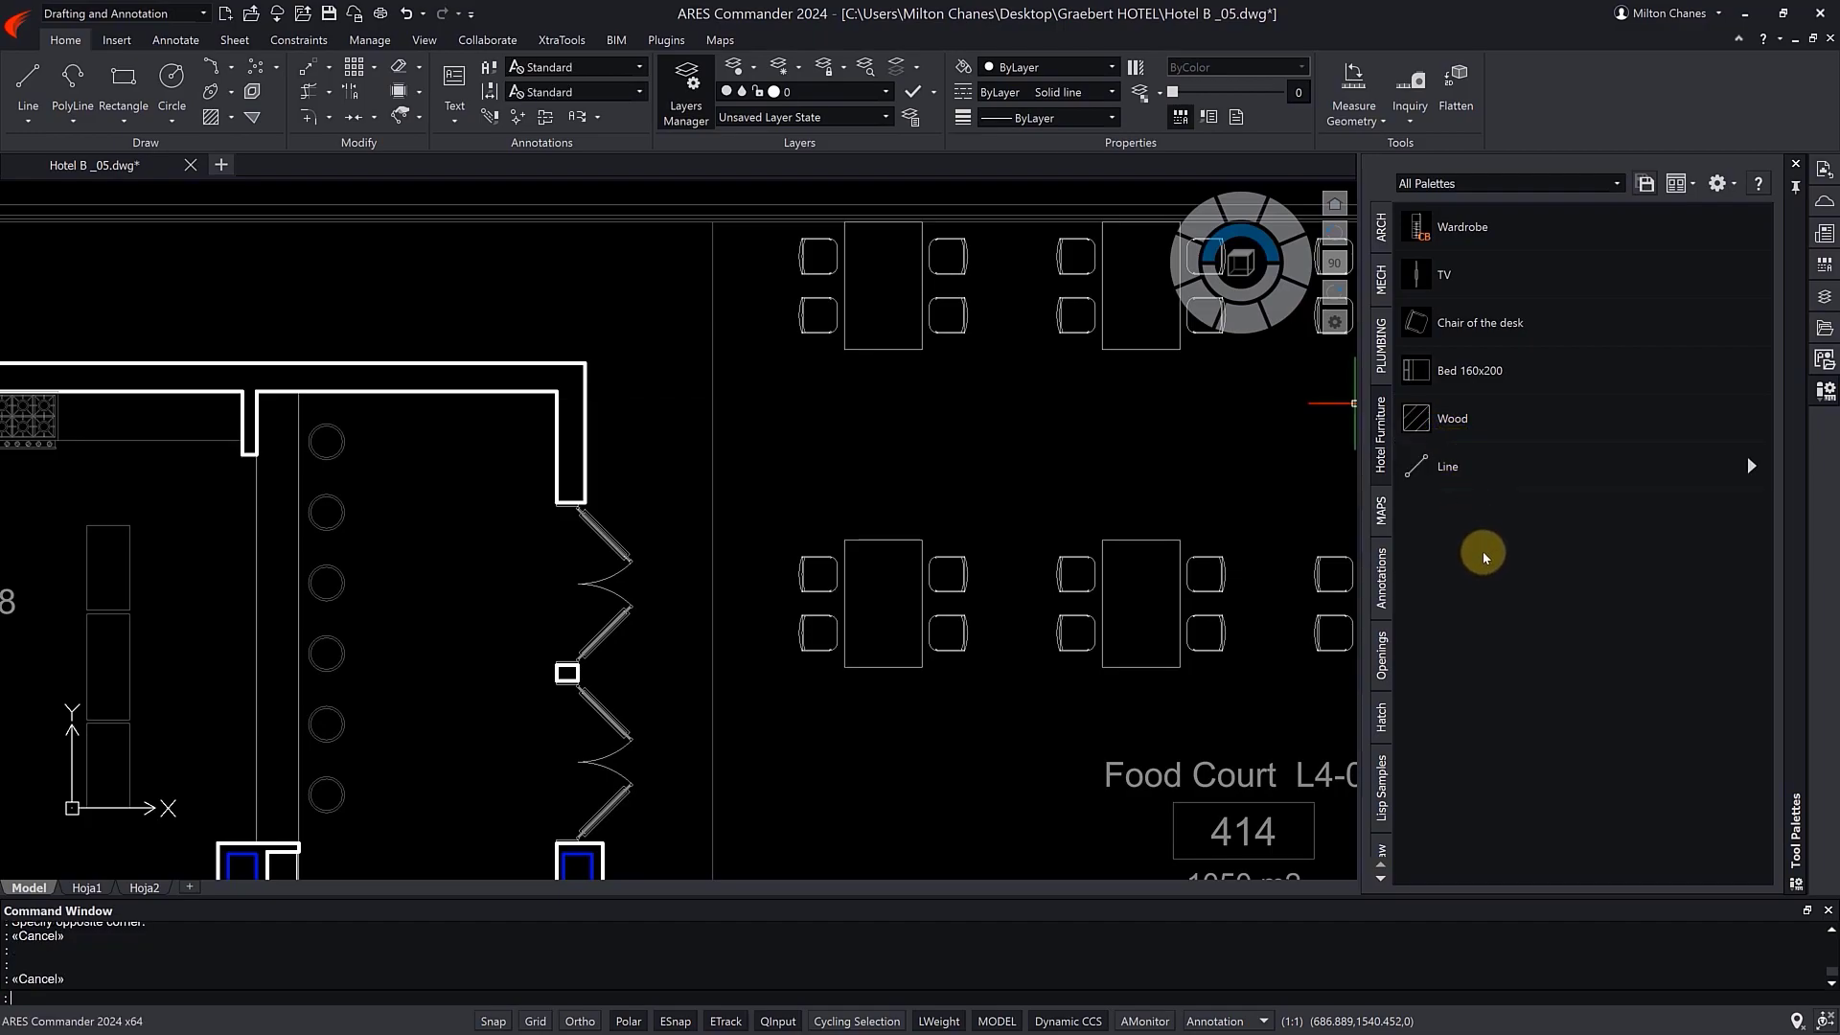
{"action": "right_click", "coordinate": [1446, 466]}
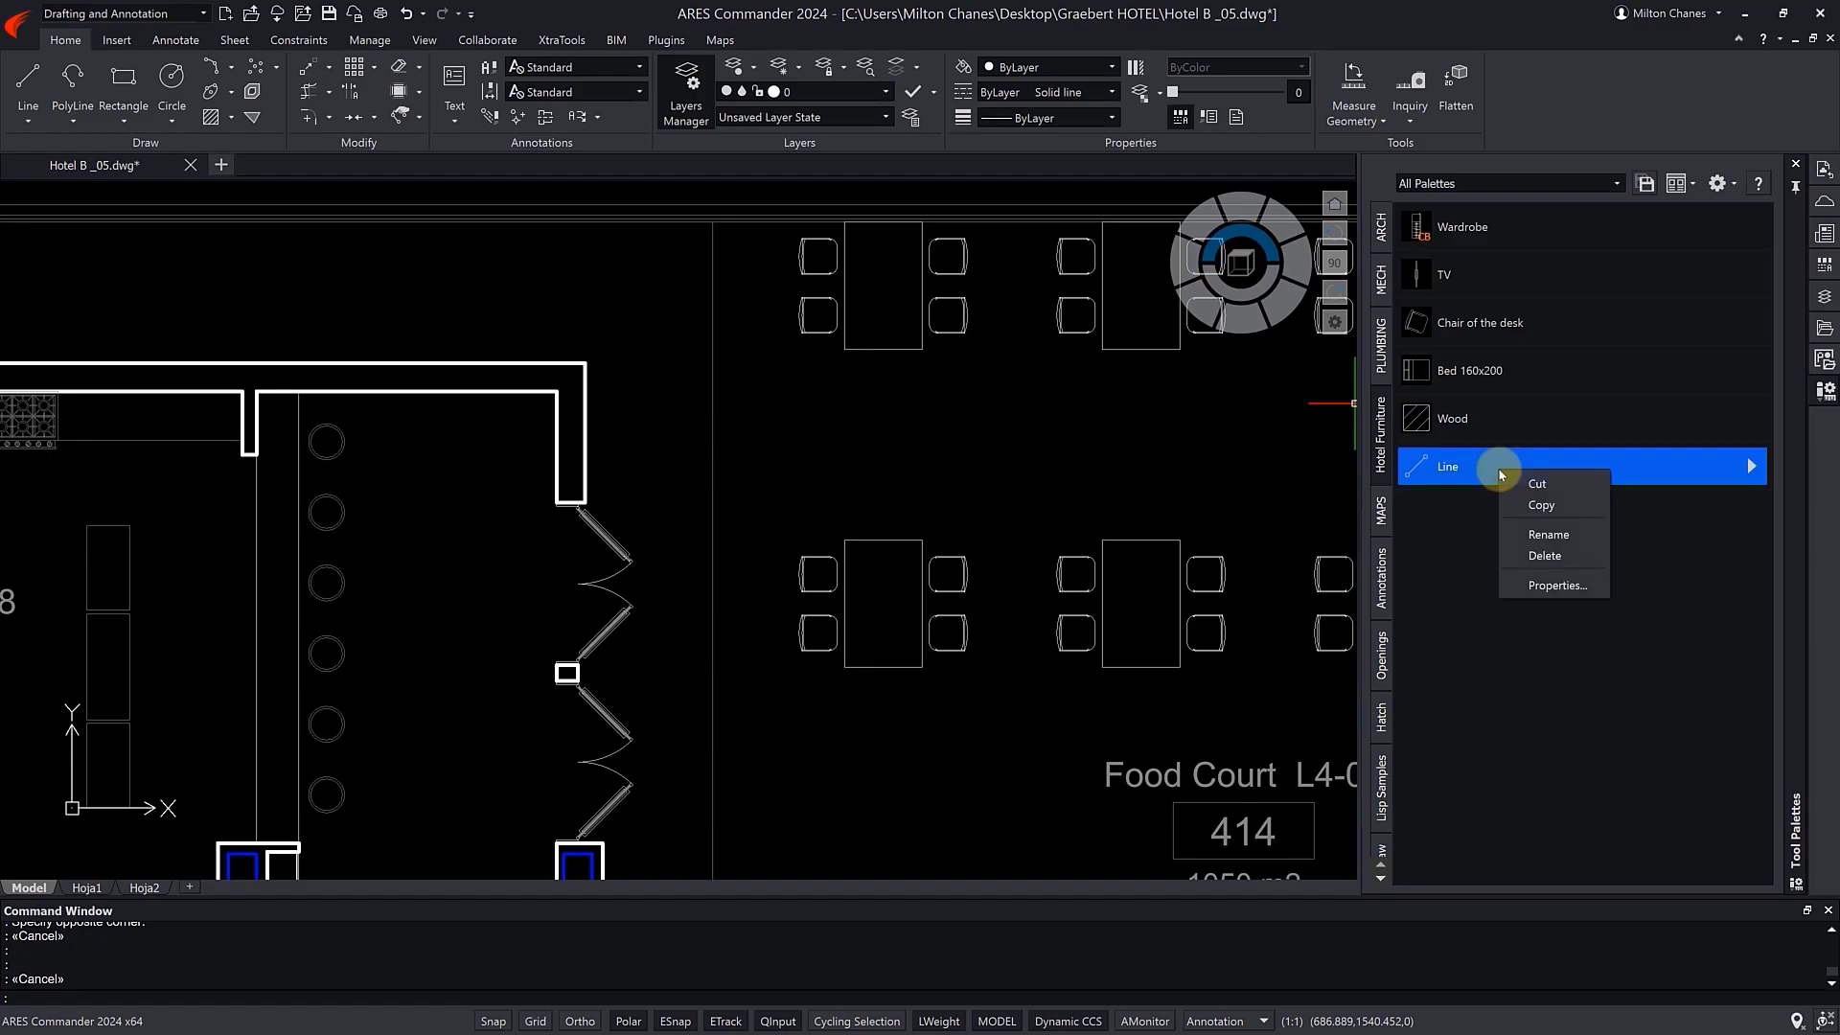
Rename the Line tool to WALL with the A_Wall layer, then run it.
{"action": "left_click", "coordinate": [1554, 585]}
{"action": "type", "text": "WALL"}
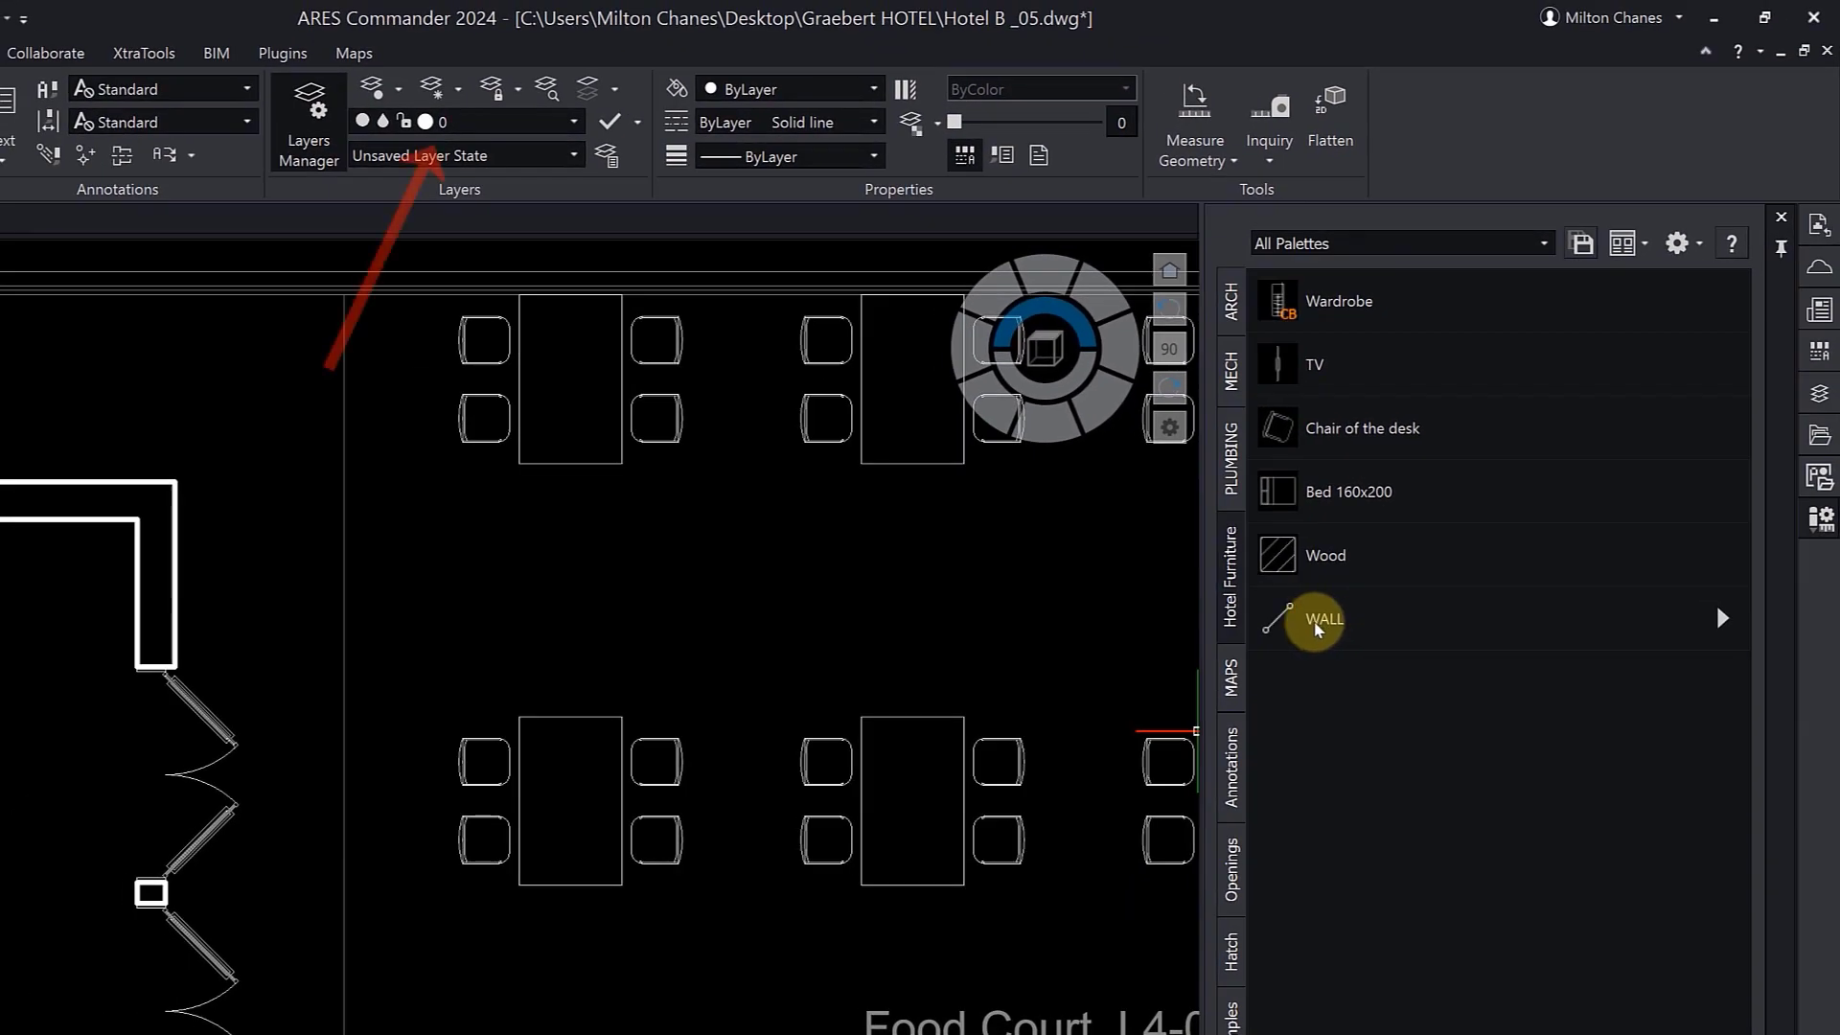
{"action": "left_click", "coordinate": [1323, 618]}
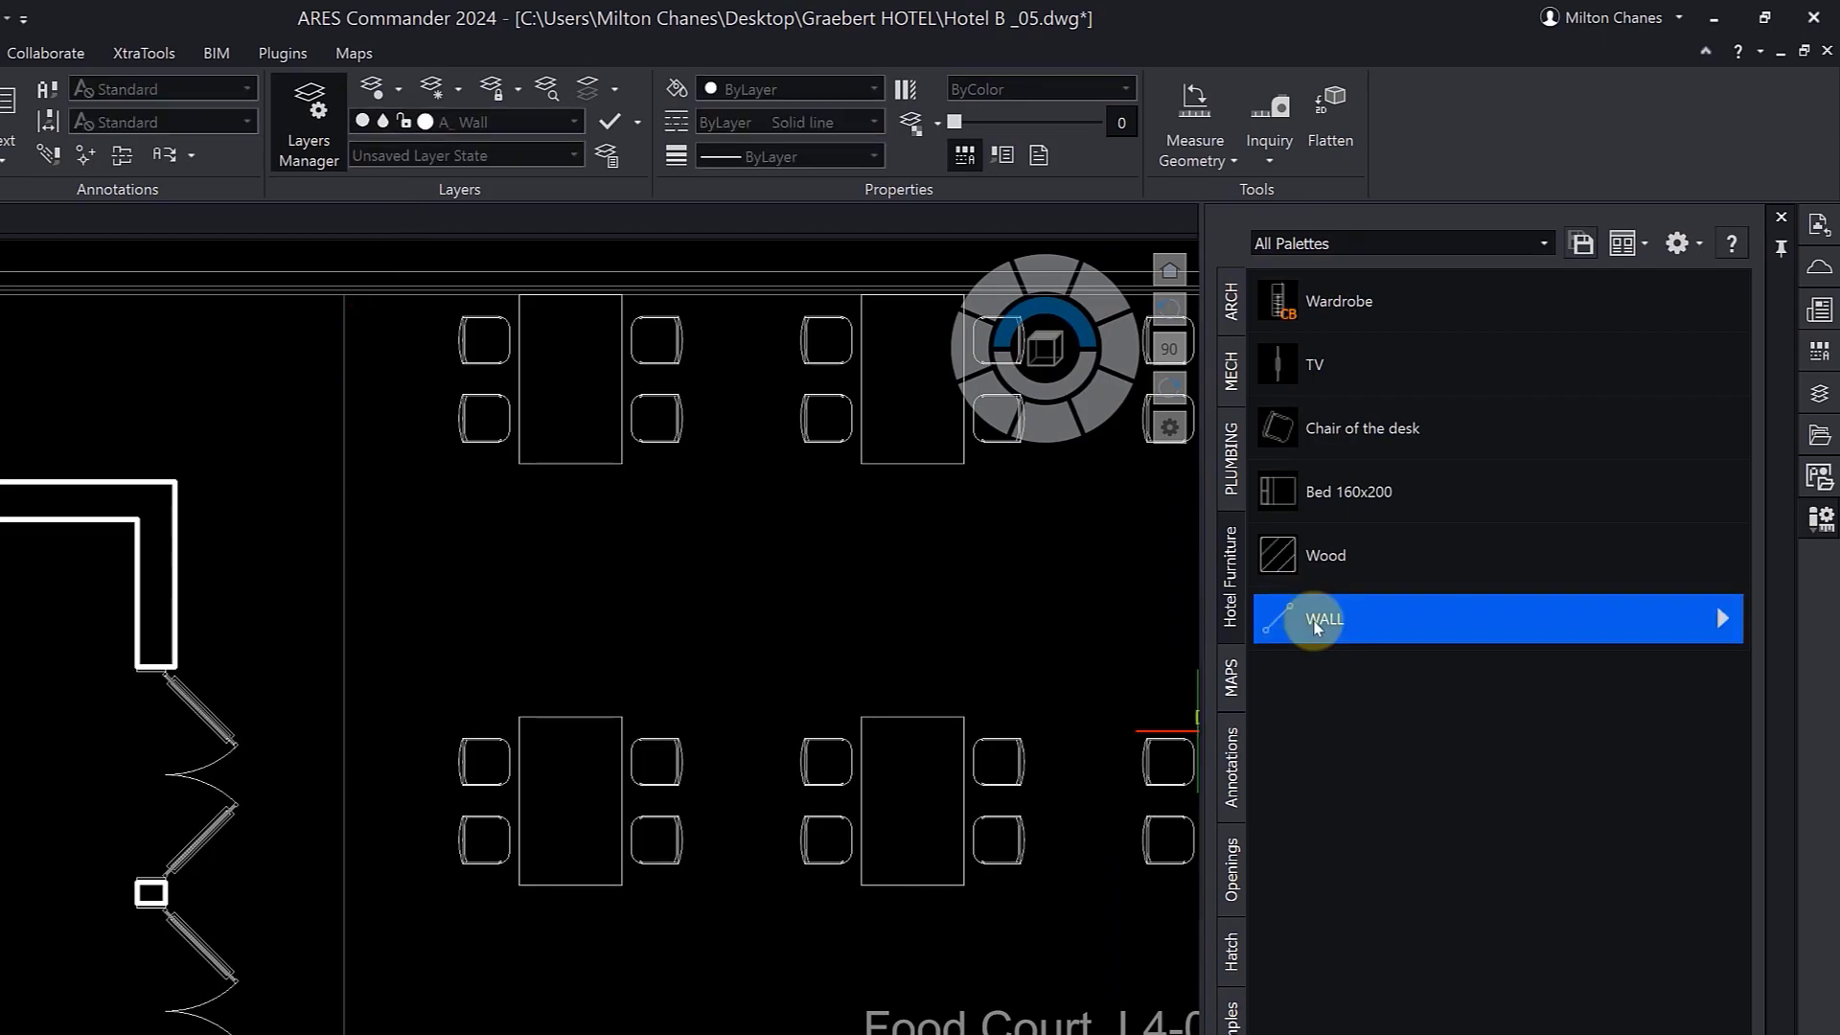
{"action": "left_click", "coordinate": [1323, 618]}
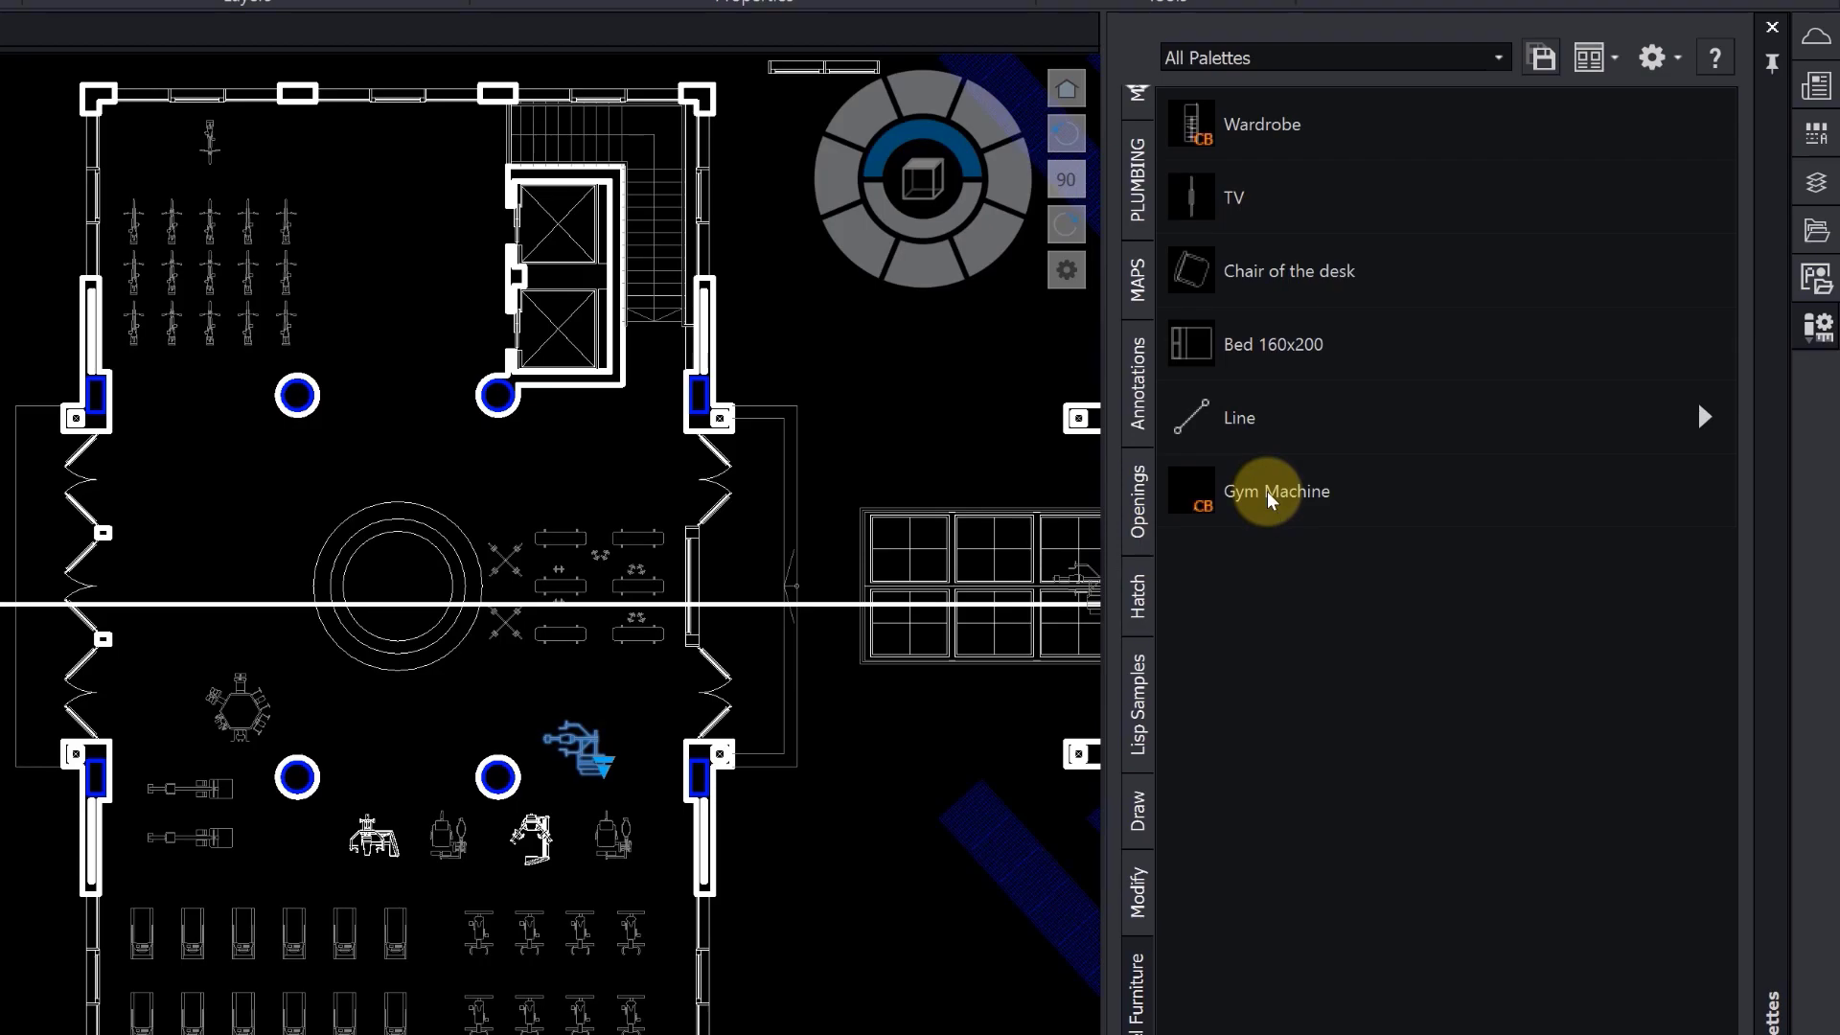
{"action": "right_click", "coordinate": [1275, 491]}
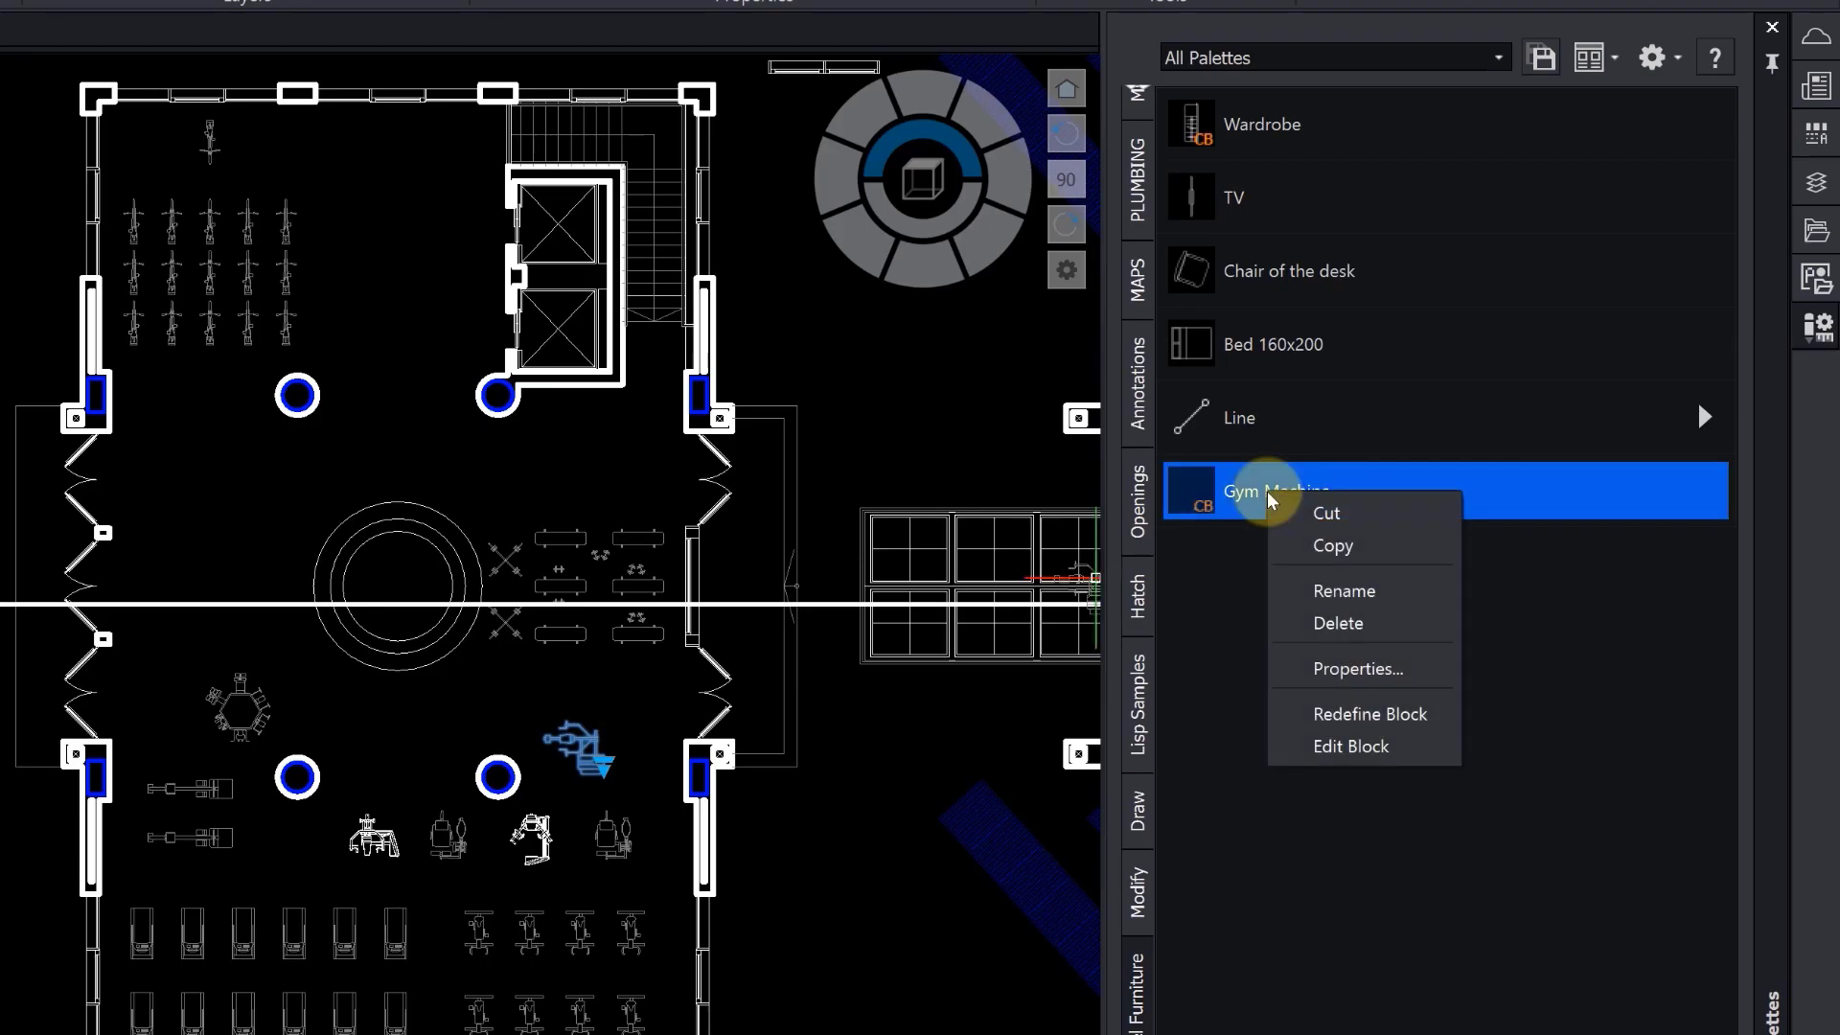
{"action": "left_click", "coordinate": [1358, 668]}
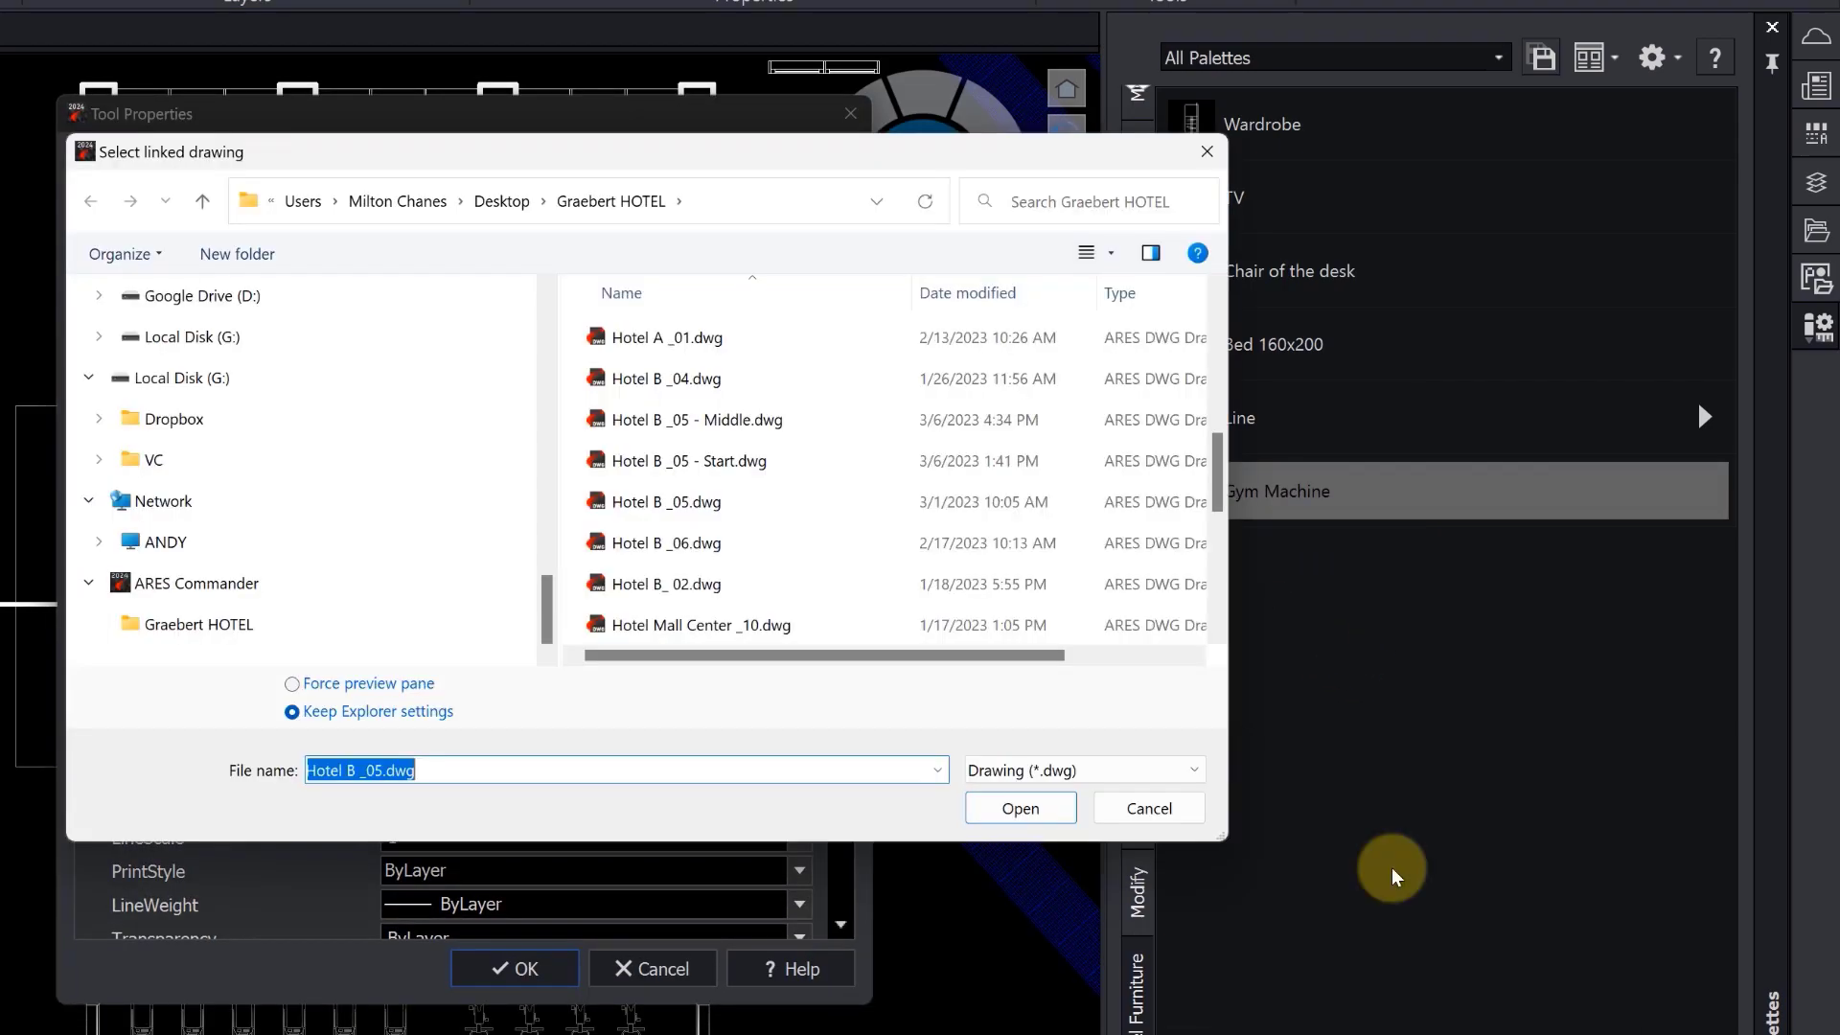
{"action": "left_click", "coordinate": [1018, 807]}
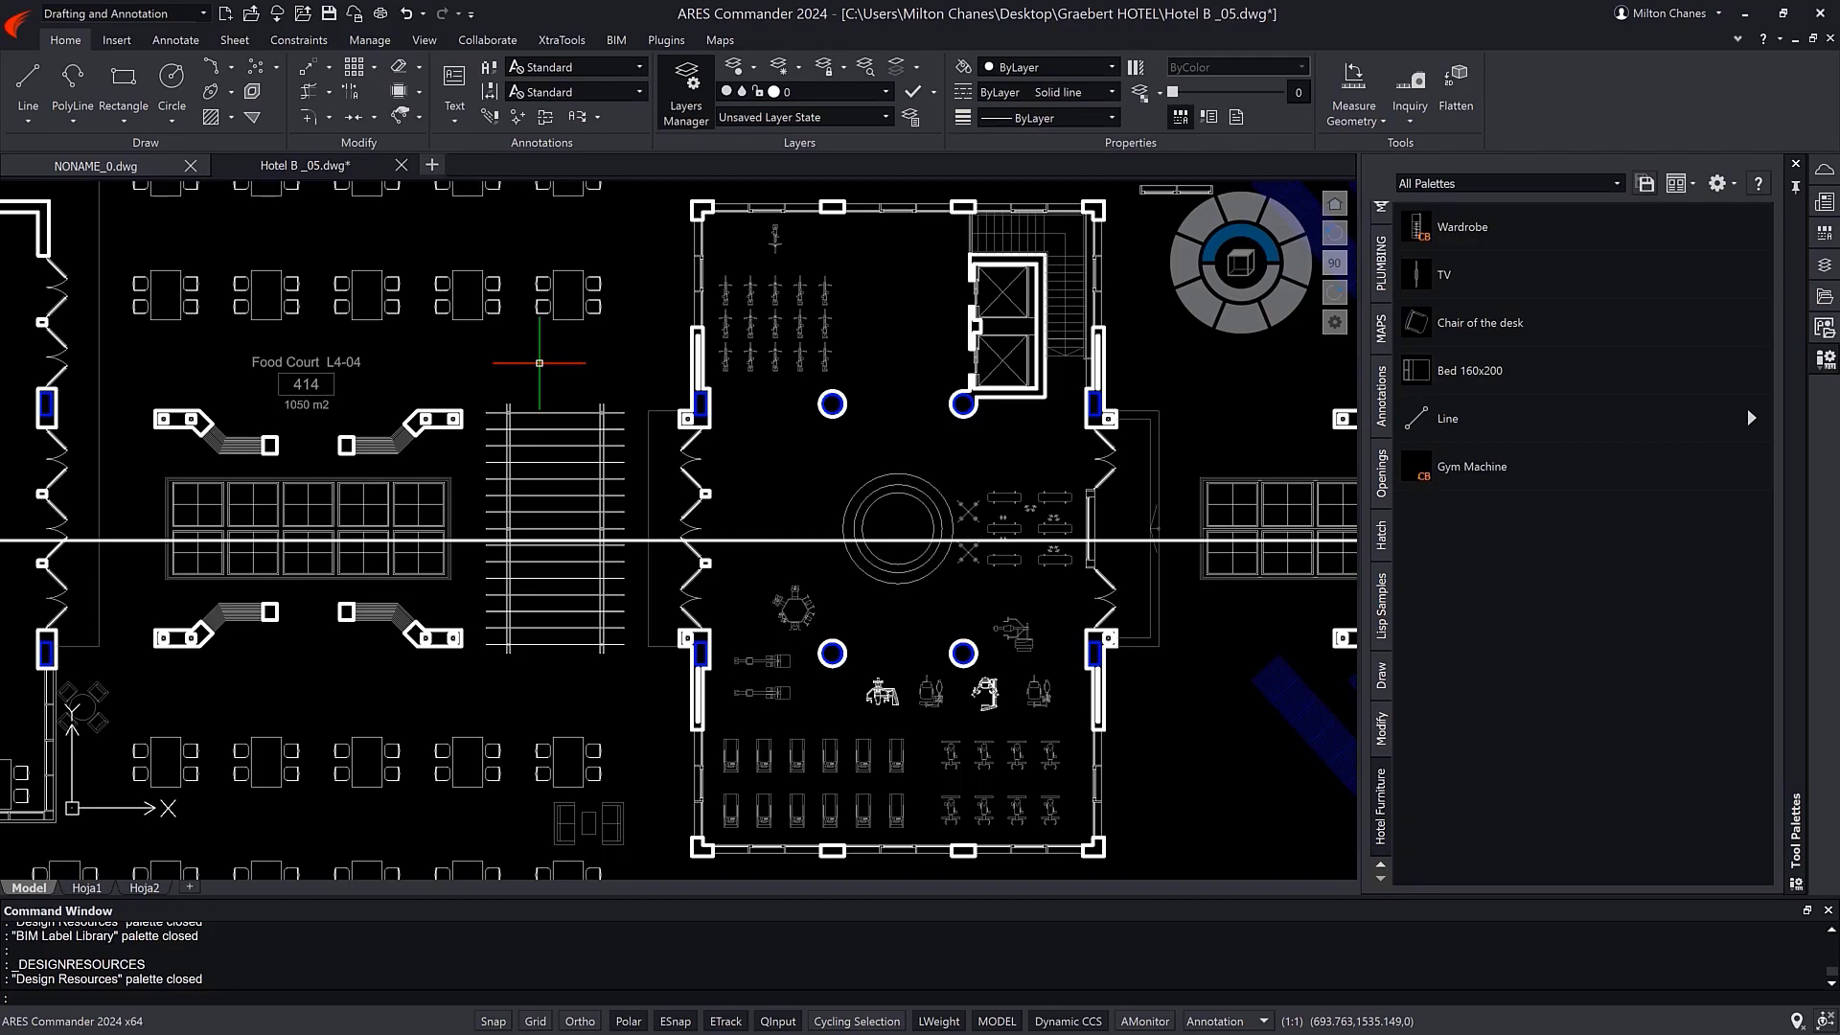
{"action": "key", "text": "Ctrl+2"}
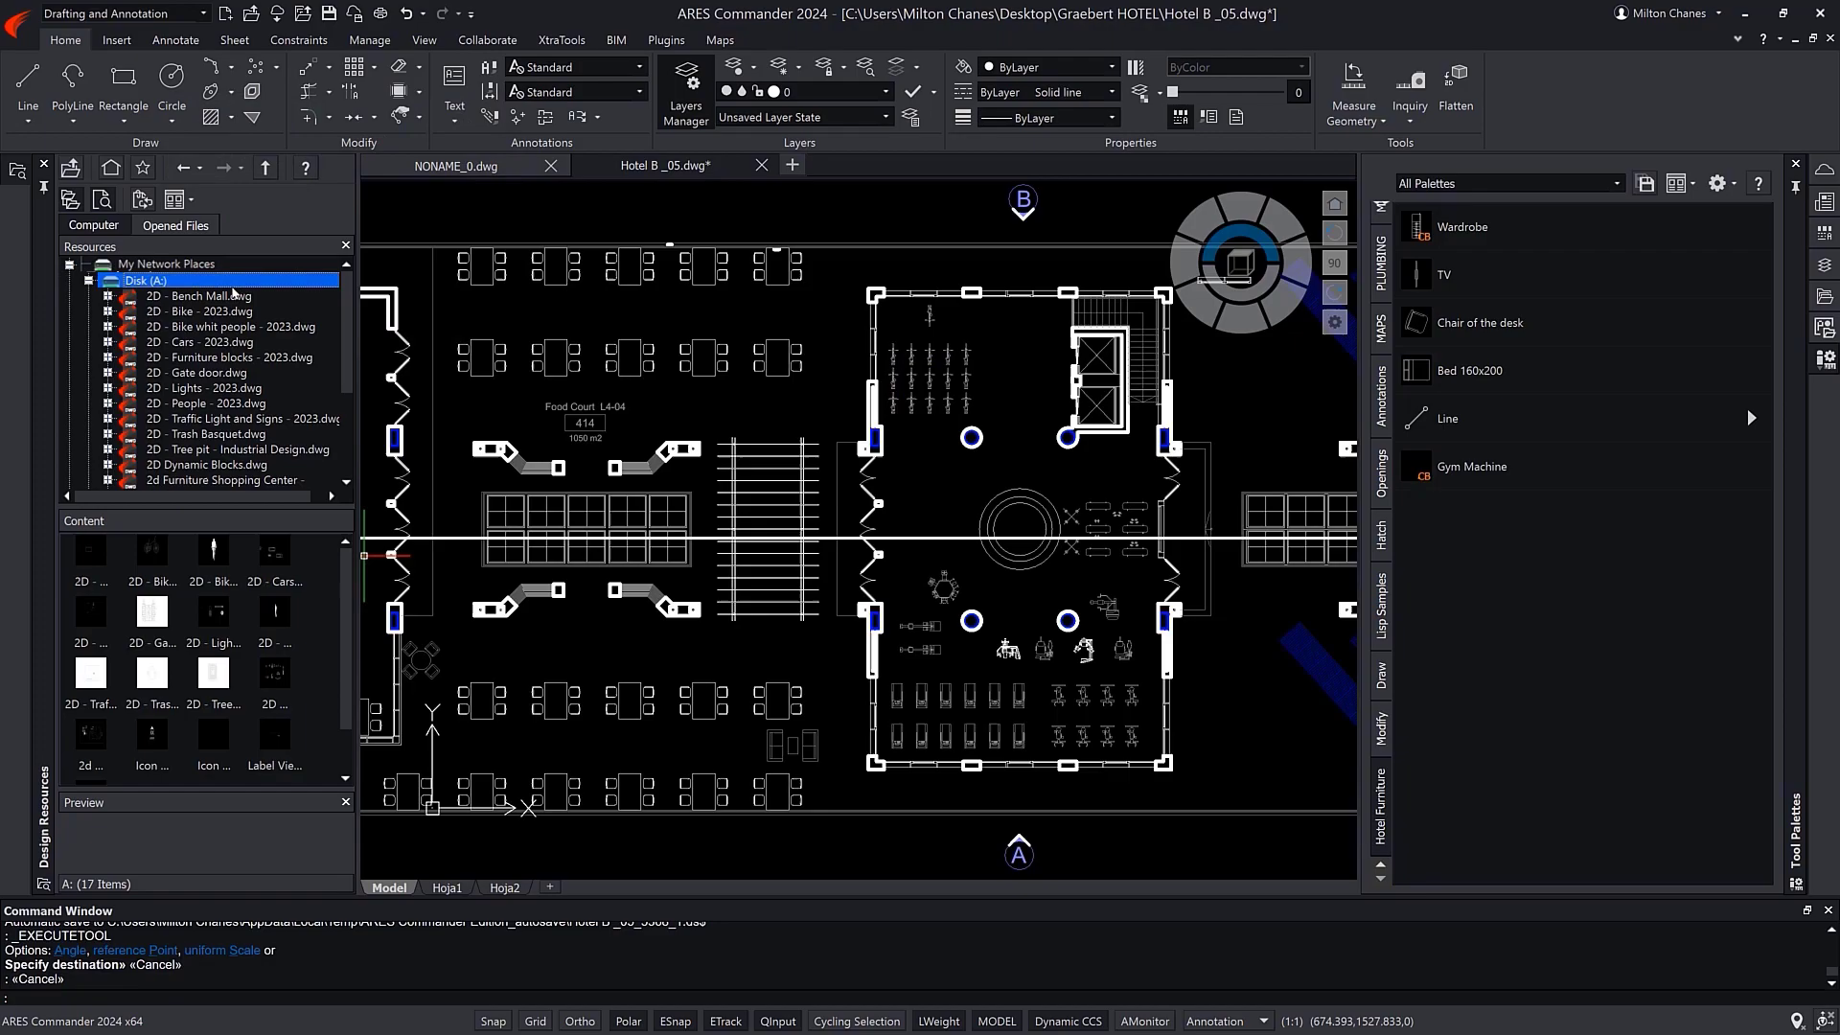
Add Man 01 from 2D - People - 2023 Blocks, then create a block palette from Disk (A:).
{"action": "left_click", "coordinate": [108, 404]}
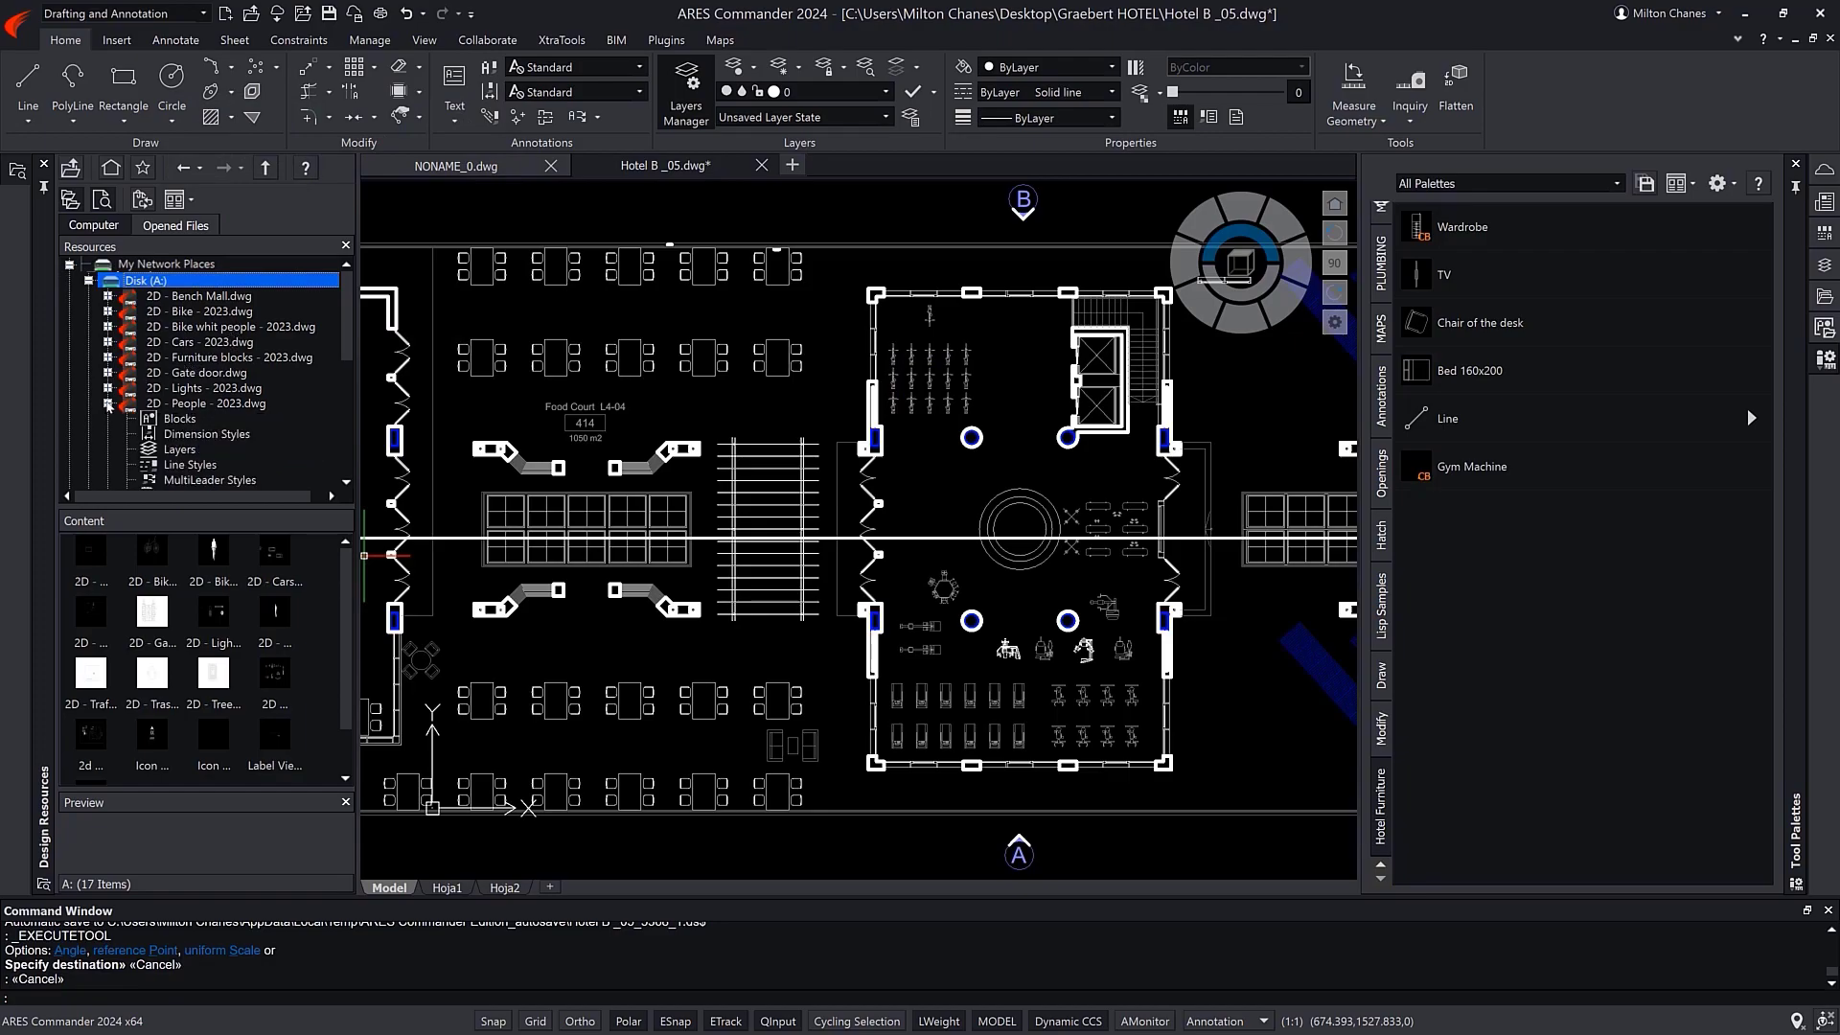
{"action": "left_click", "coordinate": [181, 418]}
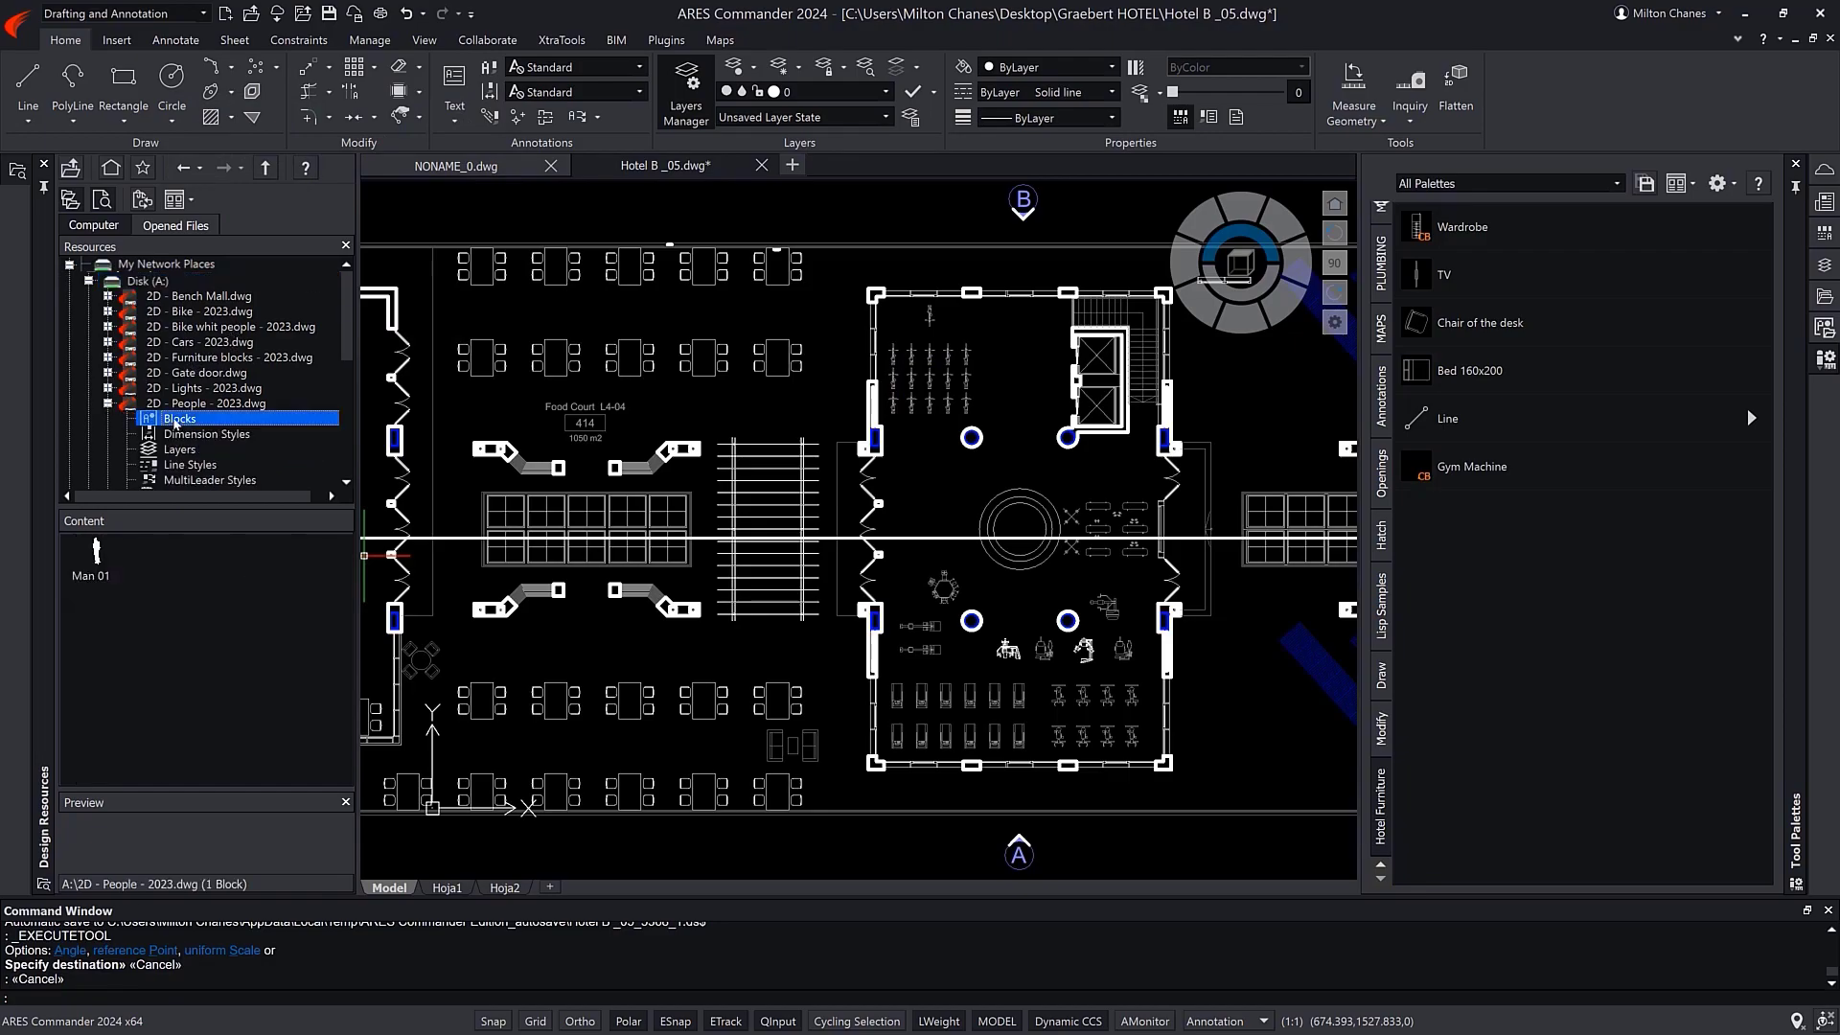
{"action": "left_click", "coordinate": [90, 557]}
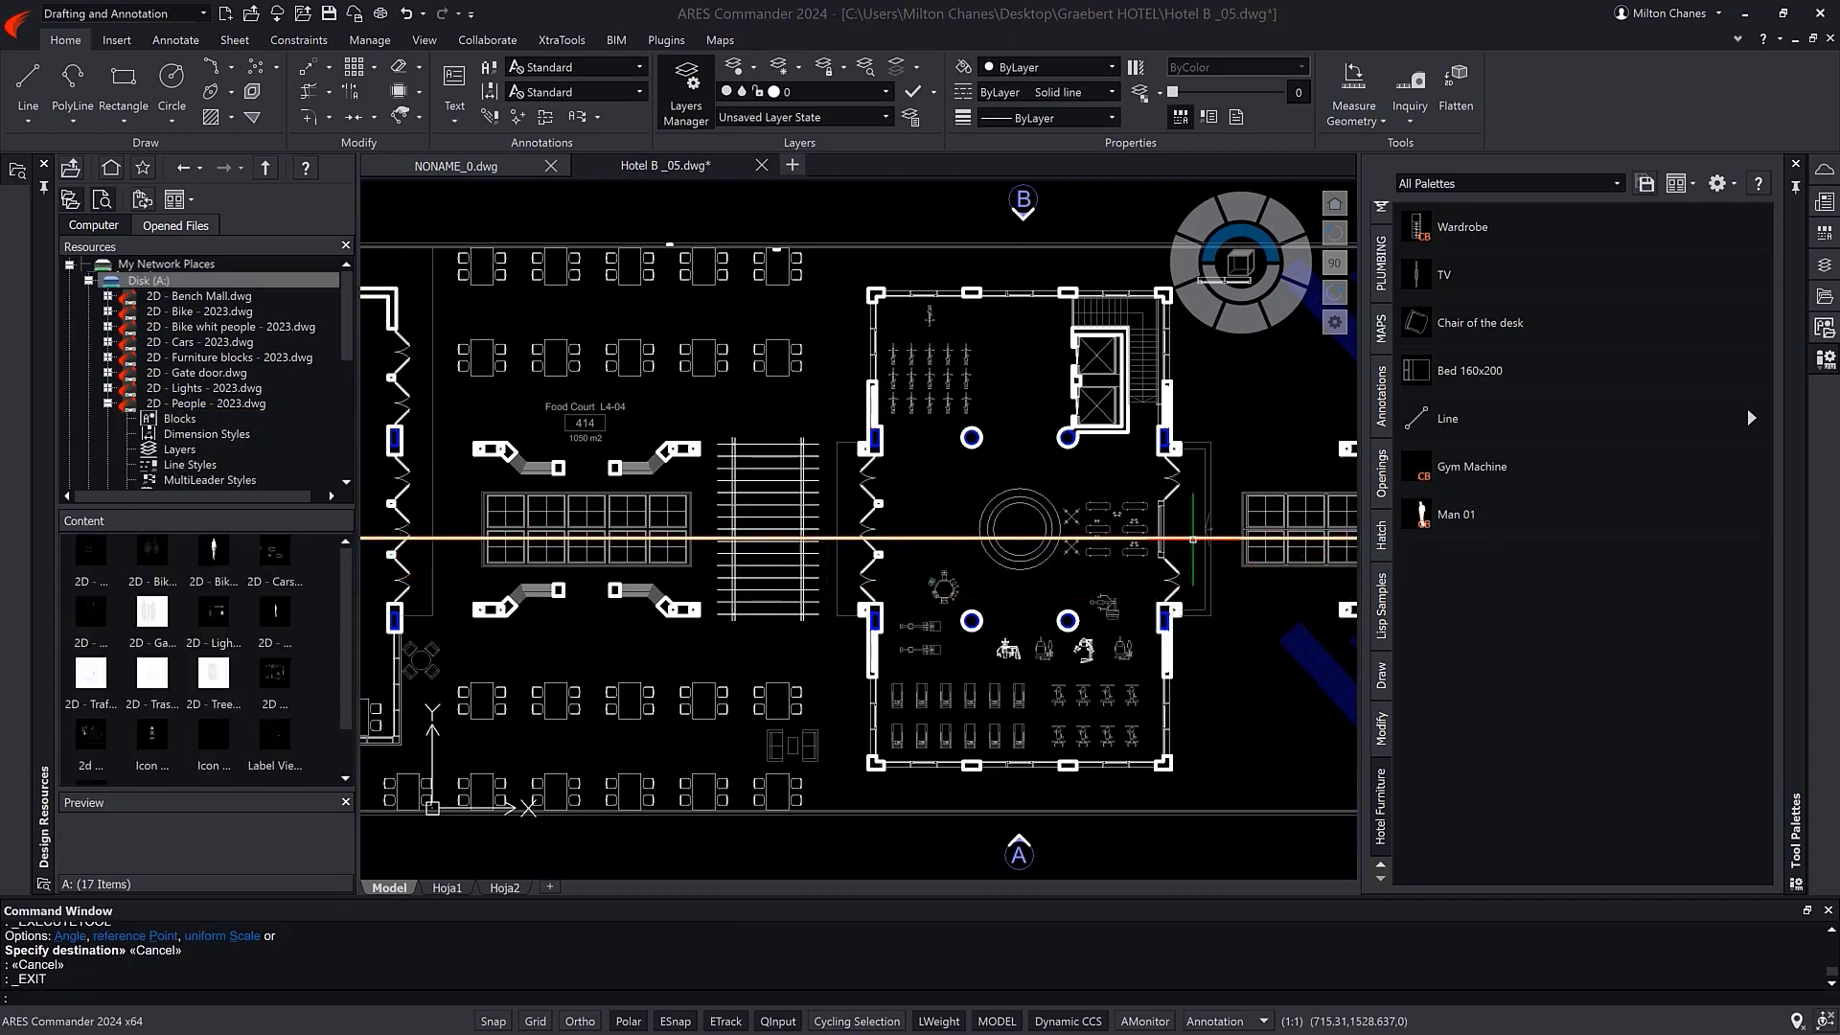
{"action": "right_click", "coordinate": [147, 280]}
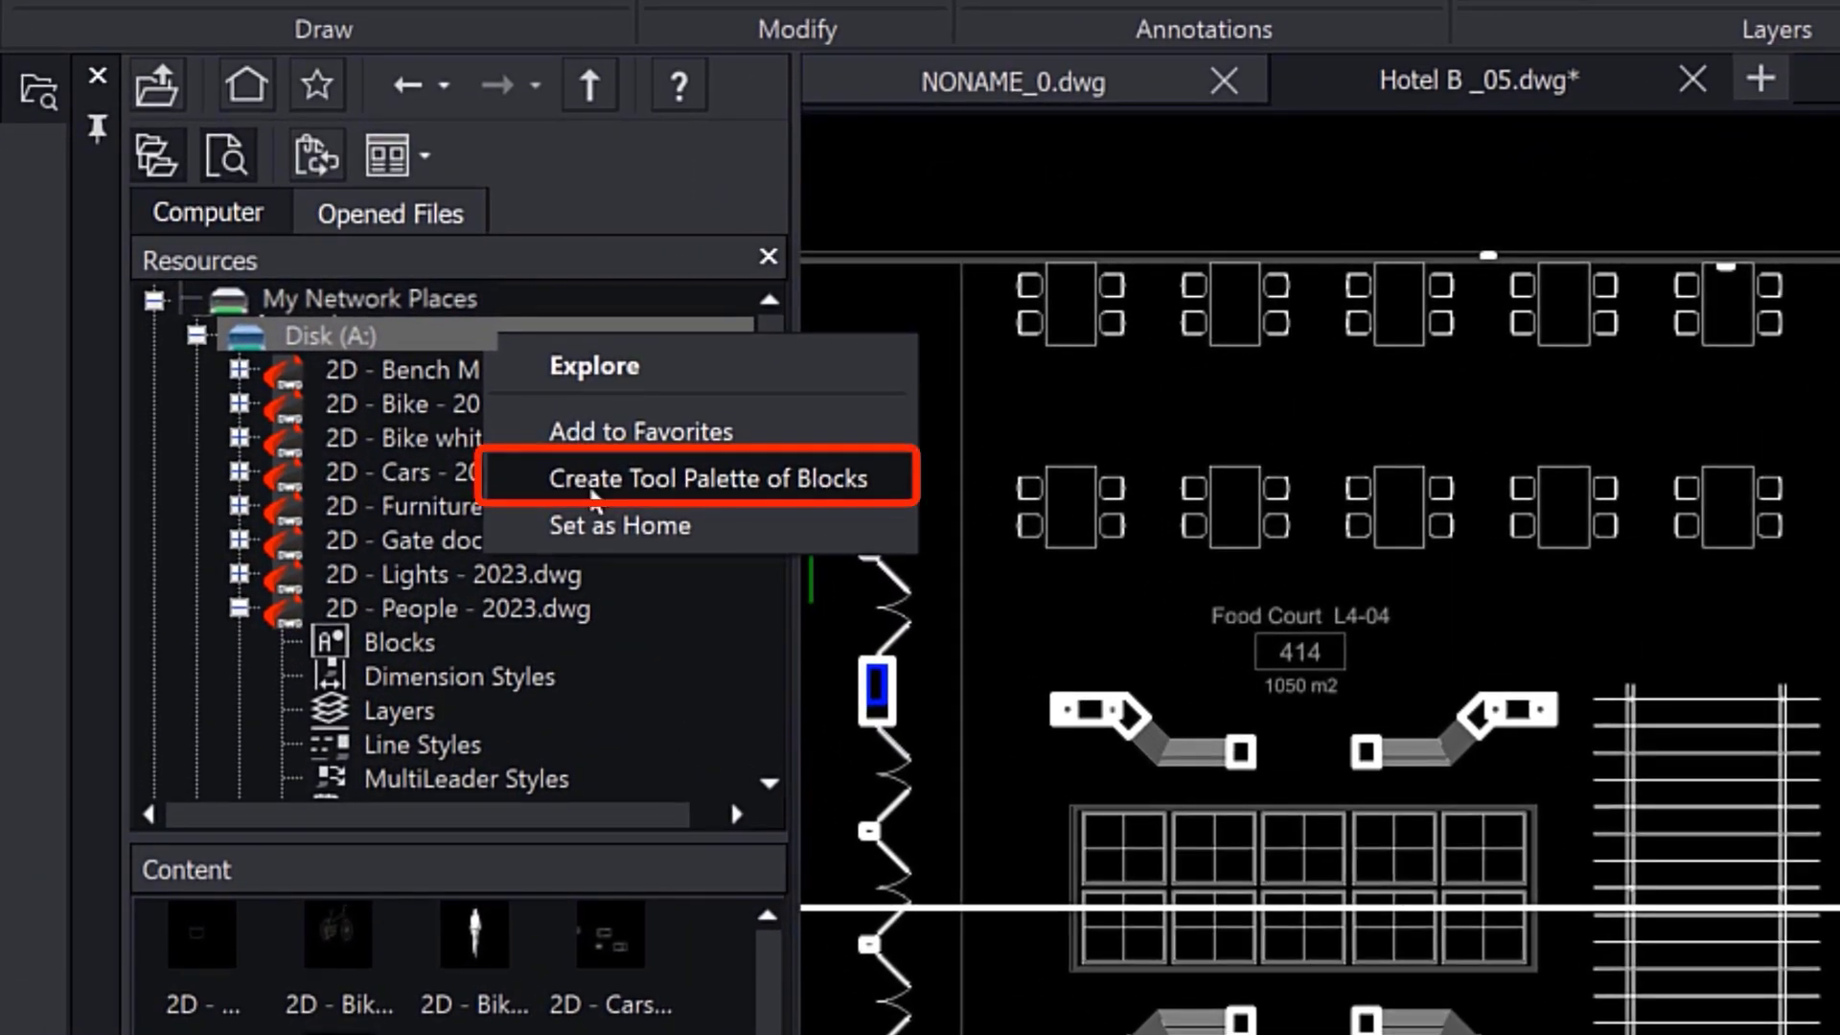
{"action": "left_click", "coordinate": [696, 478]}
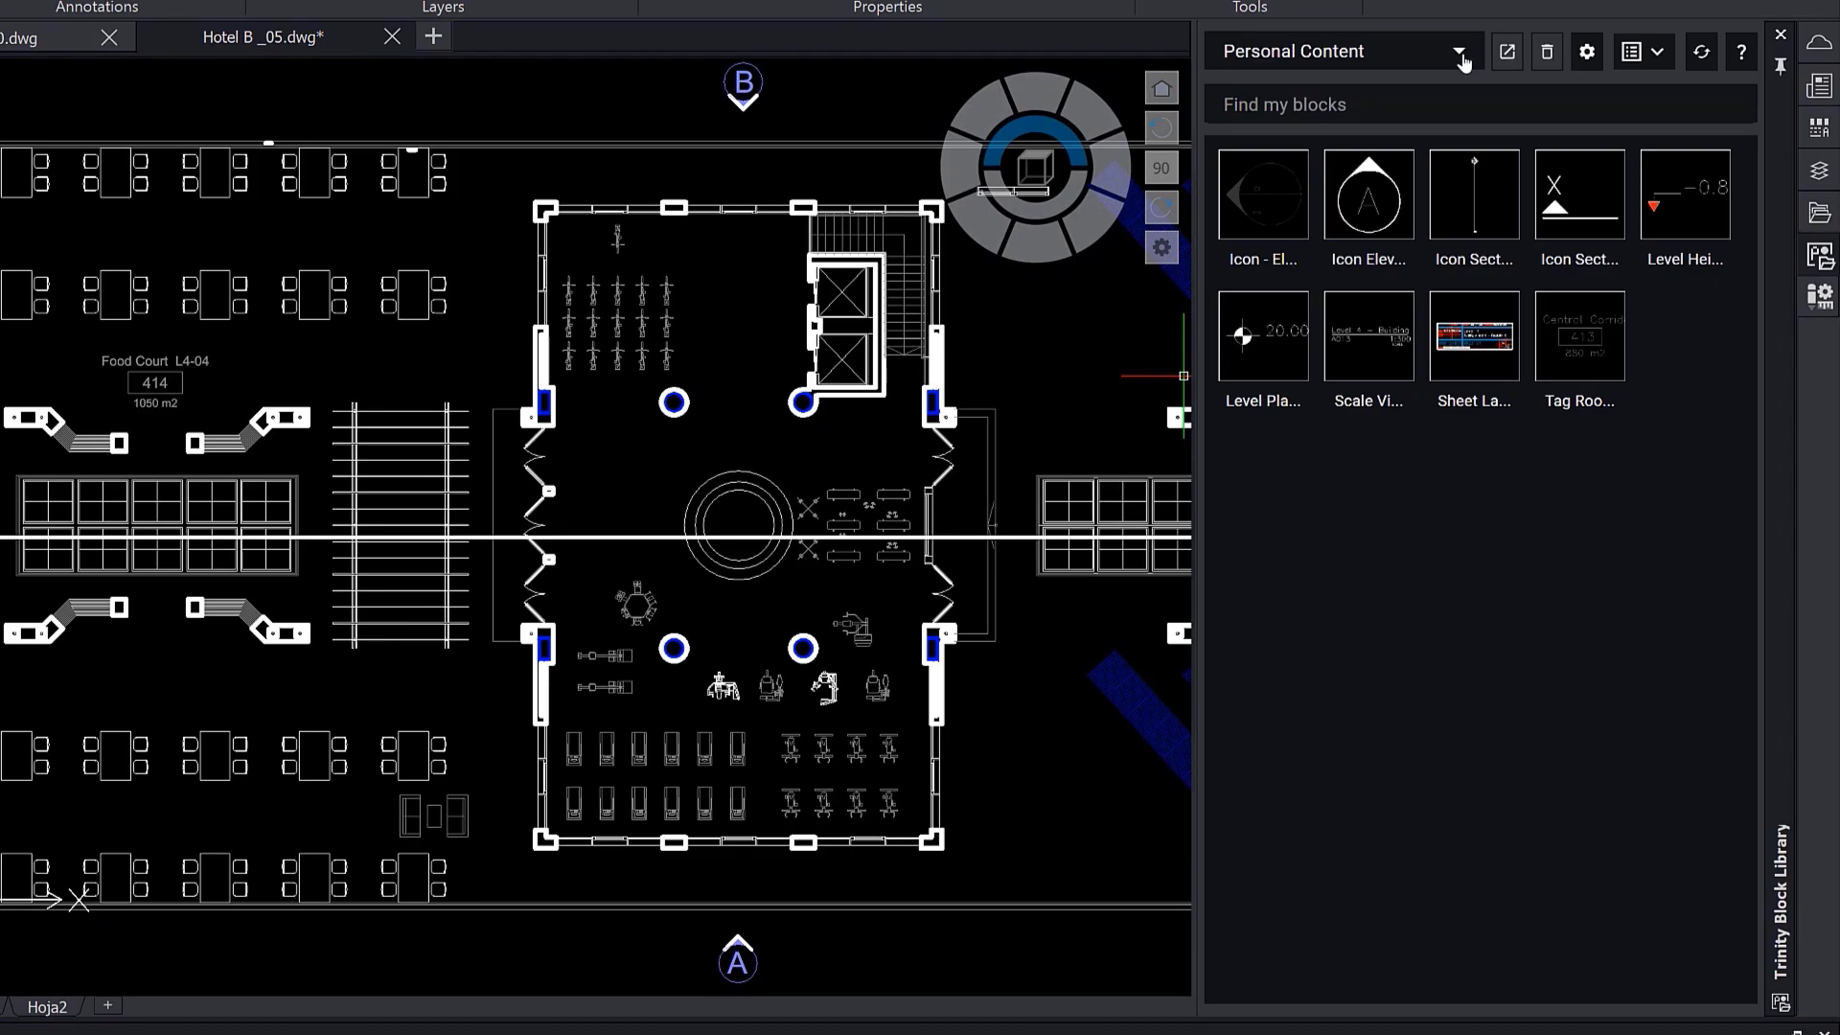
Return to Tool Palettes and save the block palette as an .xtp in New Palettes.
{"action": "left_click", "coordinate": [1460, 51]}
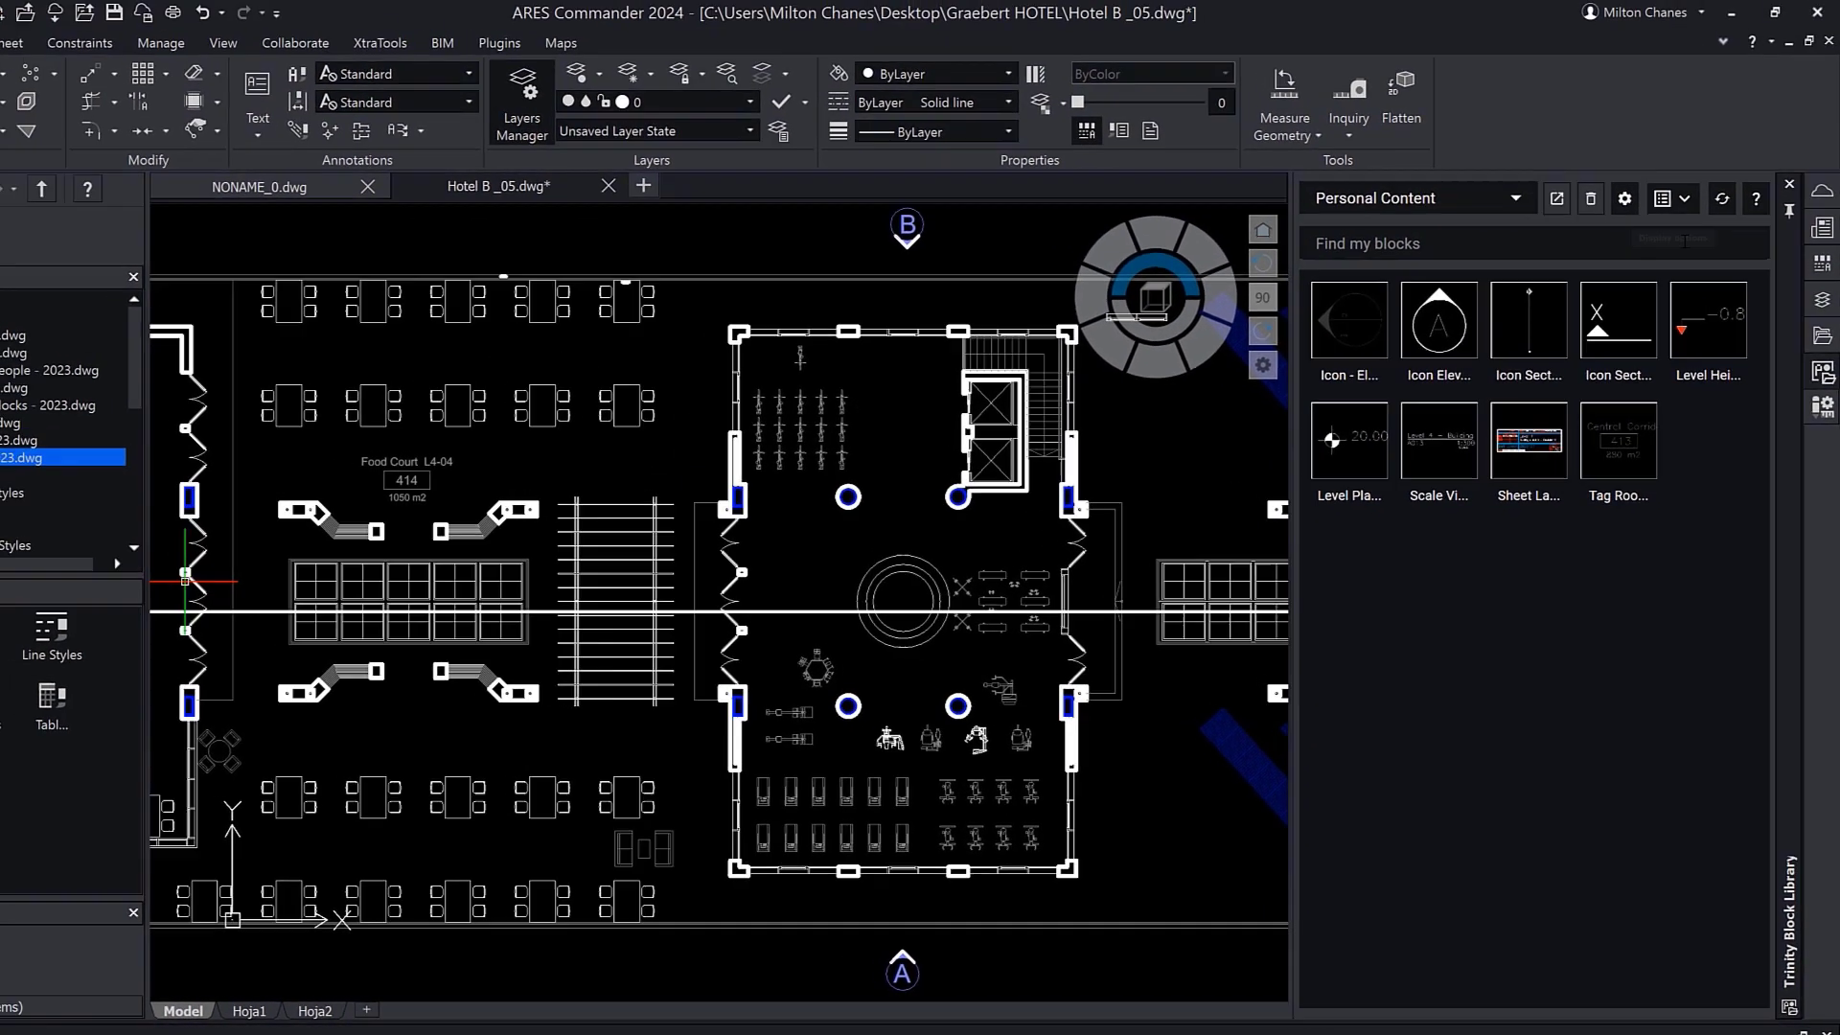
{"action": "left_click", "coordinate": [1700, 209]}
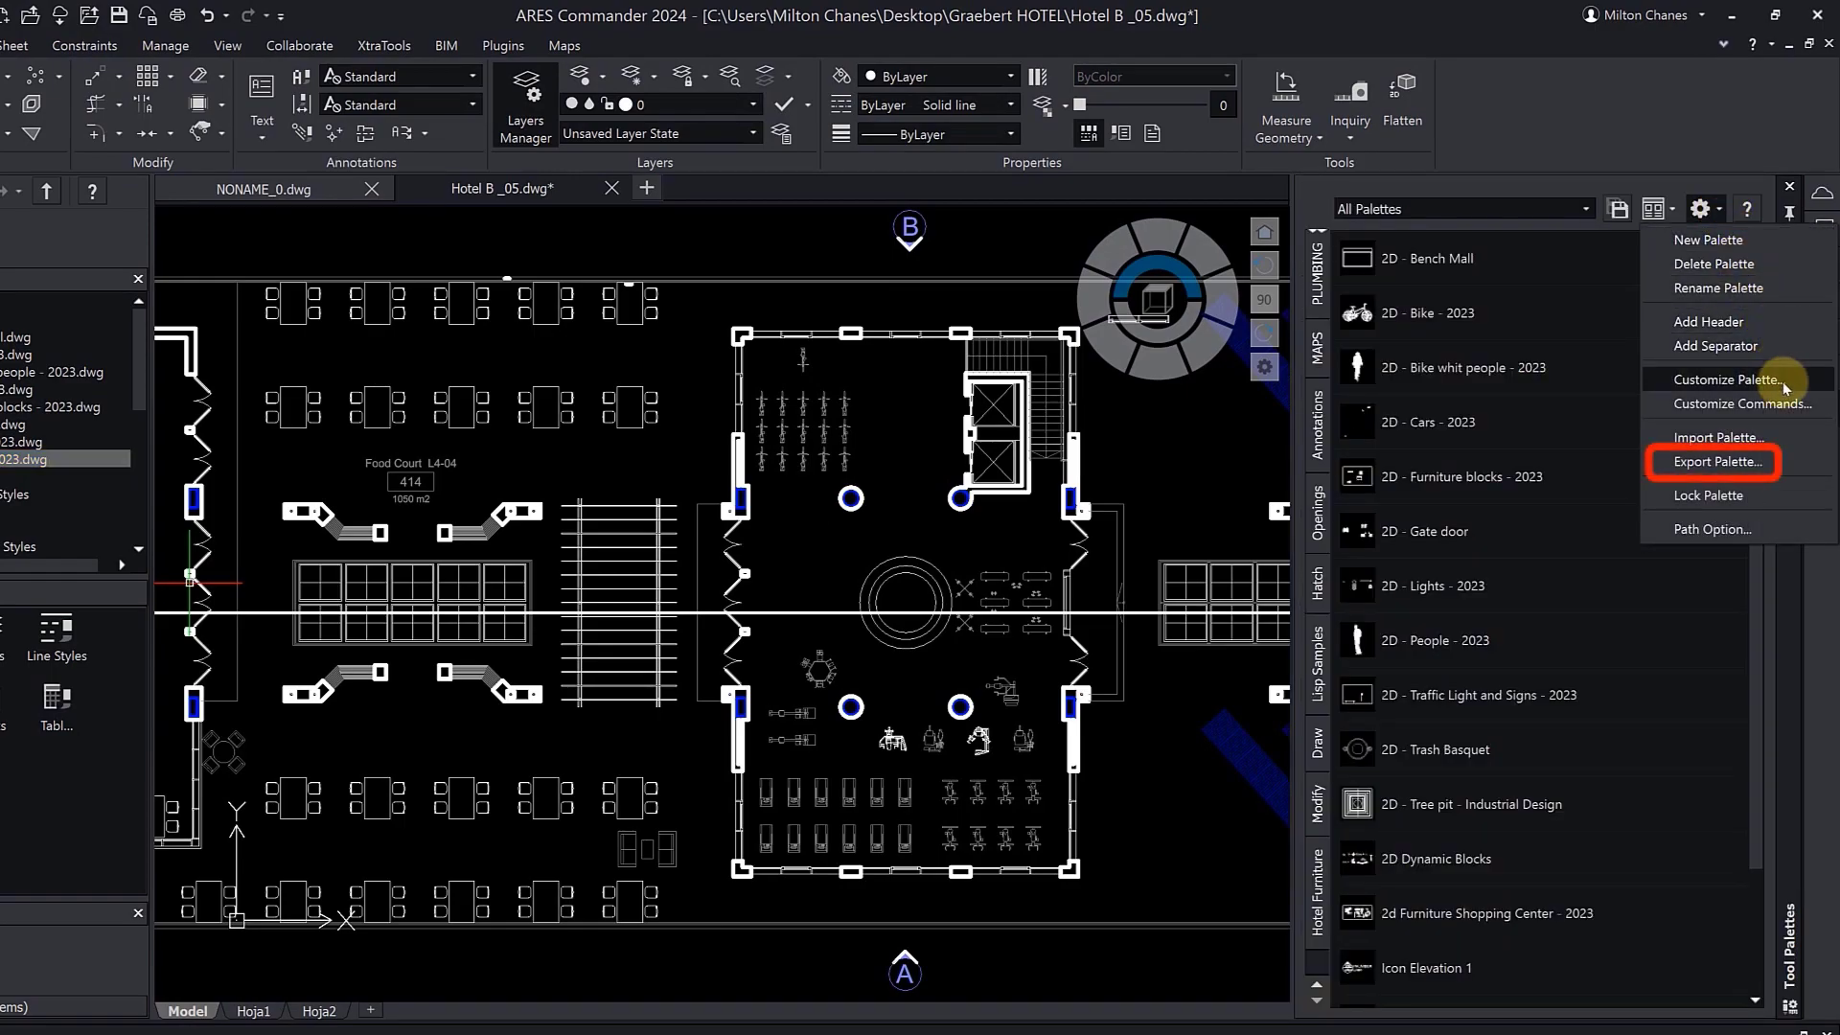
{"action": "left_click", "coordinate": [1714, 462]}
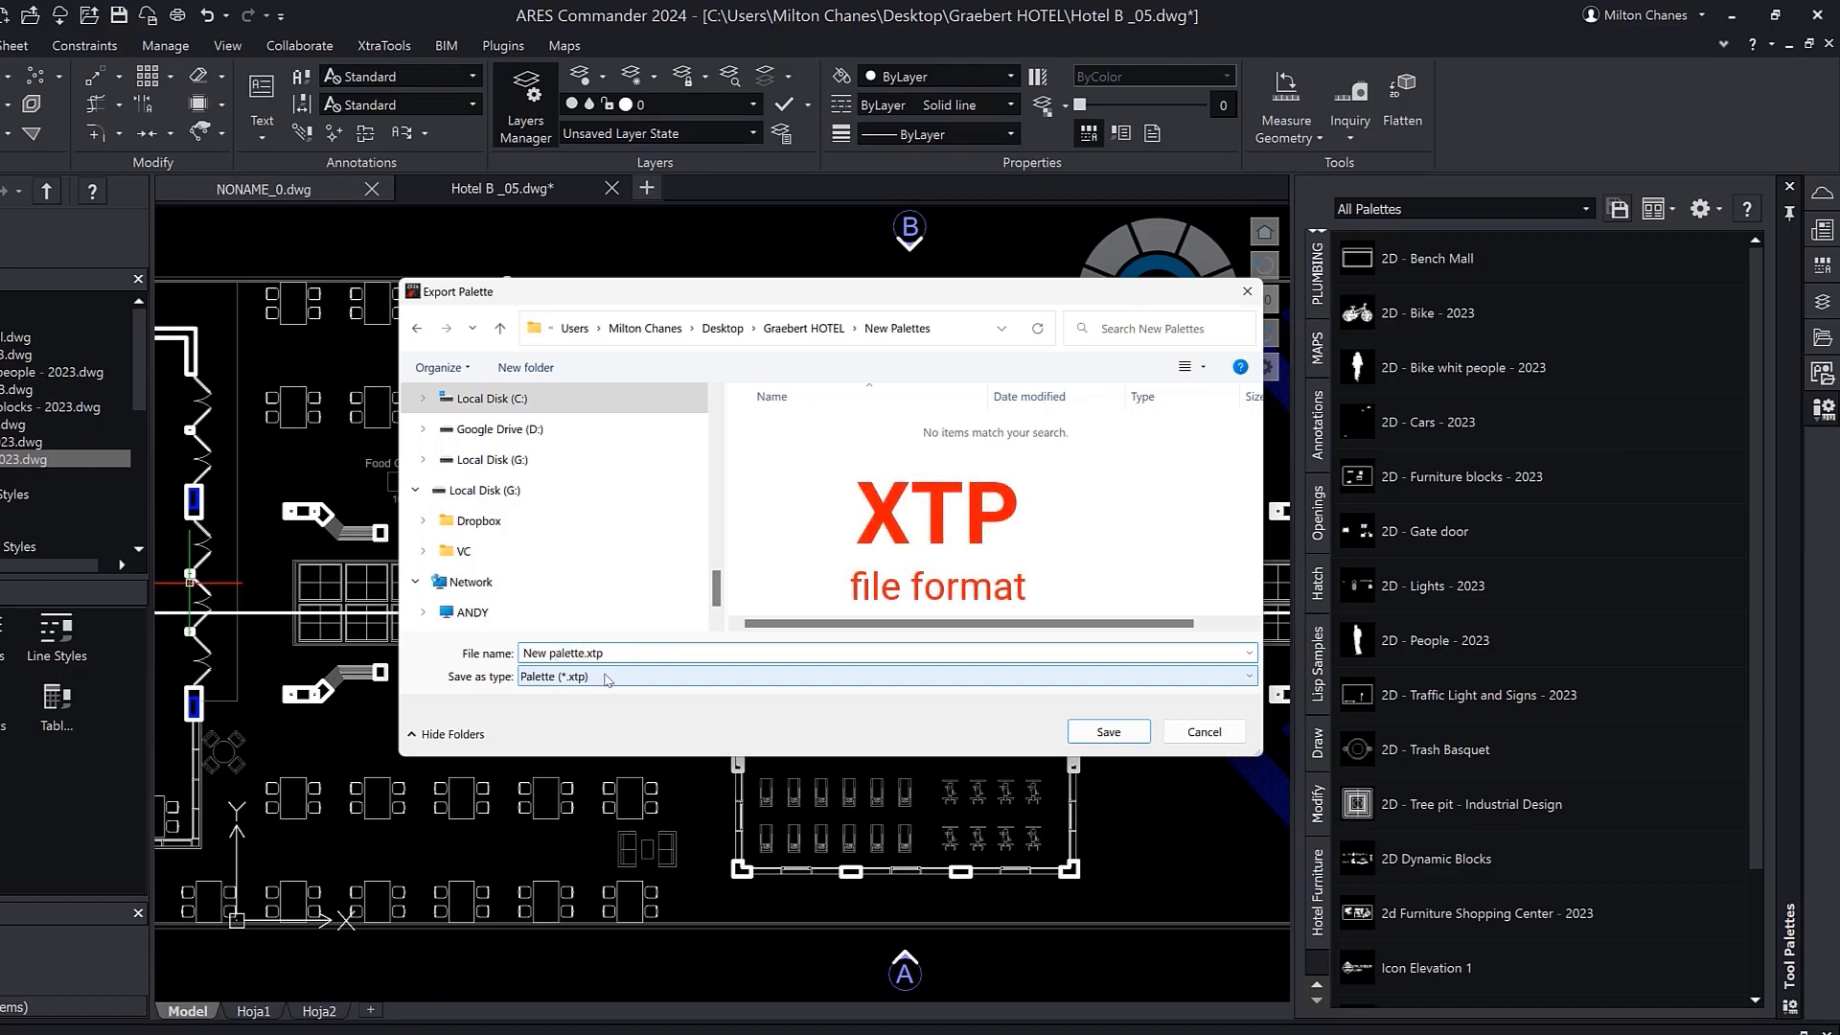
{"action": "left_click", "coordinate": [1105, 731]}
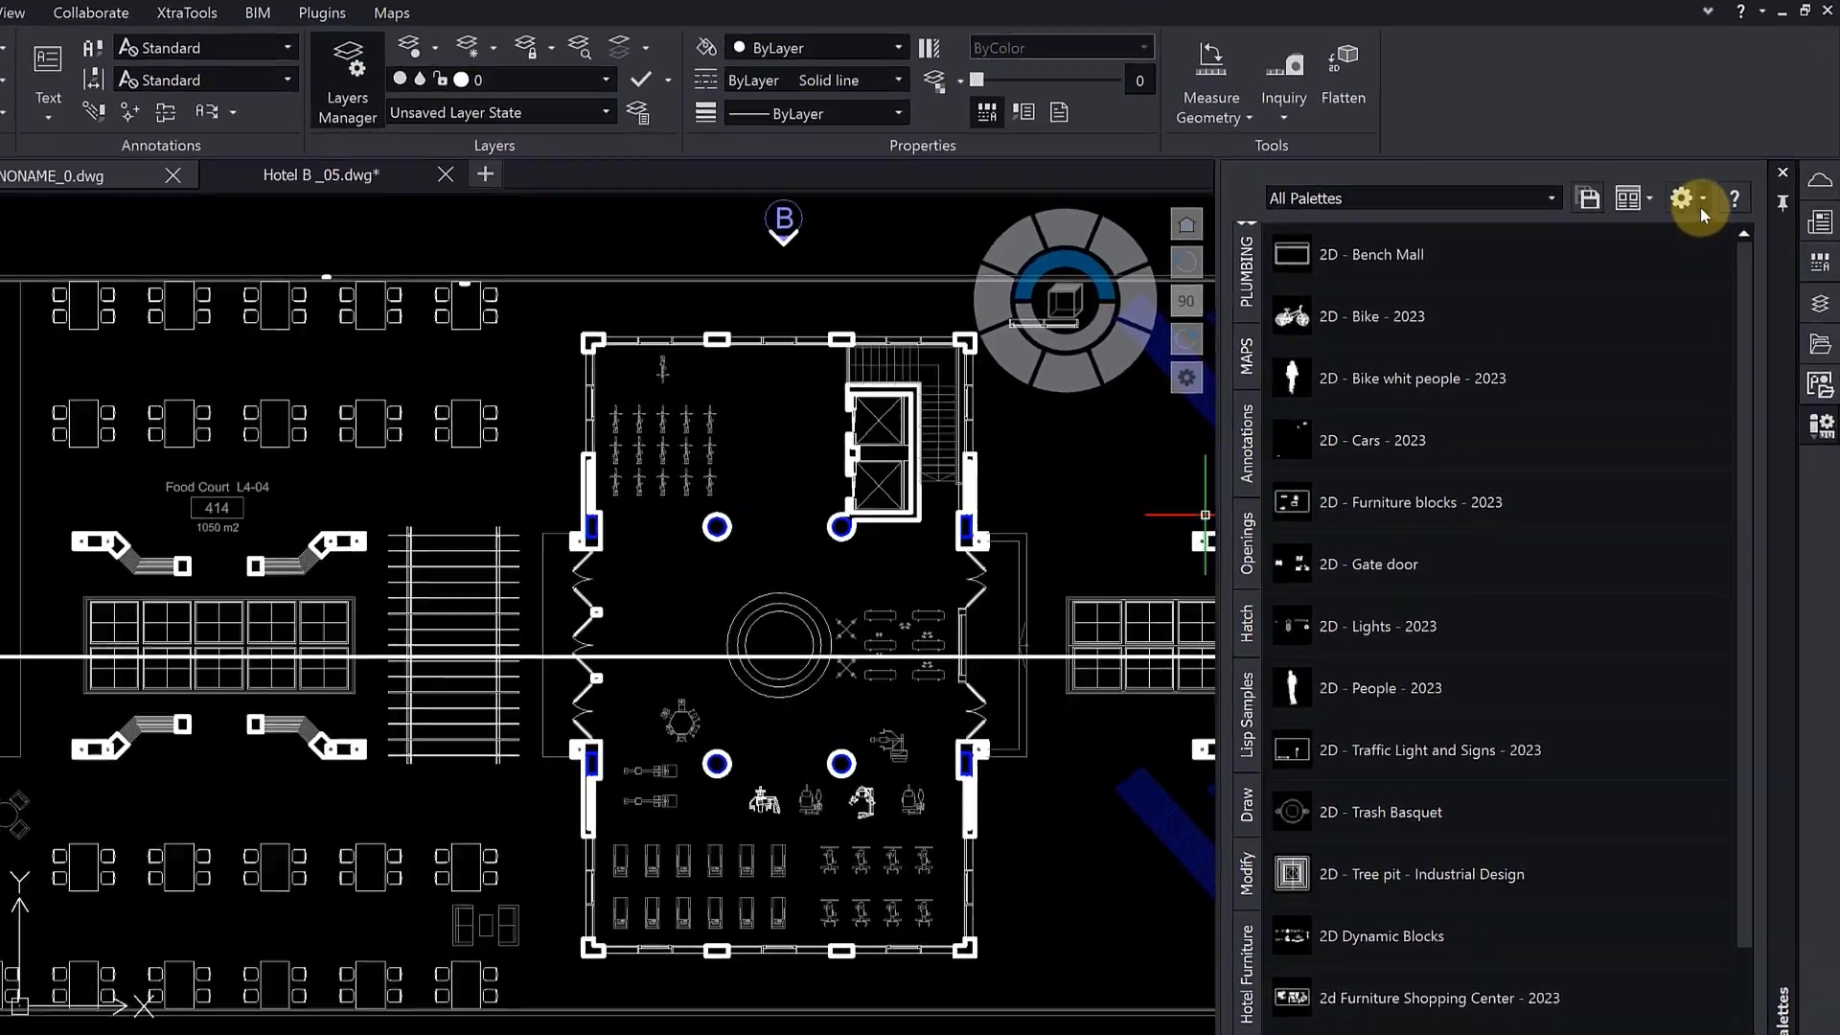
{"action": "left_click", "coordinate": [1680, 198]}
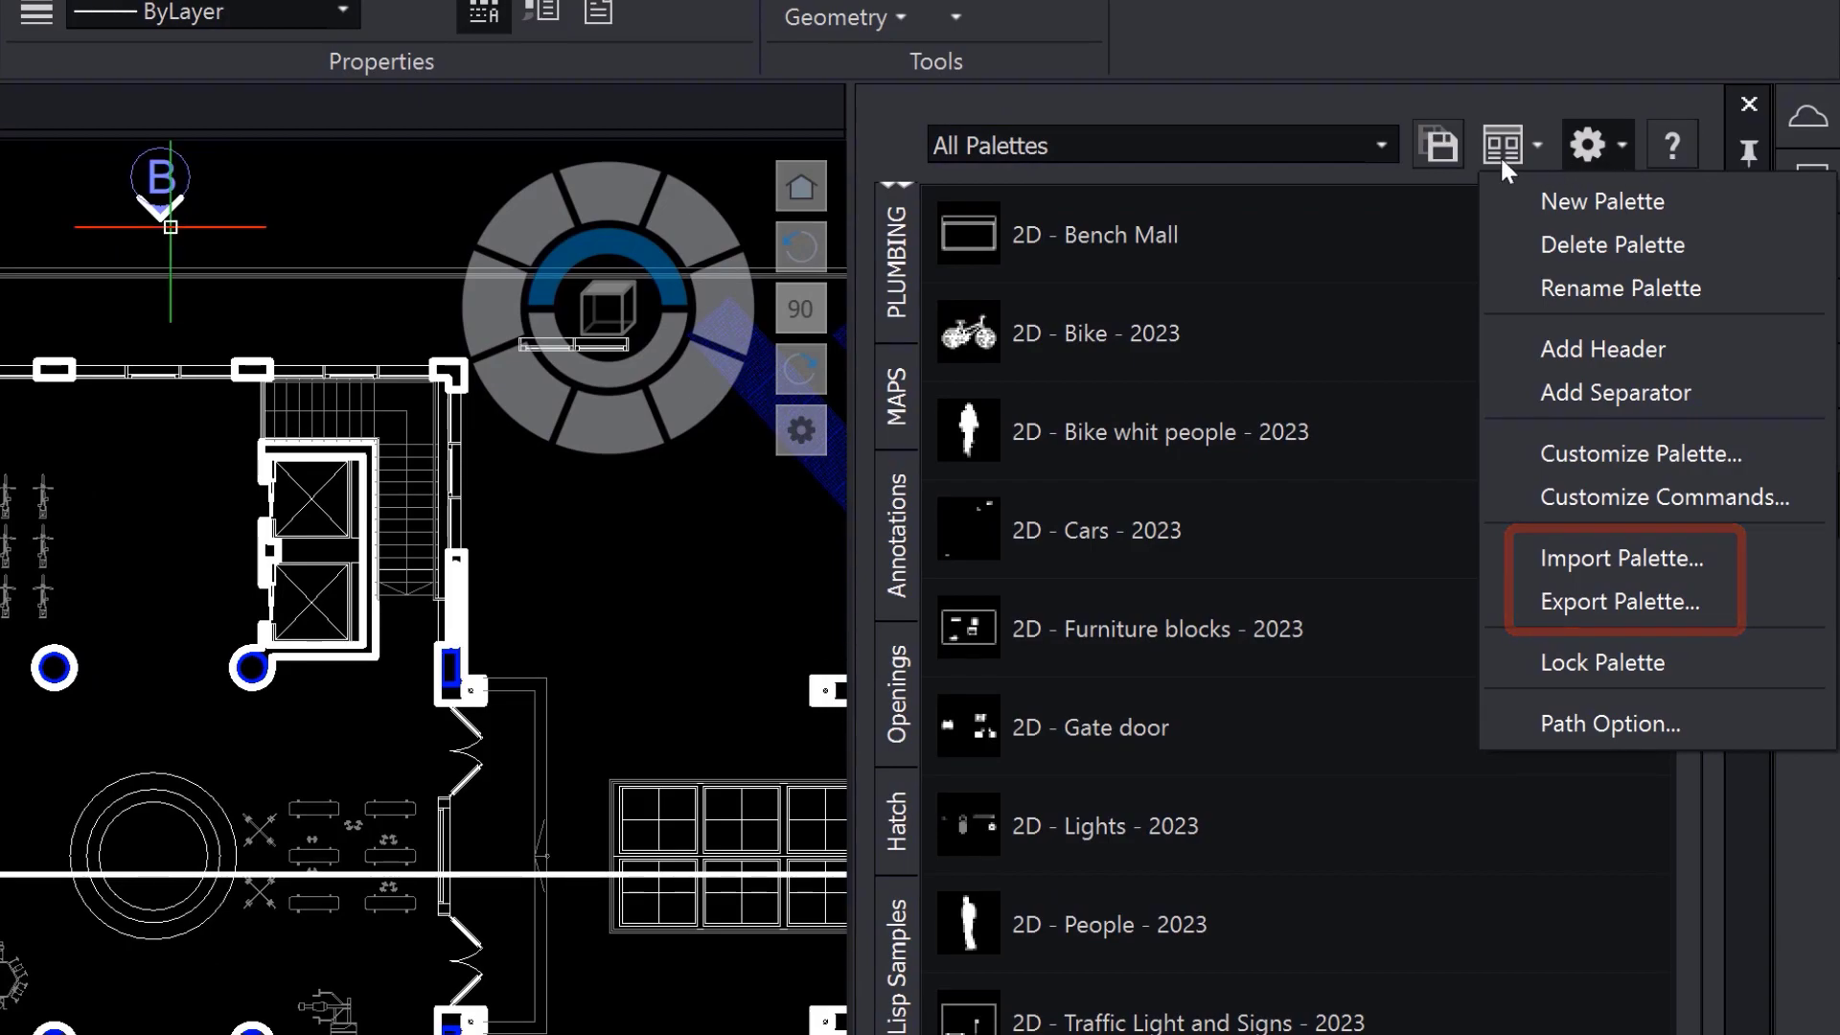
{"action": "left_click", "coordinate": [1161, 145]}
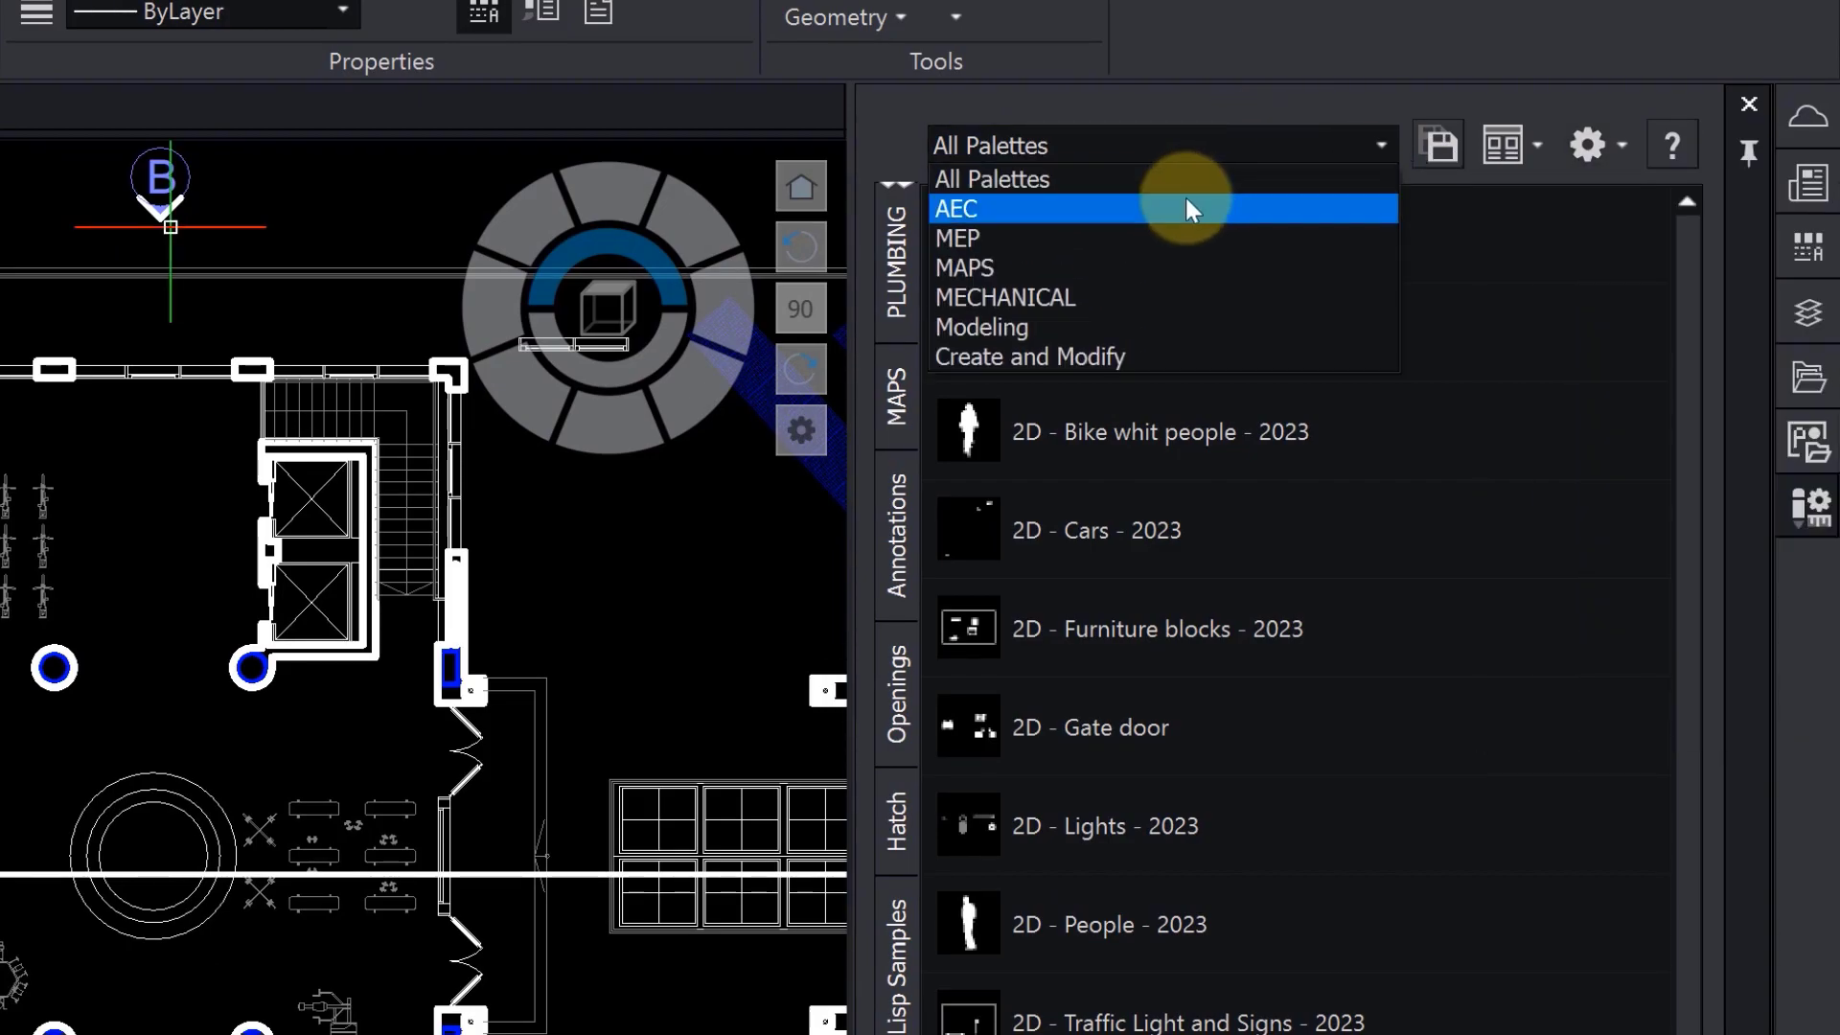
{"action": "left_click", "coordinate": [956, 209]}
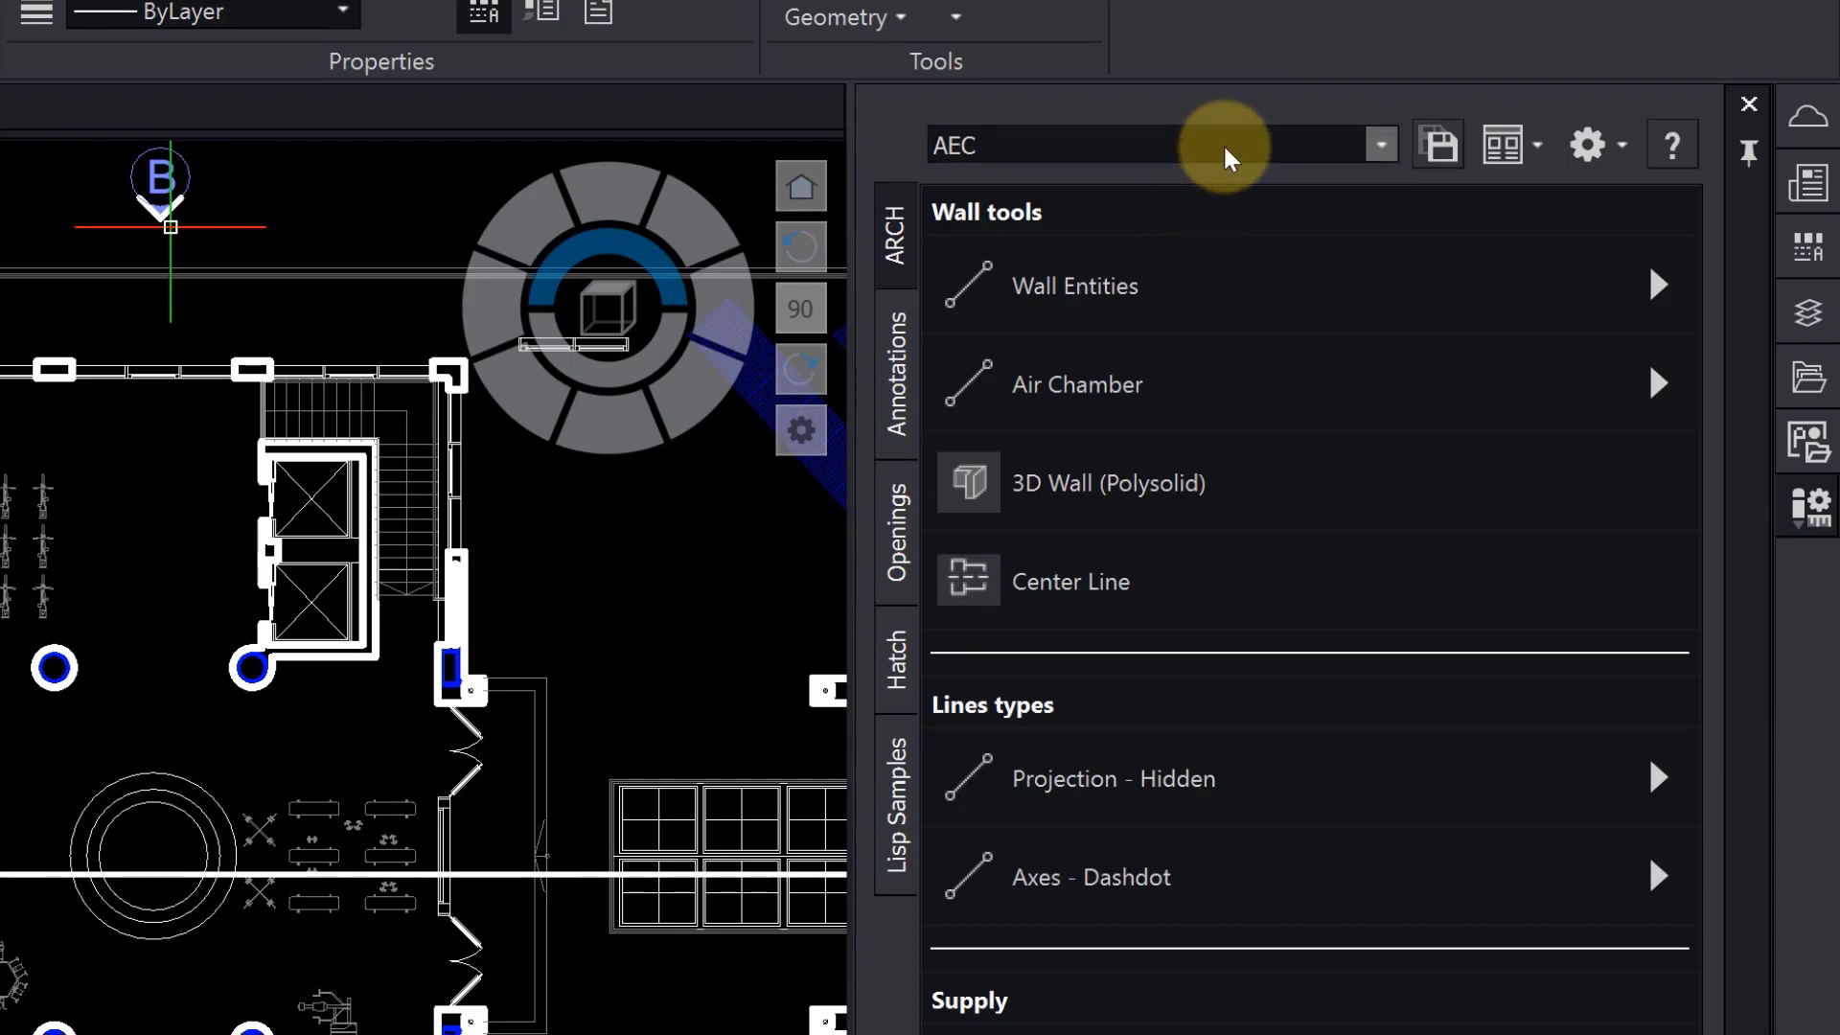
{"action": "left_click", "coordinate": [1380, 145]}
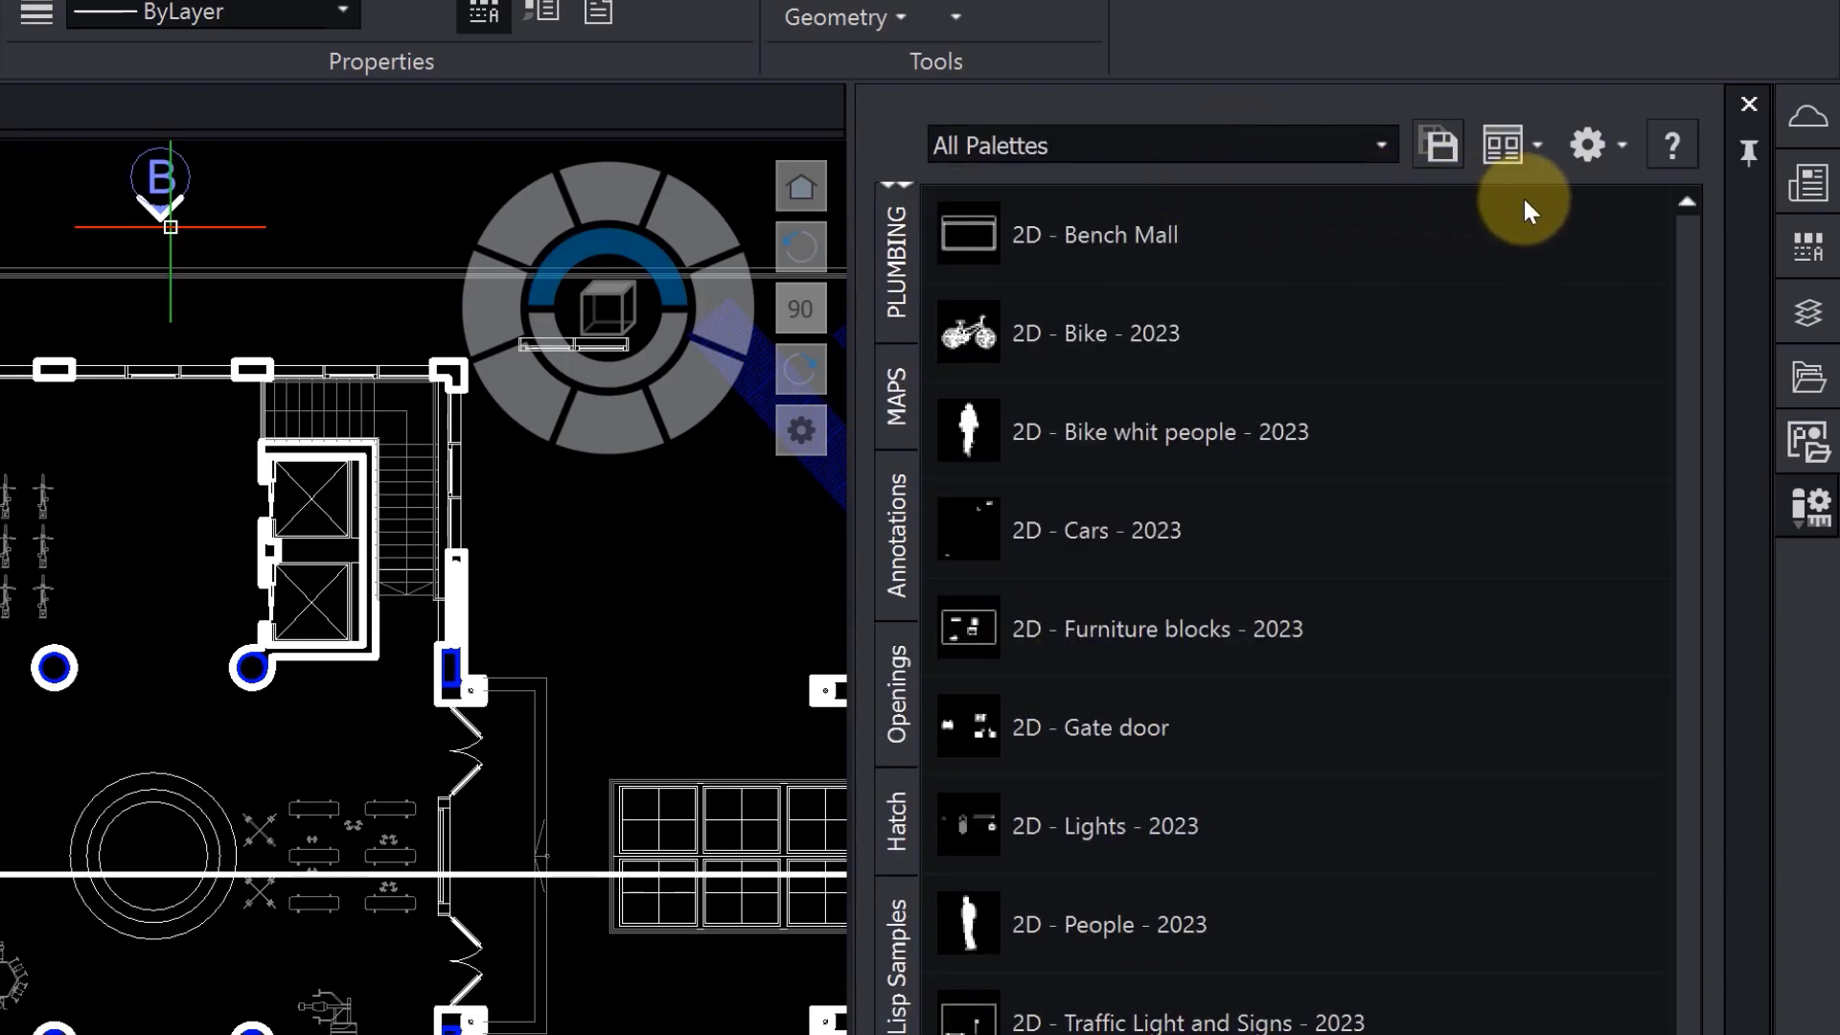
{"action": "left_click", "coordinate": [1587, 145]}
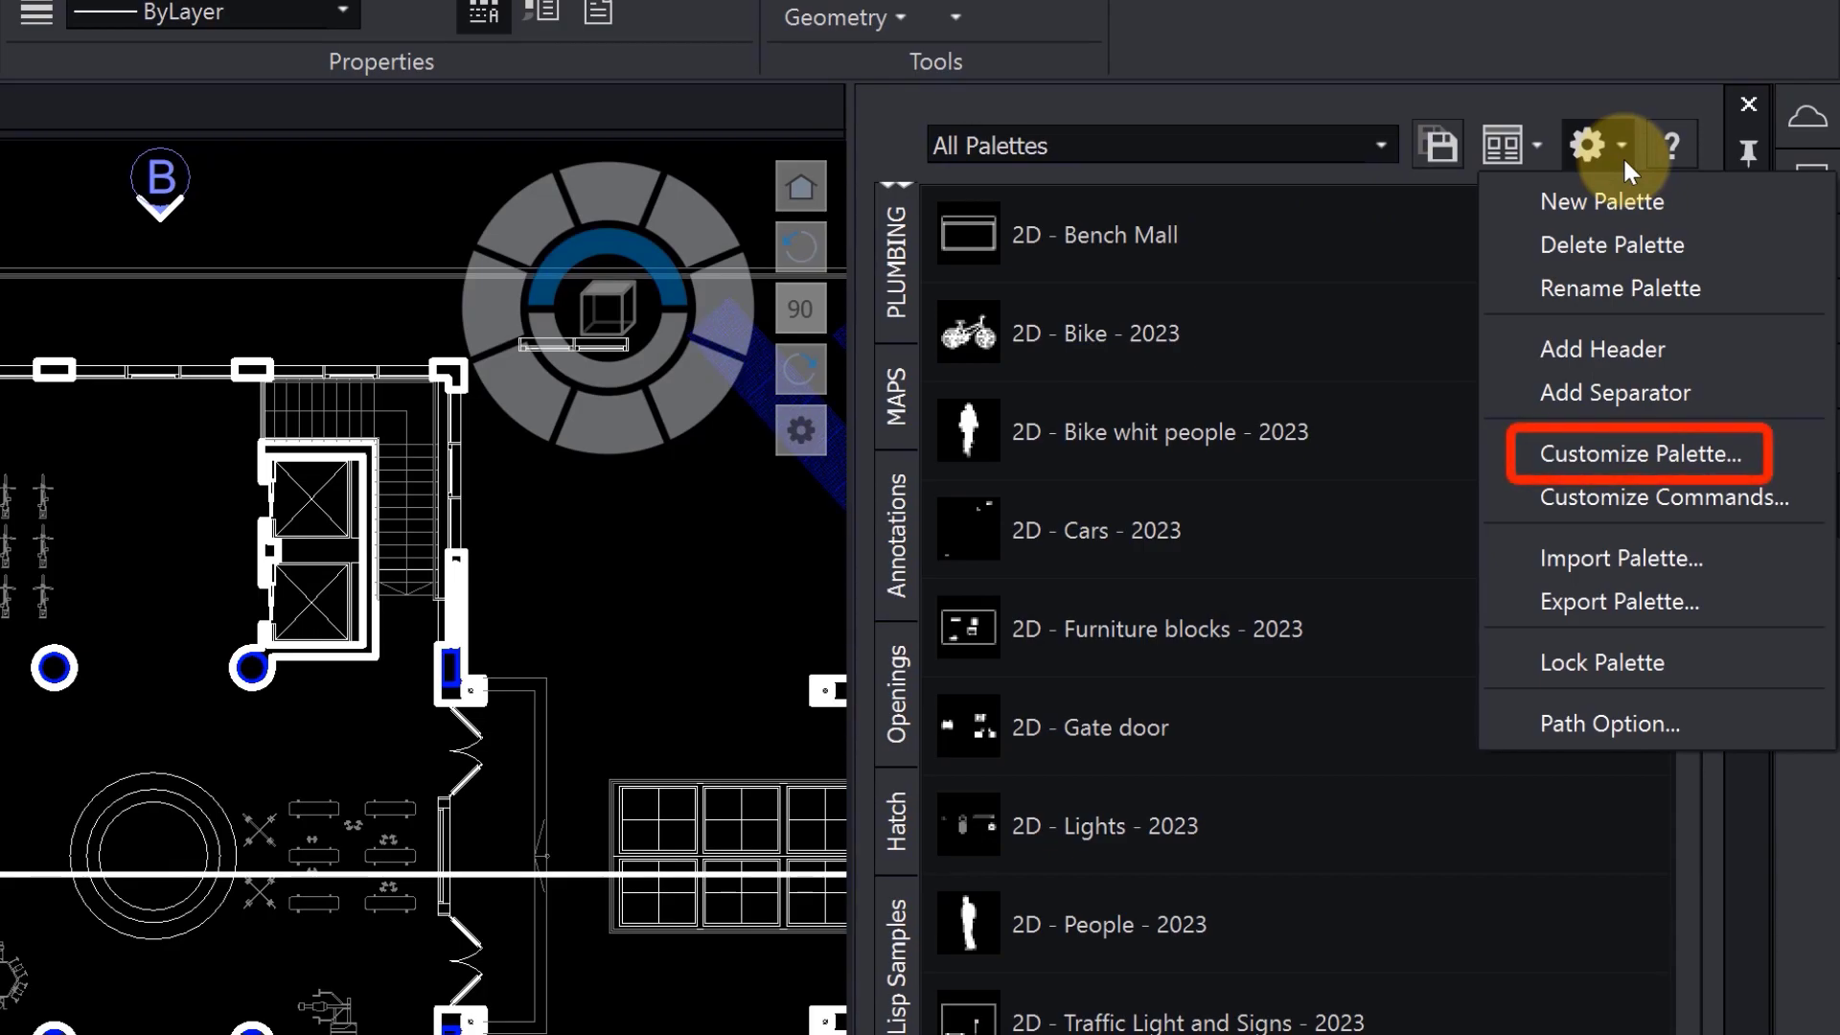
Move Sample Palette out of the MAPS group and rename the PLUMBING palette to MEP.
{"action": "left_click", "coordinate": [1641, 454]}
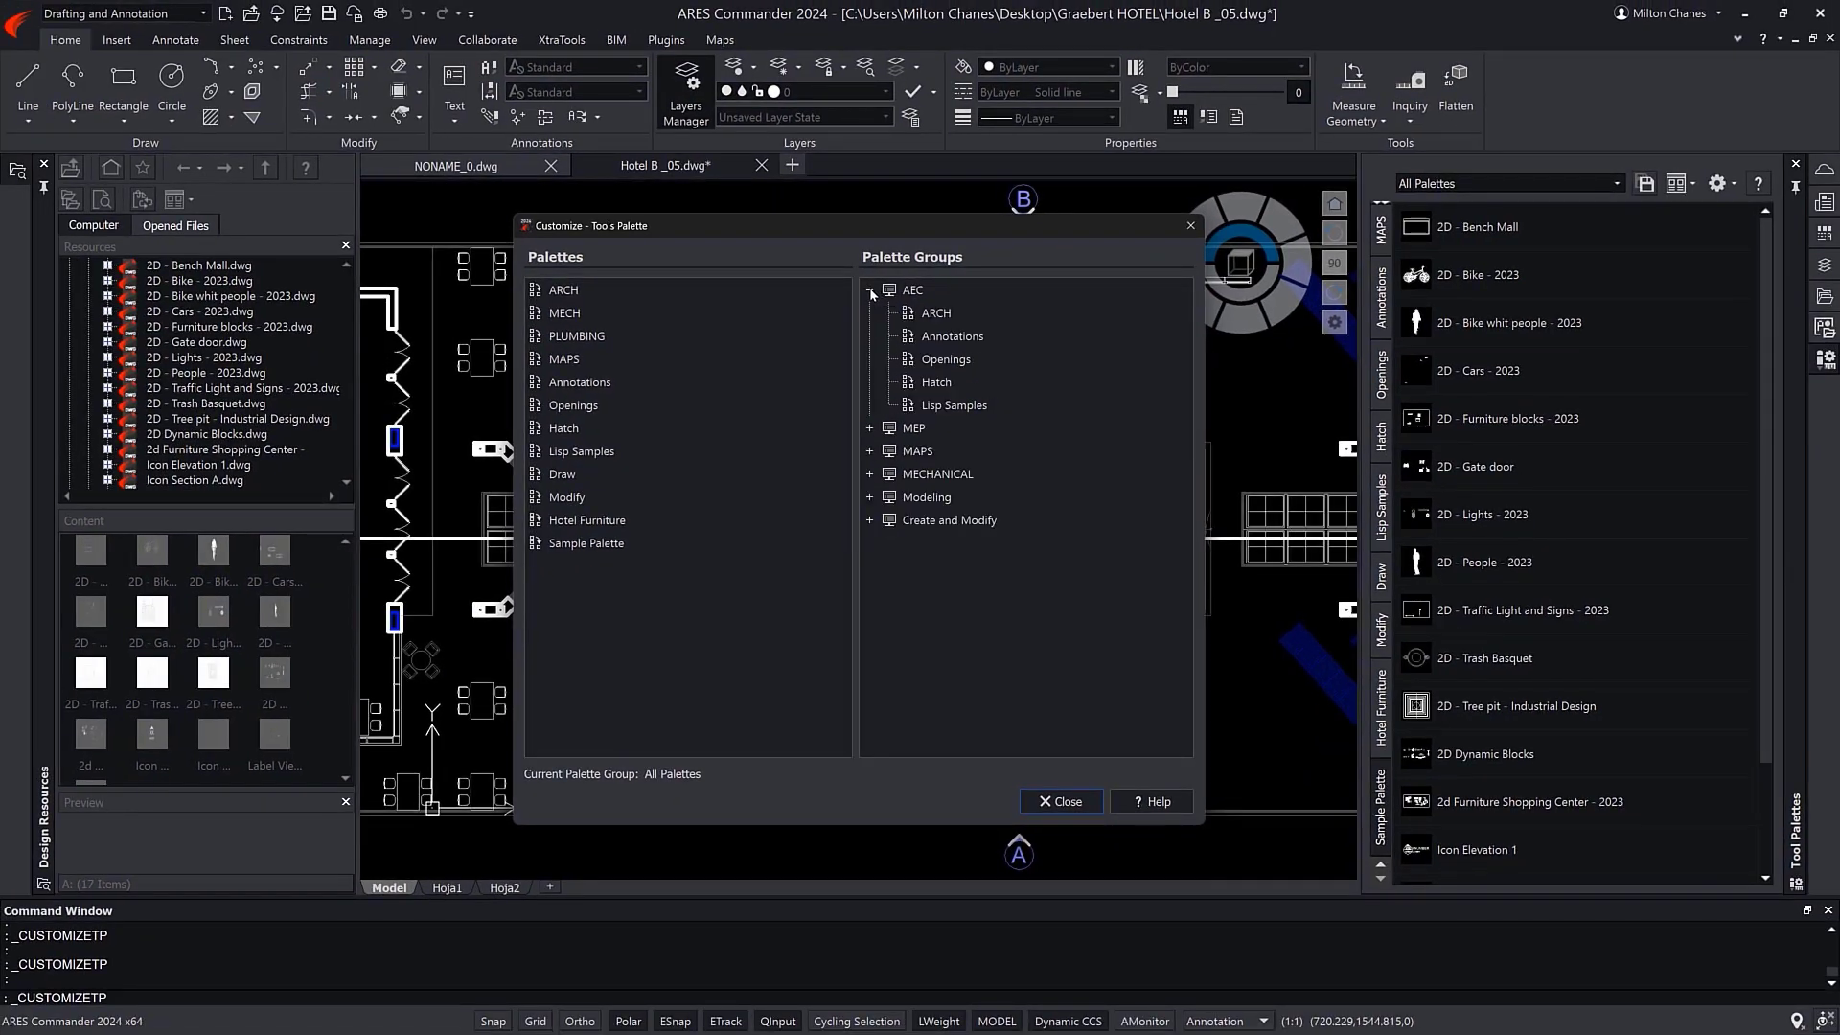
{"action": "left_click", "coordinate": [870, 428]}
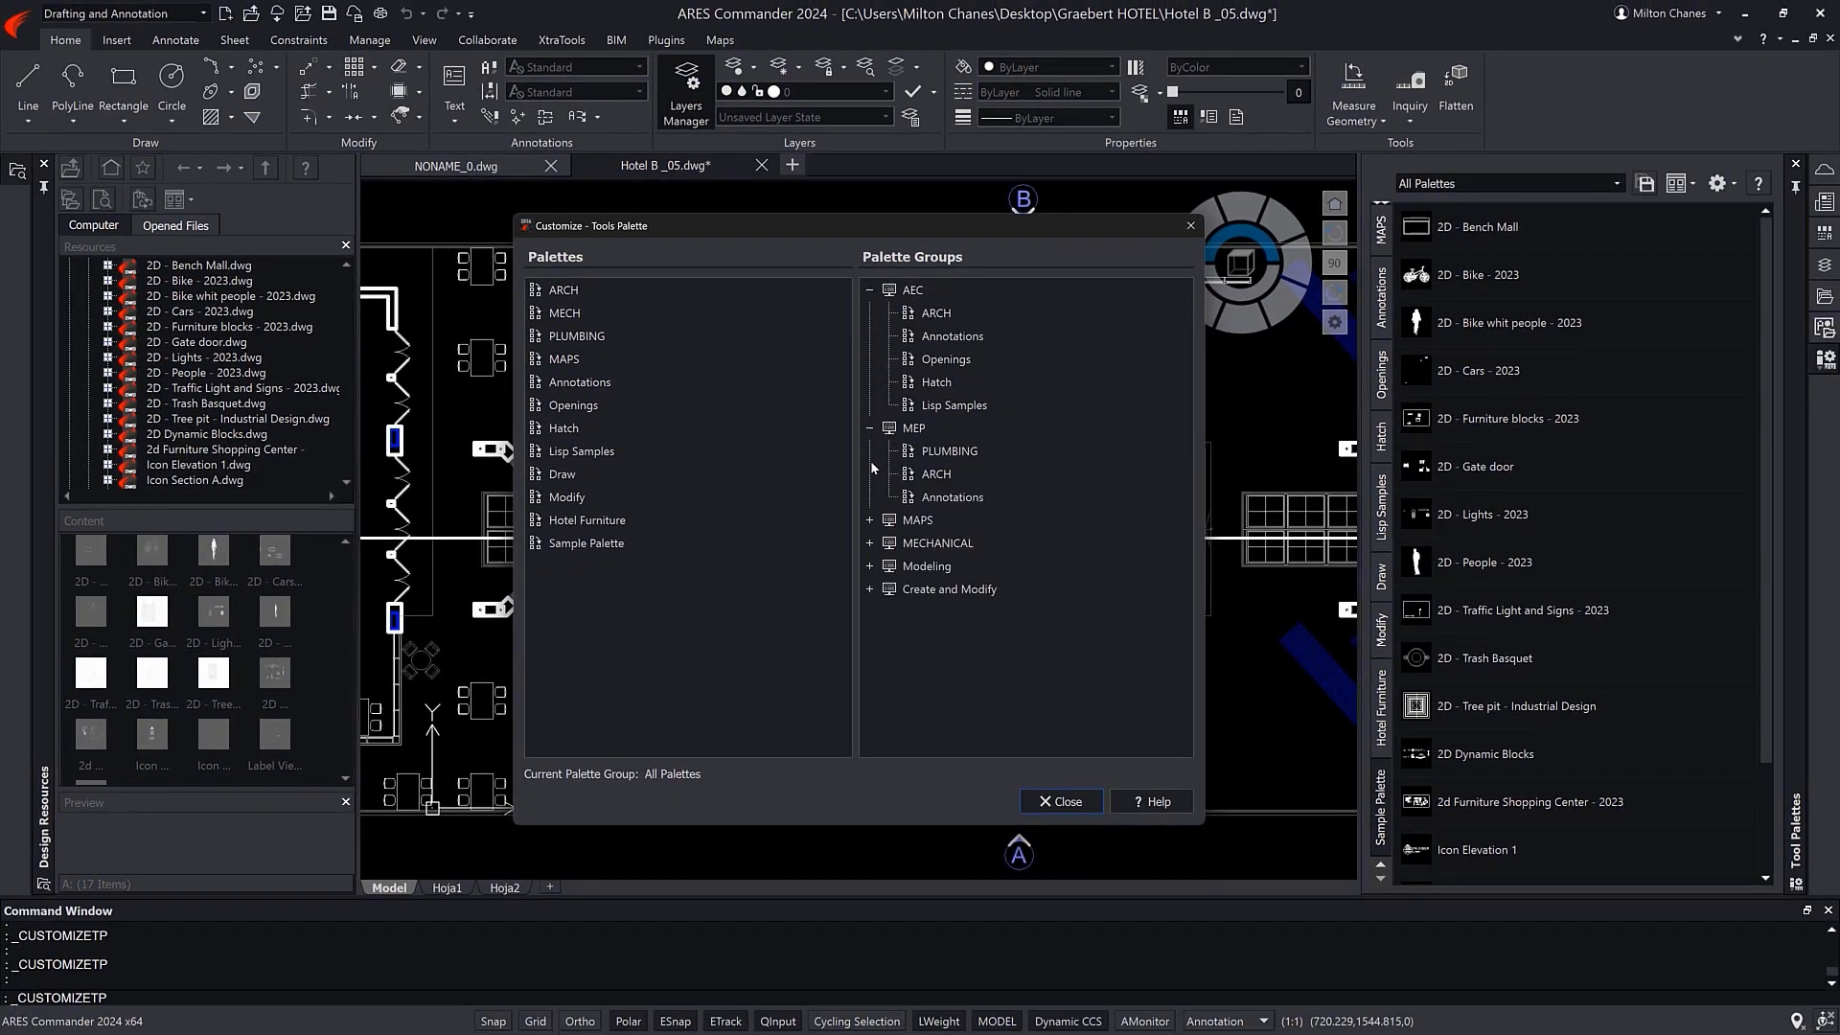
{"action": "left_click", "coordinate": [869, 520]}
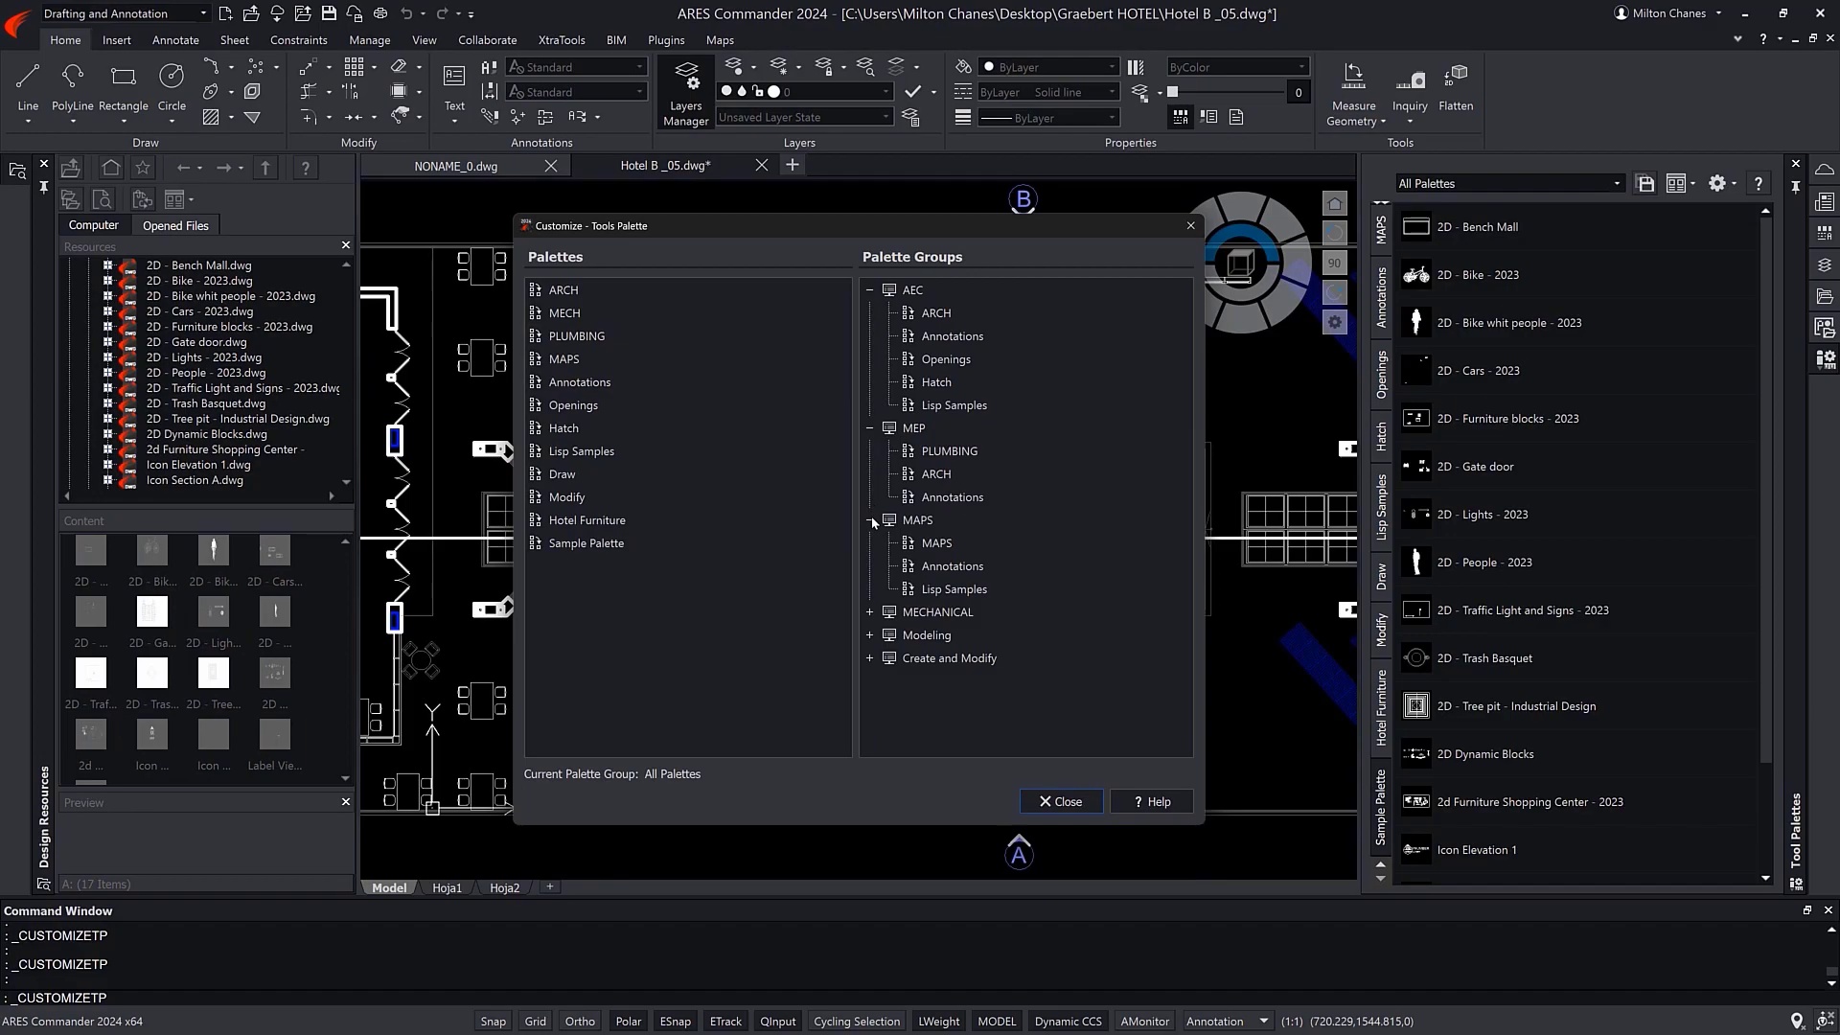
{"action": "left_click", "coordinate": [585, 543]}
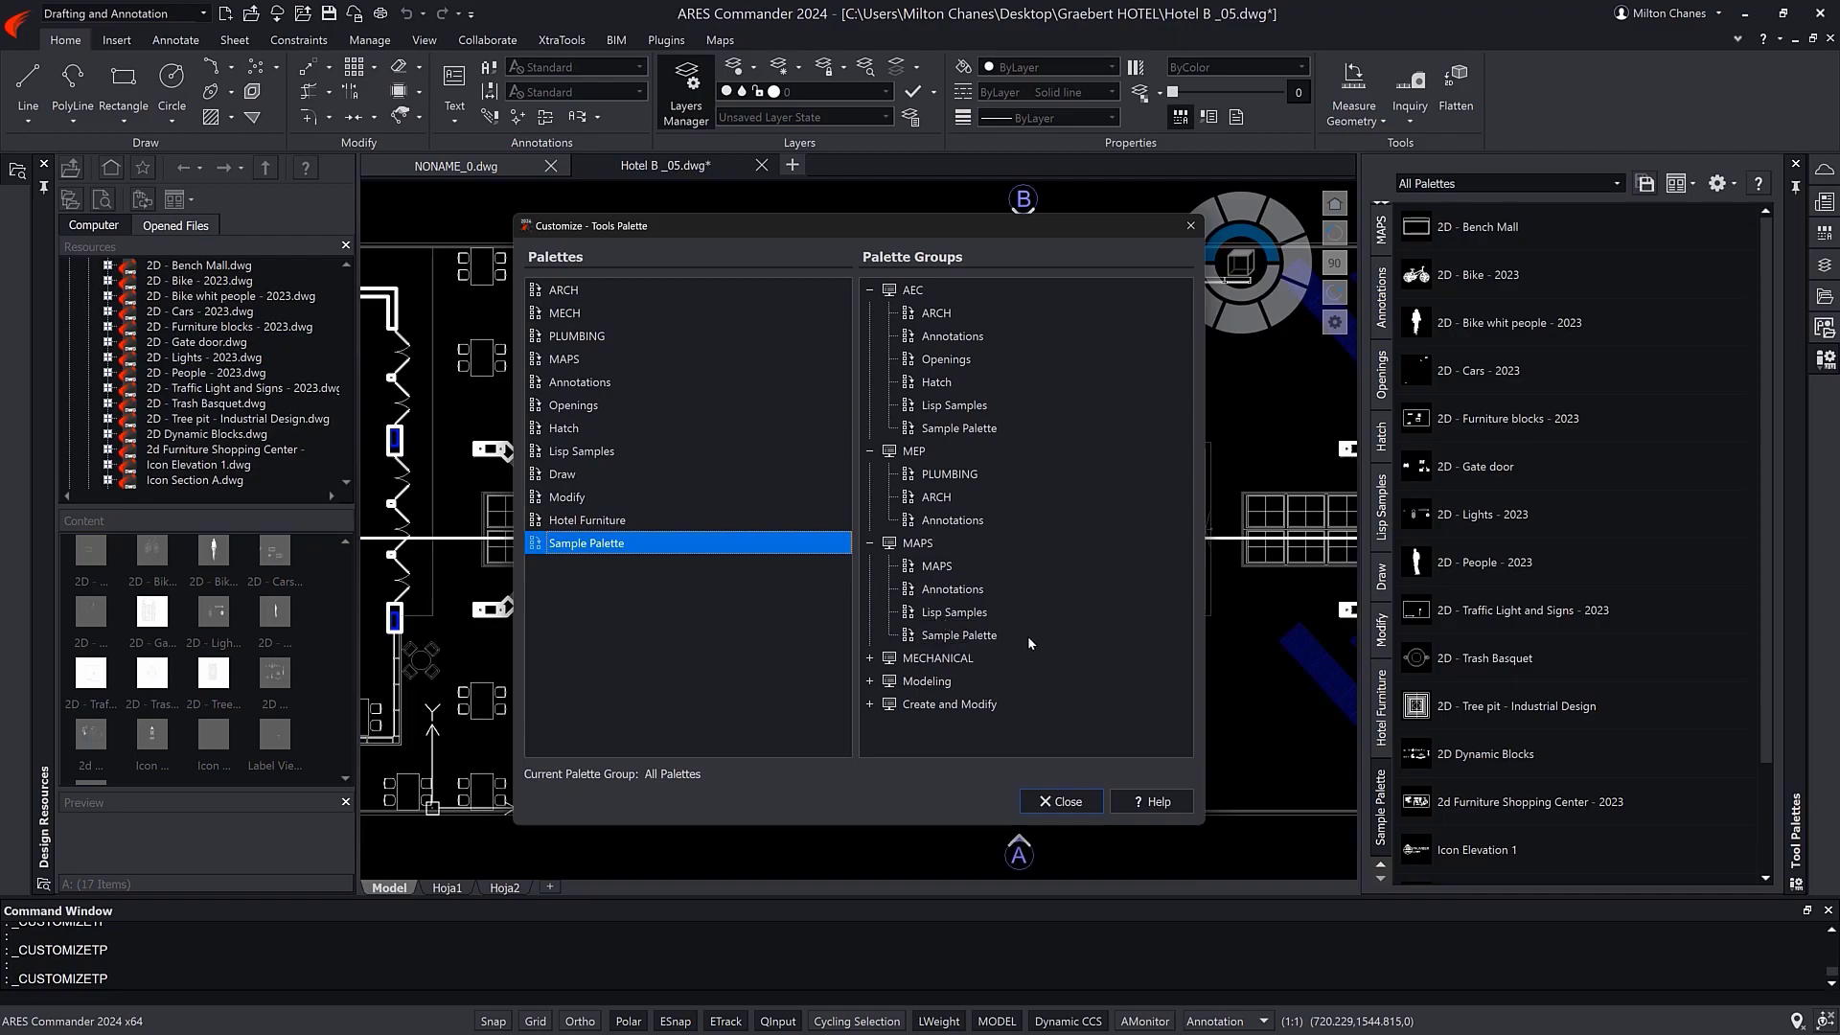
{"action": "right_click", "coordinate": [959, 634]}
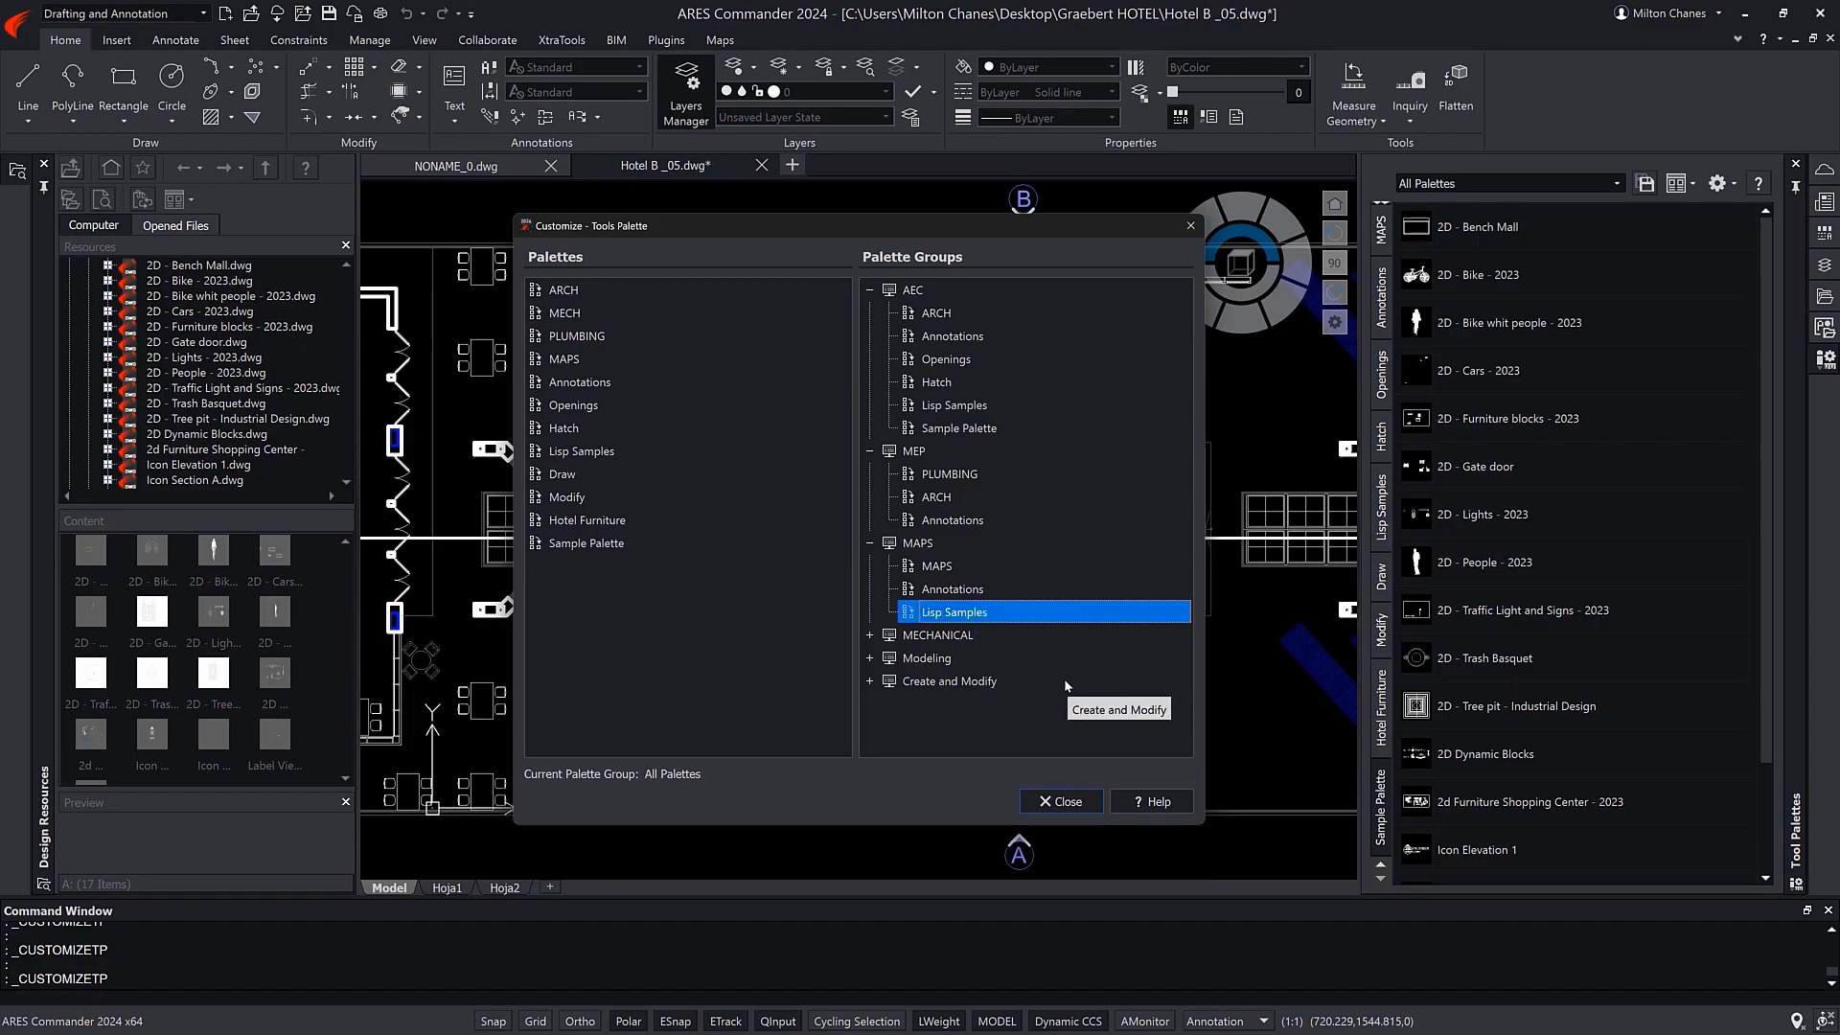
{"action": "right_click", "coordinate": [576, 335]}
{"action": "type", "text": "MEP"}
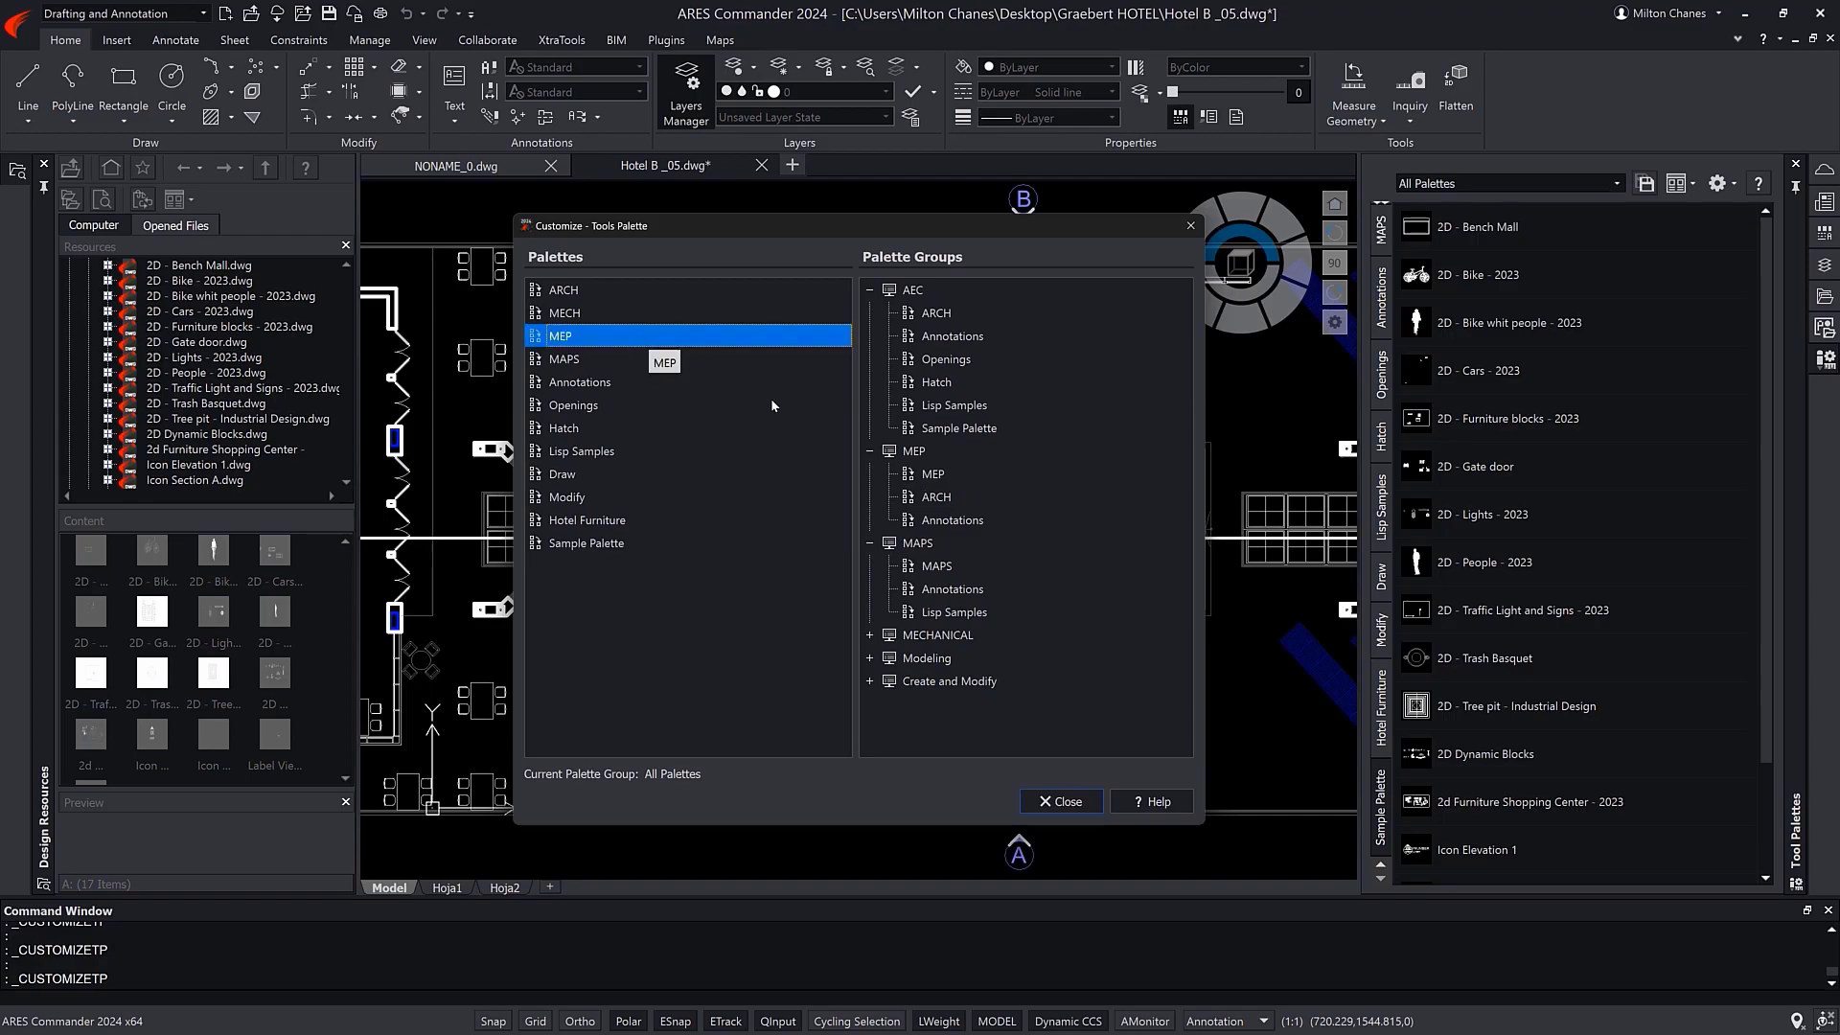
Export all palette groups from the MAPS group menu and close the customization dialog.
{"action": "right_click", "coordinate": [918, 542]}
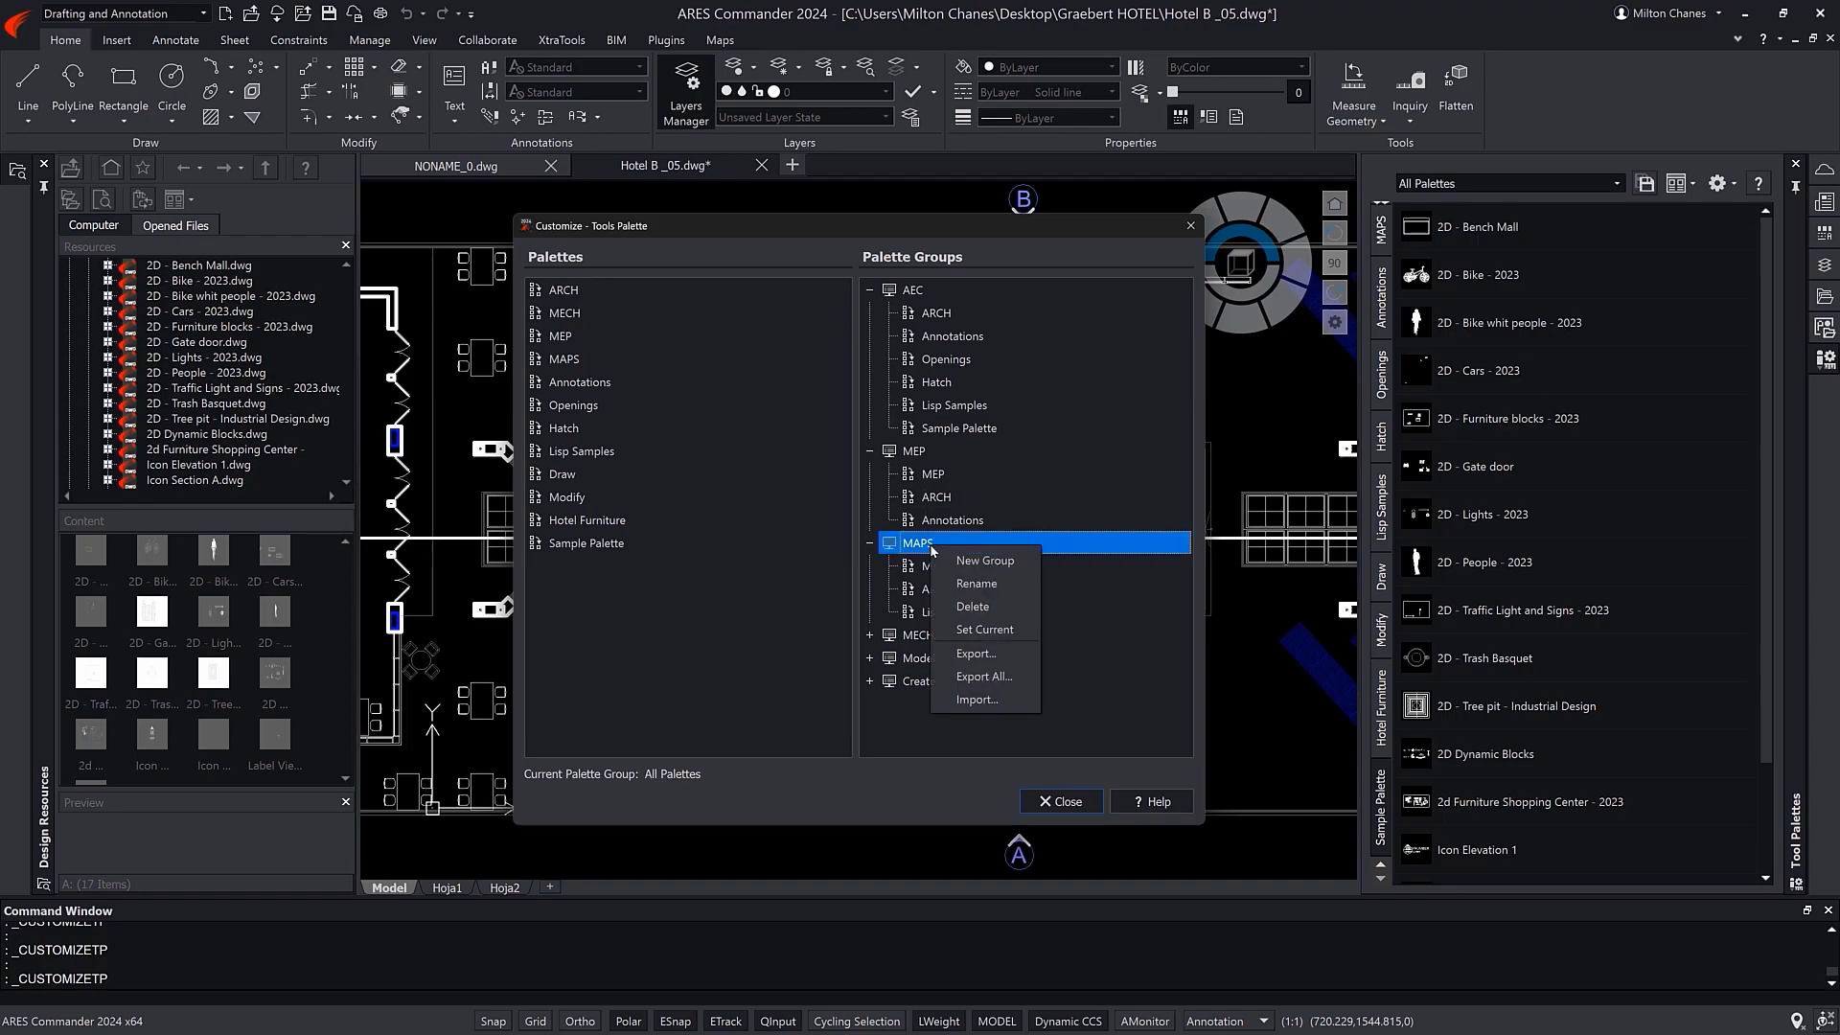
{"action": "mouse_move", "coordinate": [984, 676]}
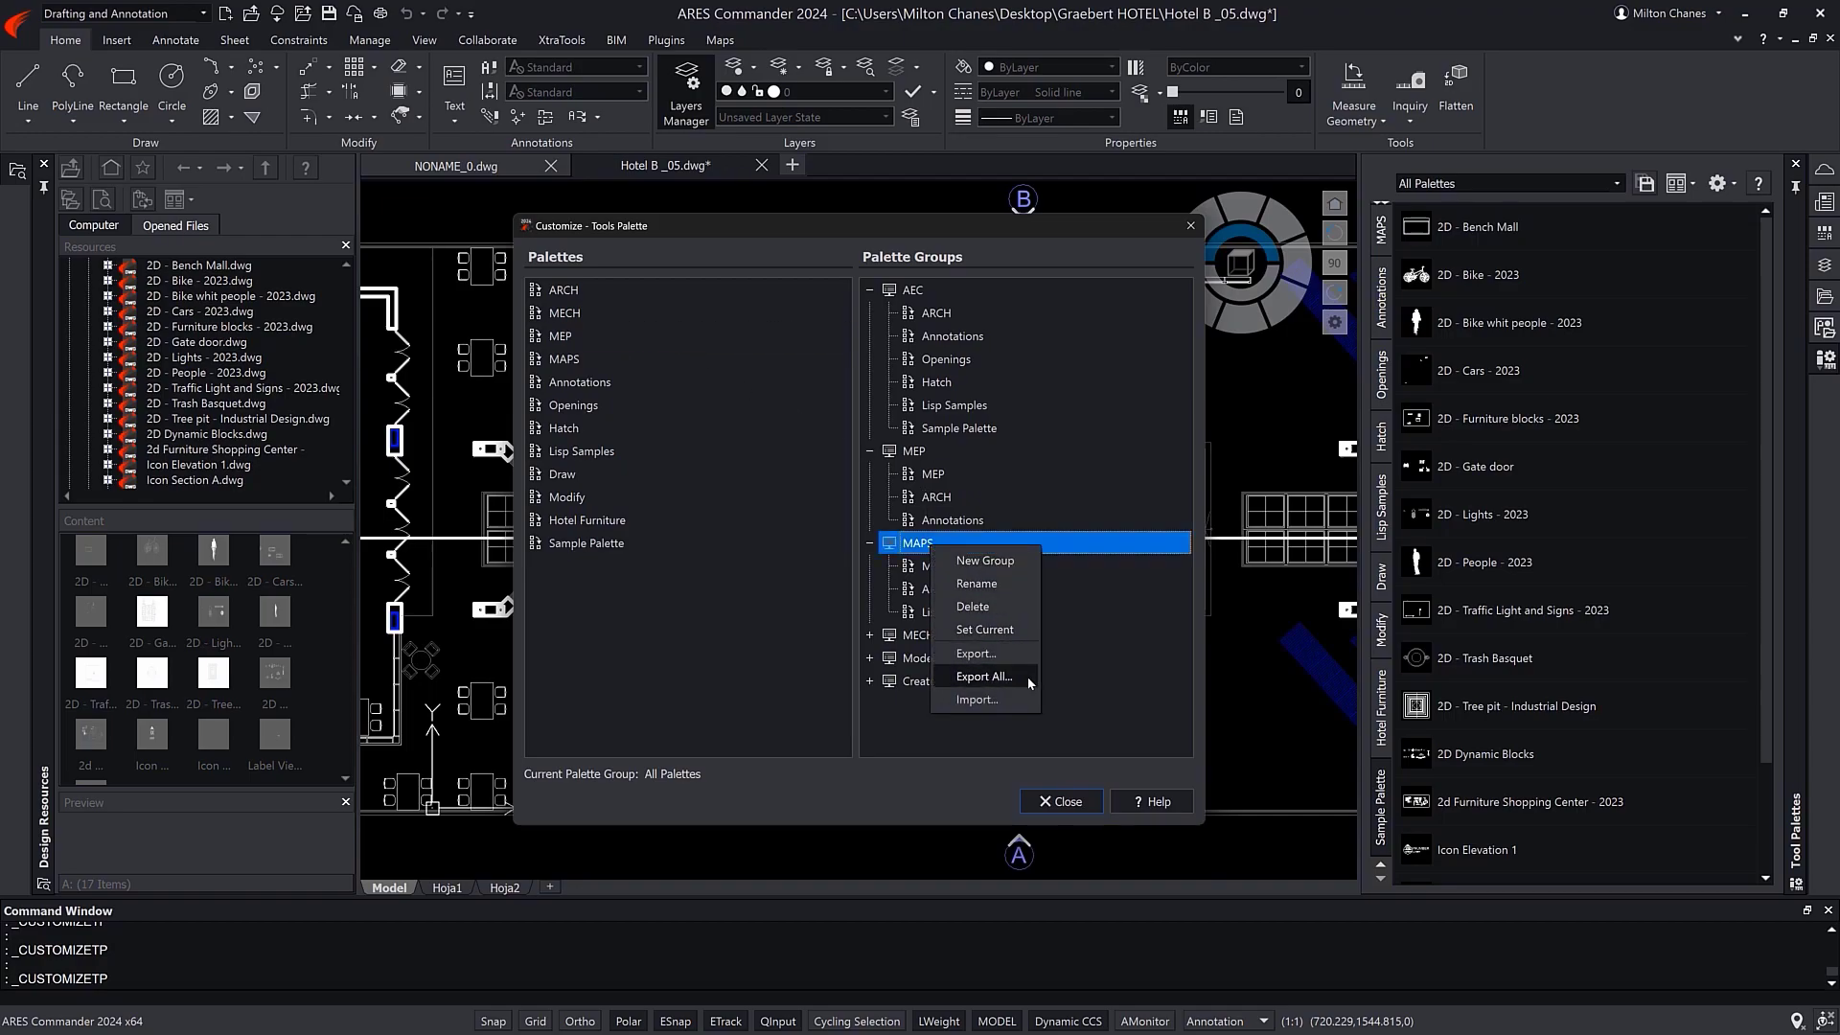
{"action": "left_click", "coordinate": [984, 675]}
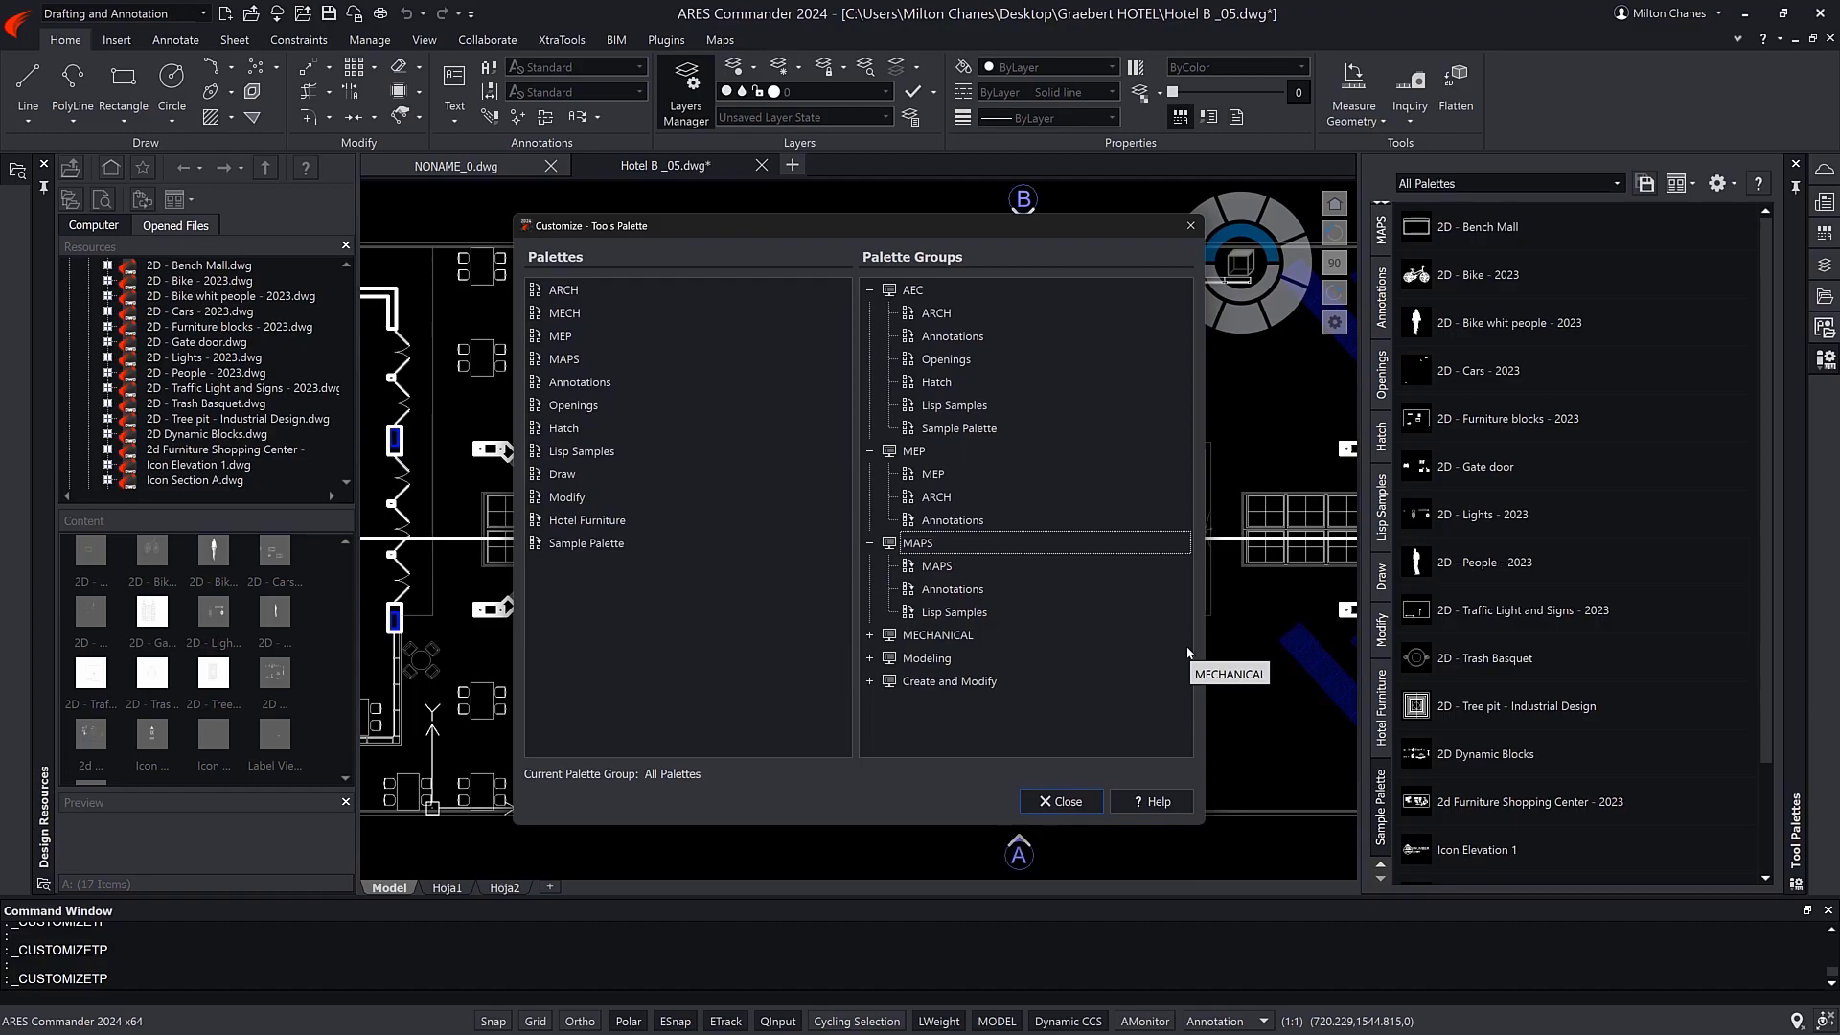
{"action": "left_click", "coordinate": [1058, 801]}
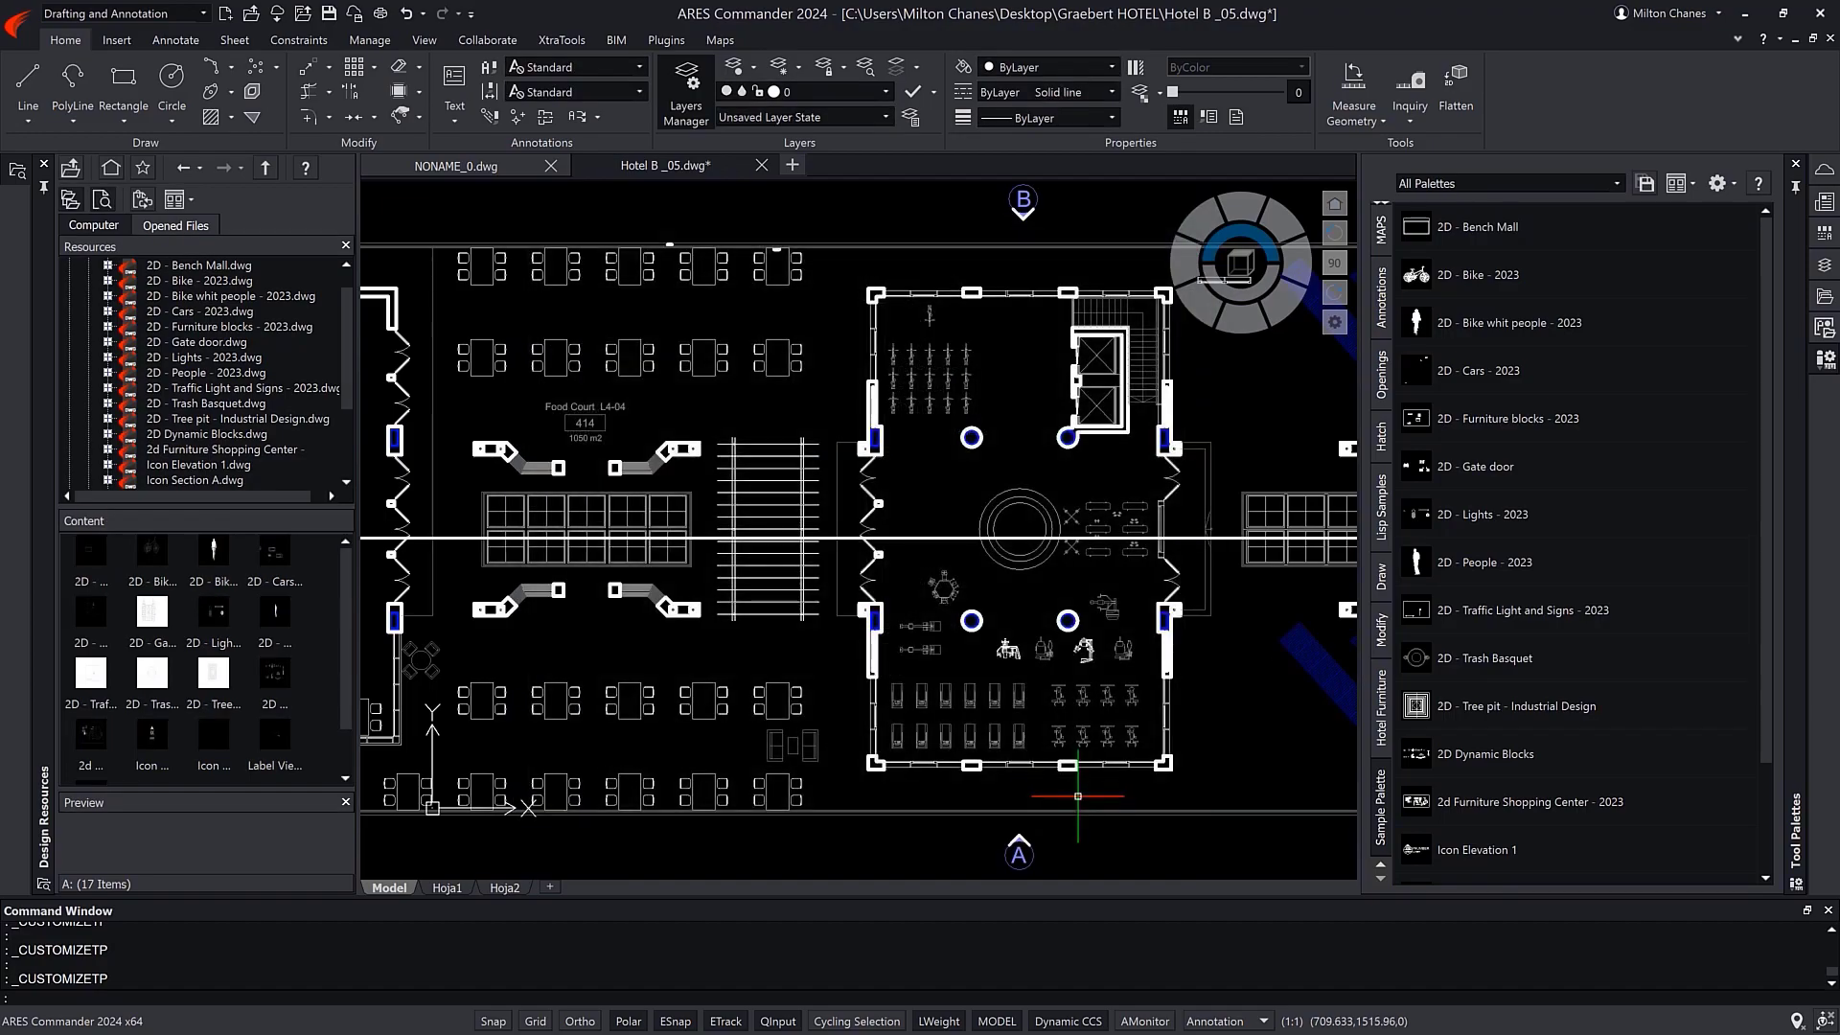